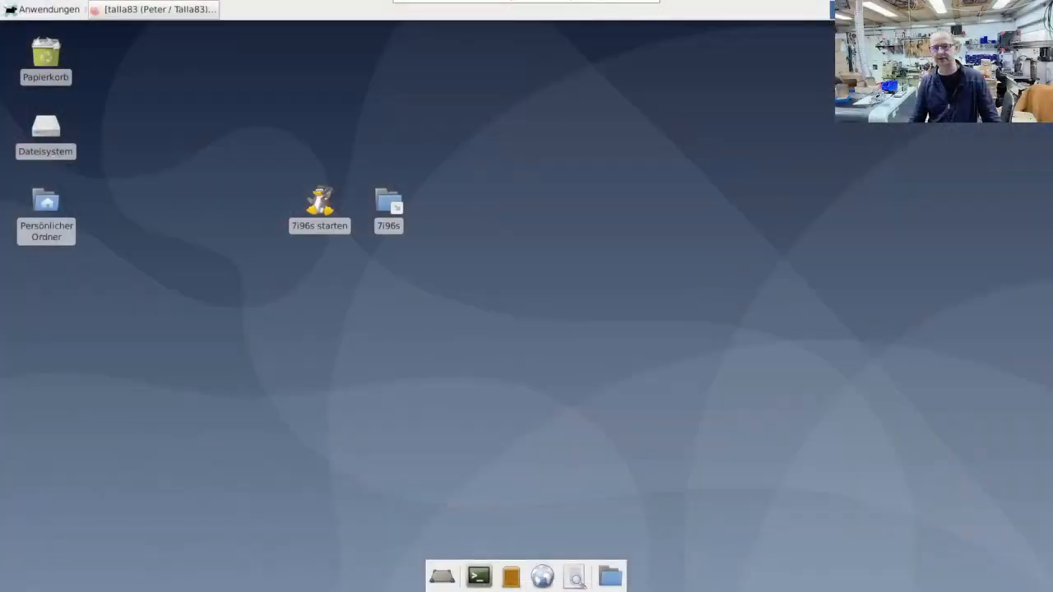
Open the desktop 7i96s configuration folder in Thunar, listing backups, Doku, HAL and INI.
{"action": "double_click", "coordinate": [388, 204]}
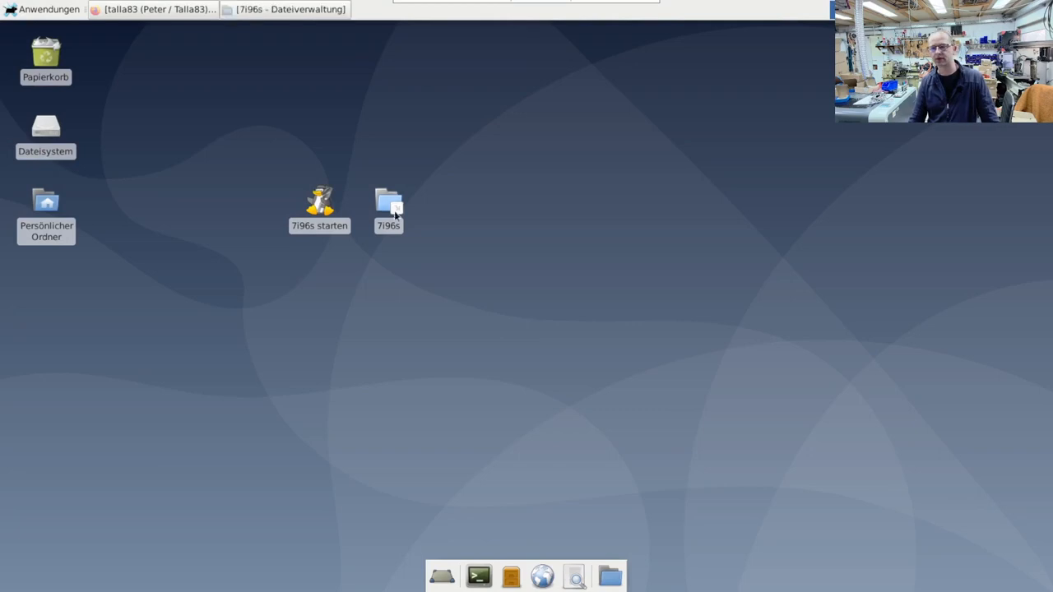
{"action": "double_click", "coordinate": [388, 201]}
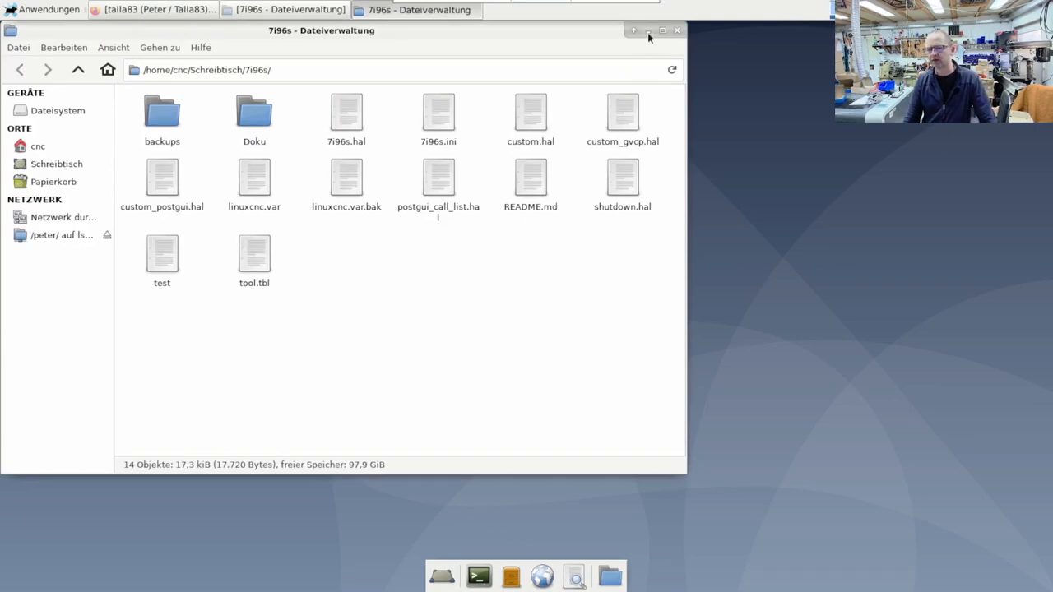
From the talla83 GitHub profile's Repositories list, open the 7i96s repository.
{"action": "left_click", "coordinate": [151, 9]}
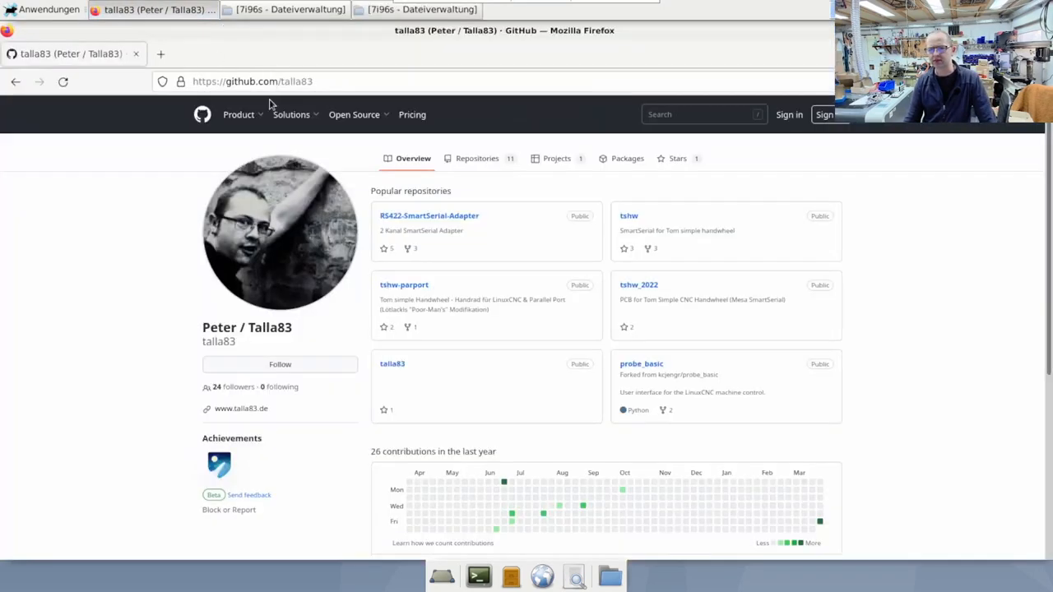
{"action": "mouse_move", "coordinate": [283, 378]}
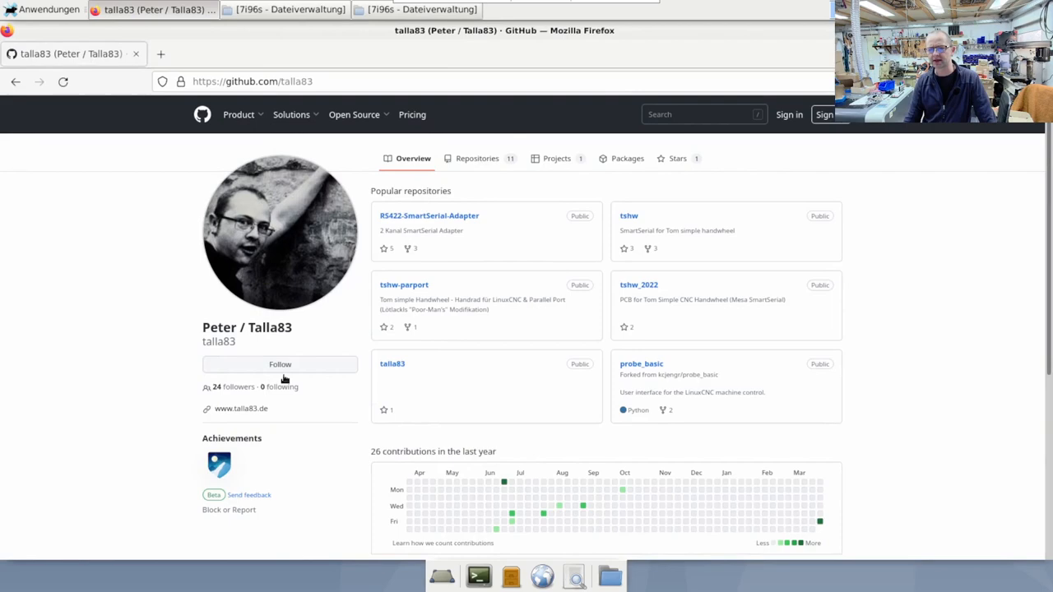
{"action": "mouse_move", "coordinate": [477, 158]}
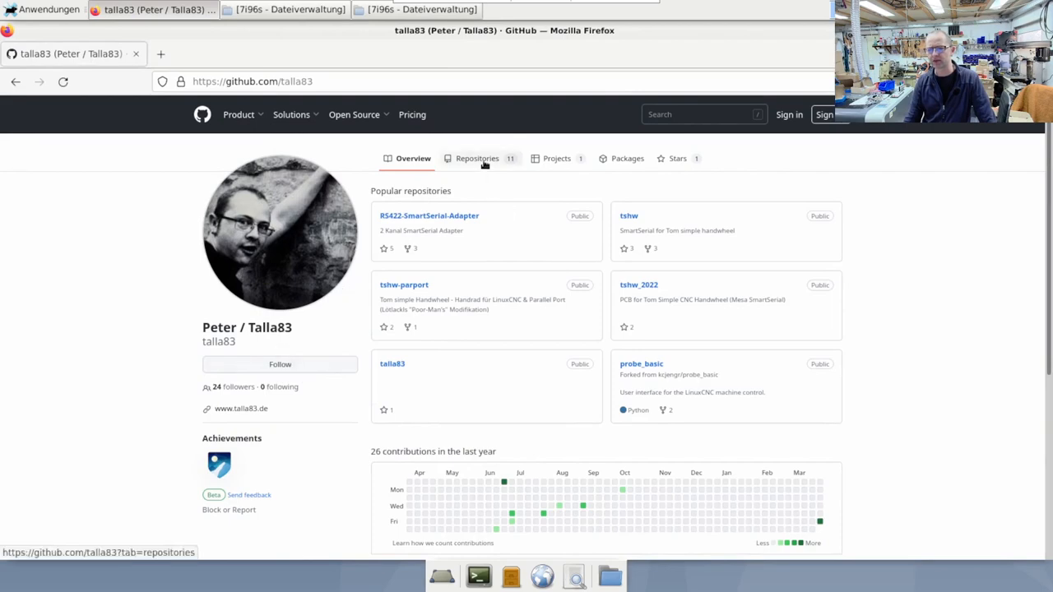
{"action": "left_click", "coordinate": [477, 158]}
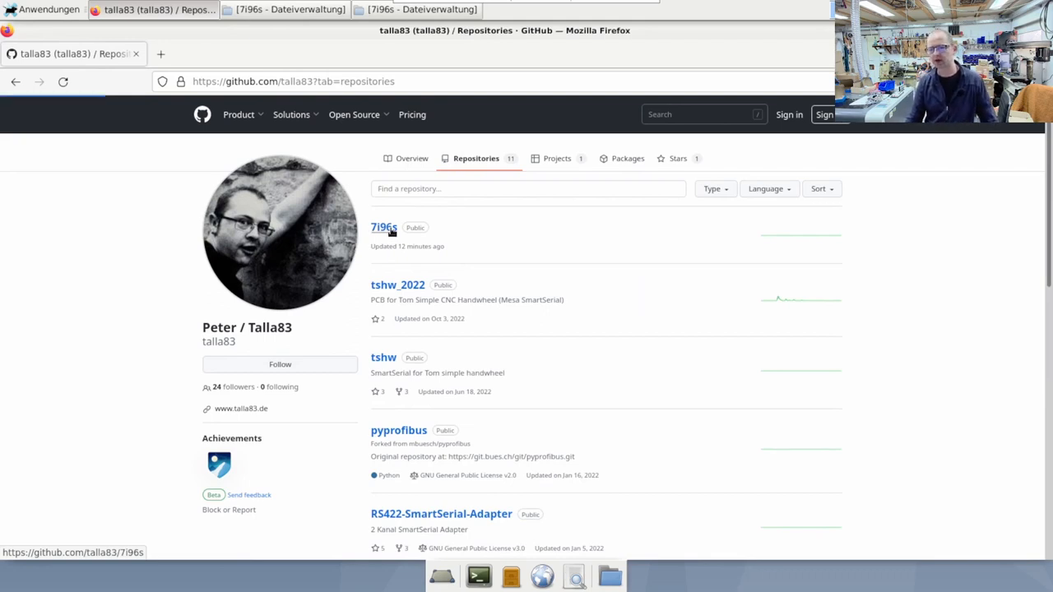
{"action": "left_click", "coordinate": [384, 227]}
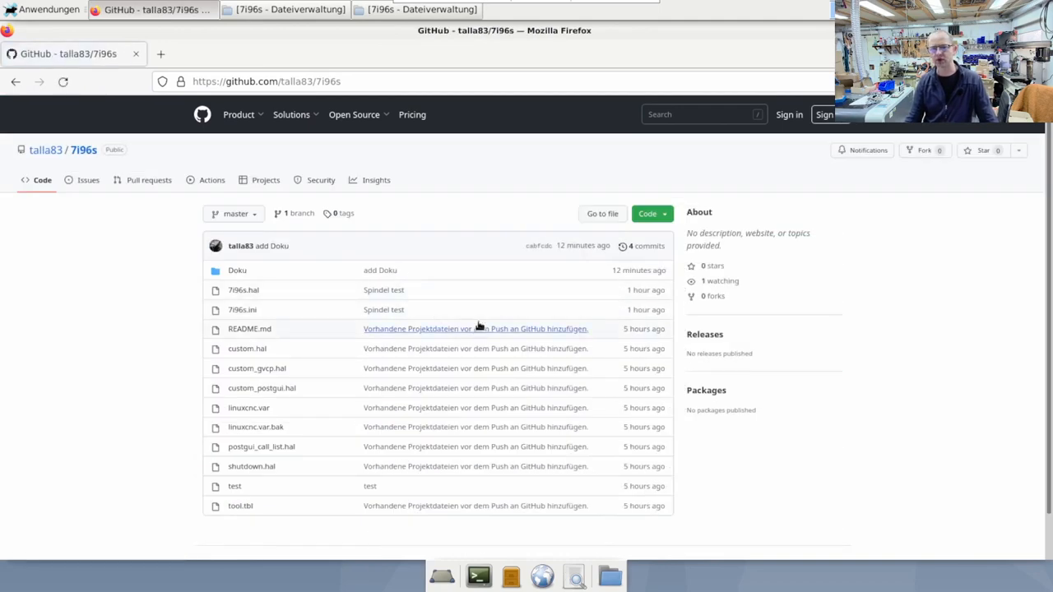
{"action": "mouse_move", "coordinate": [480, 378]}
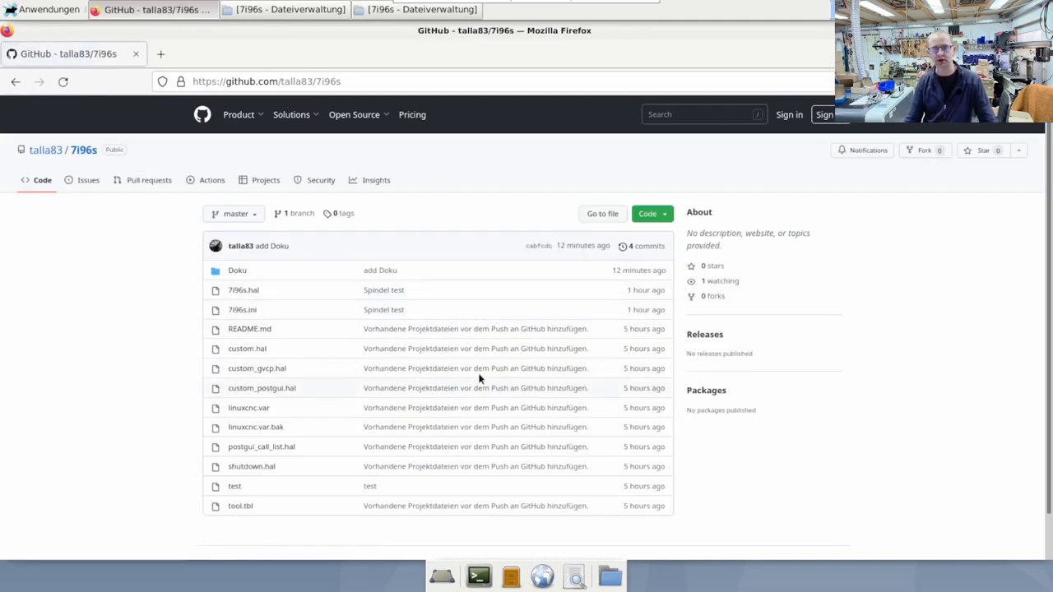
{"action": "mouse_move", "coordinate": [287, 356]}
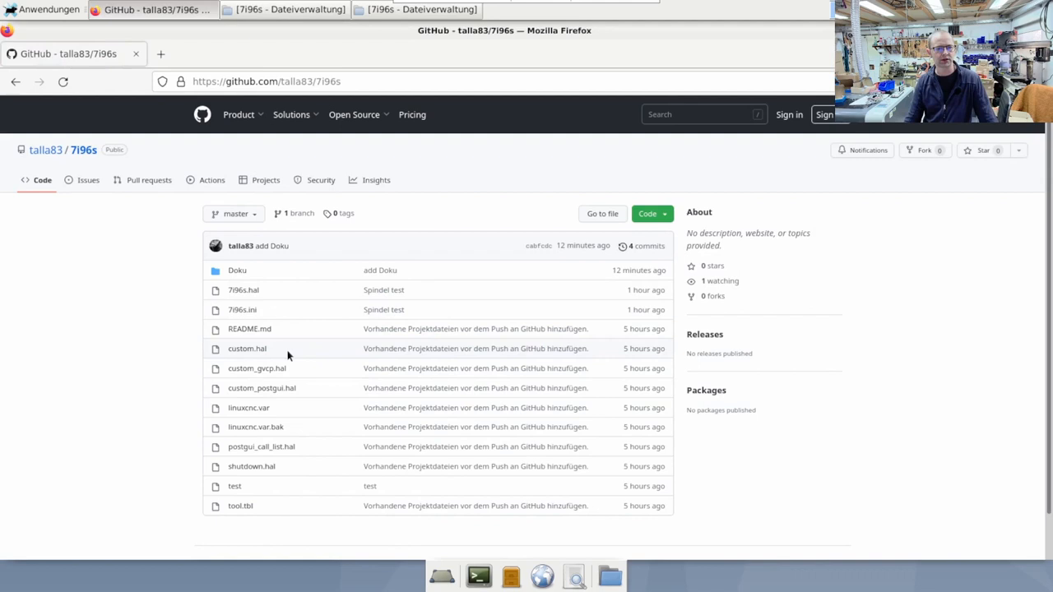
{"action": "mouse_move", "coordinate": [250, 328]}
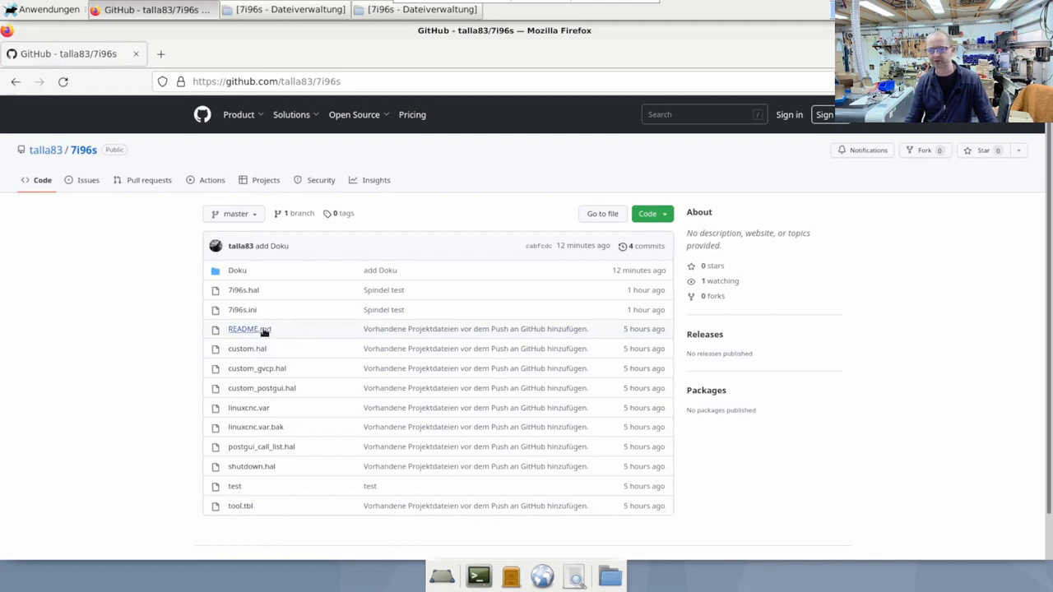
{"action": "mouse_move", "coordinate": [286, 332]}
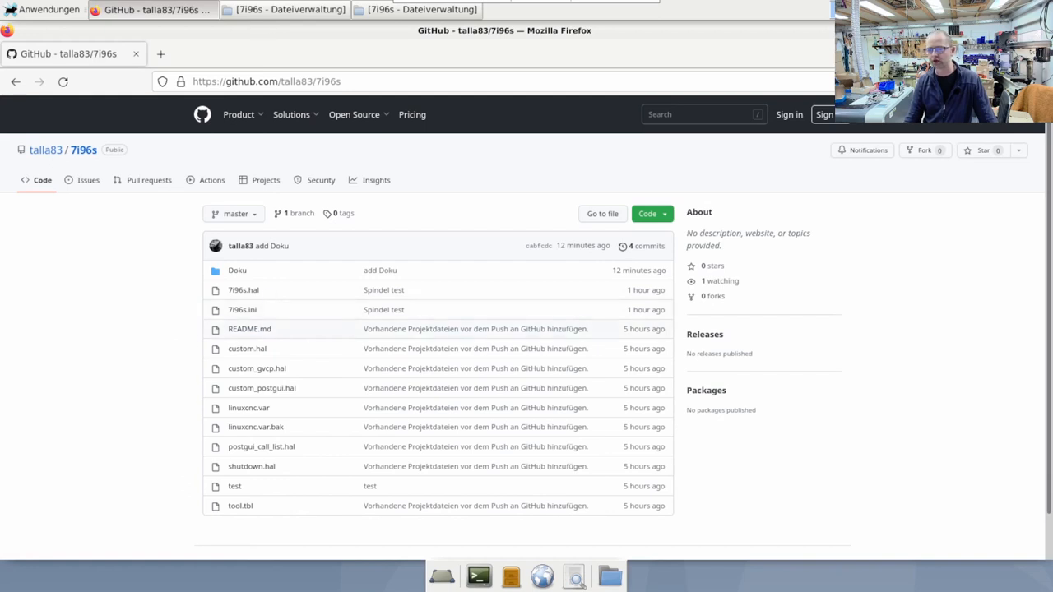
{"action": "mouse_move", "coordinate": [257, 382]}
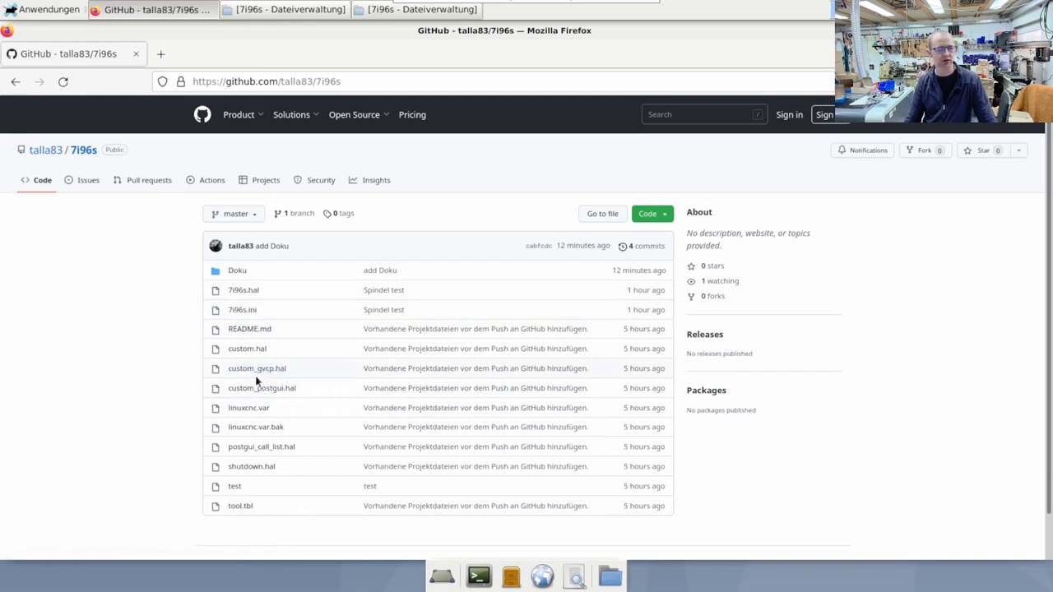
{"action": "mouse_move", "coordinate": [240, 290]}
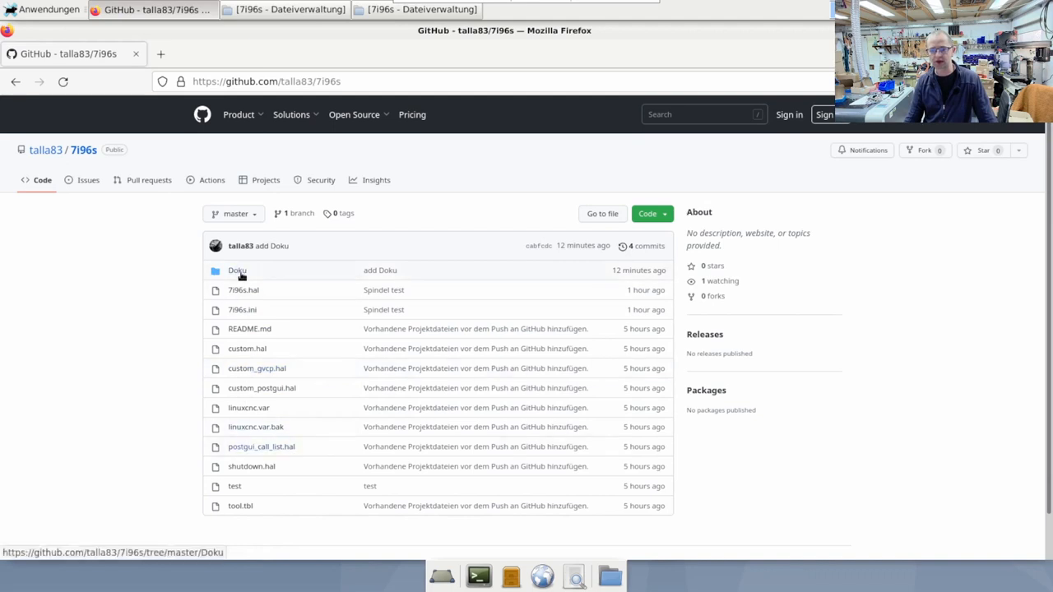
Open Doku/7i96s.pdf and scroll to the '7i96s HF Spindel (VFD)' speed-control slide.
{"action": "left_click", "coordinate": [237, 269]}
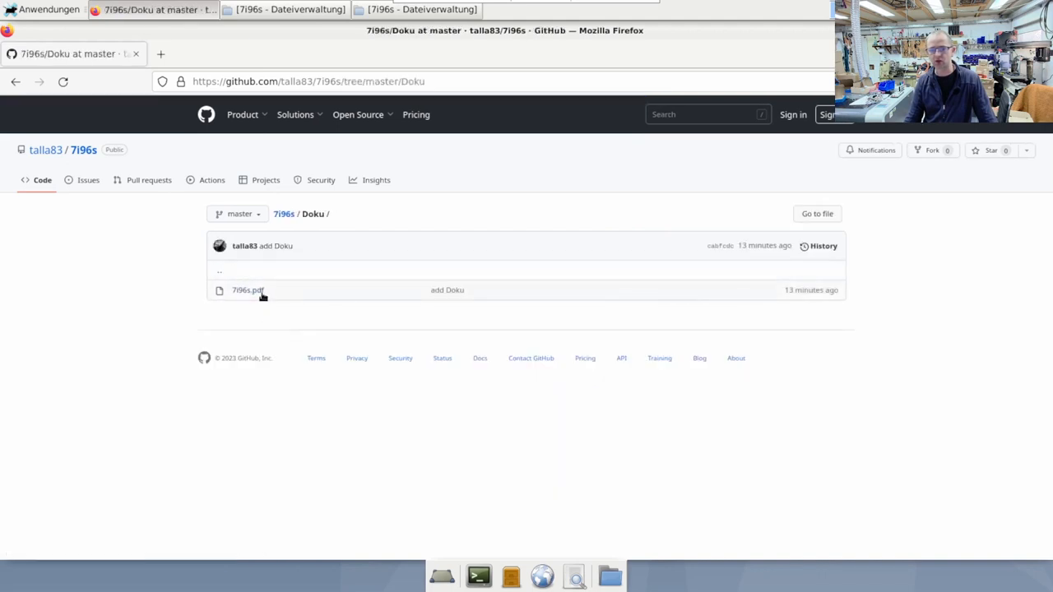
{"action": "left_click", "coordinate": [247, 289]}
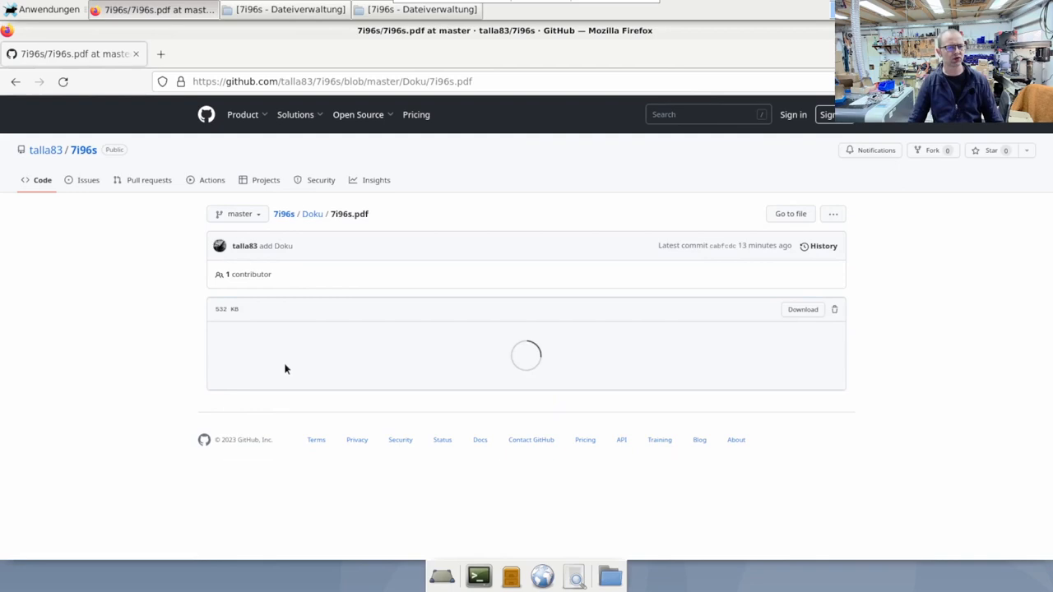
{"action": "mouse_move", "coordinate": [311, 295]}
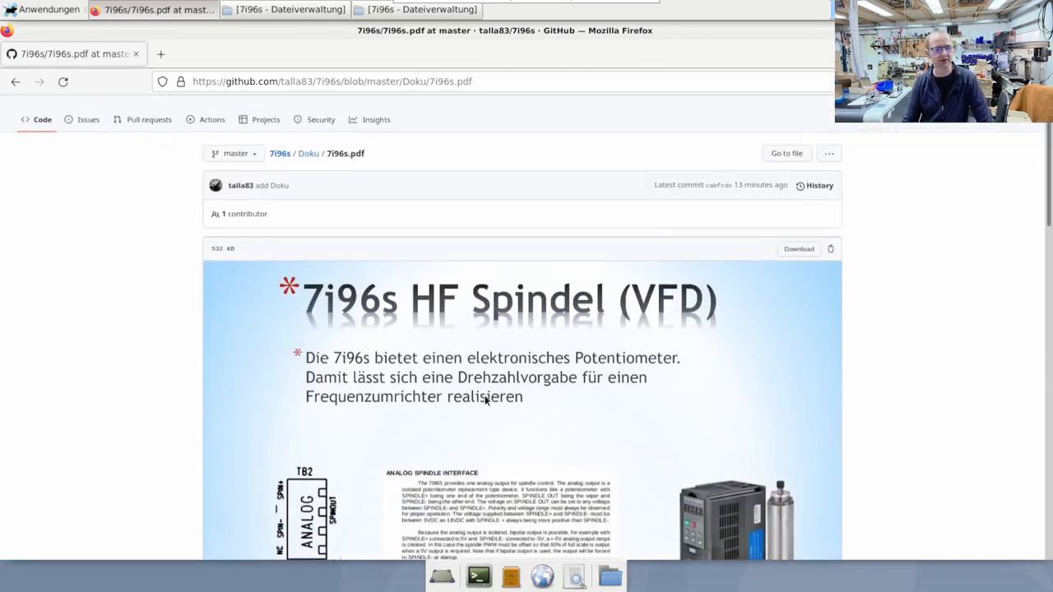
{"action": "scroll", "scroll_direction": "down", "scroll_amount": 3}
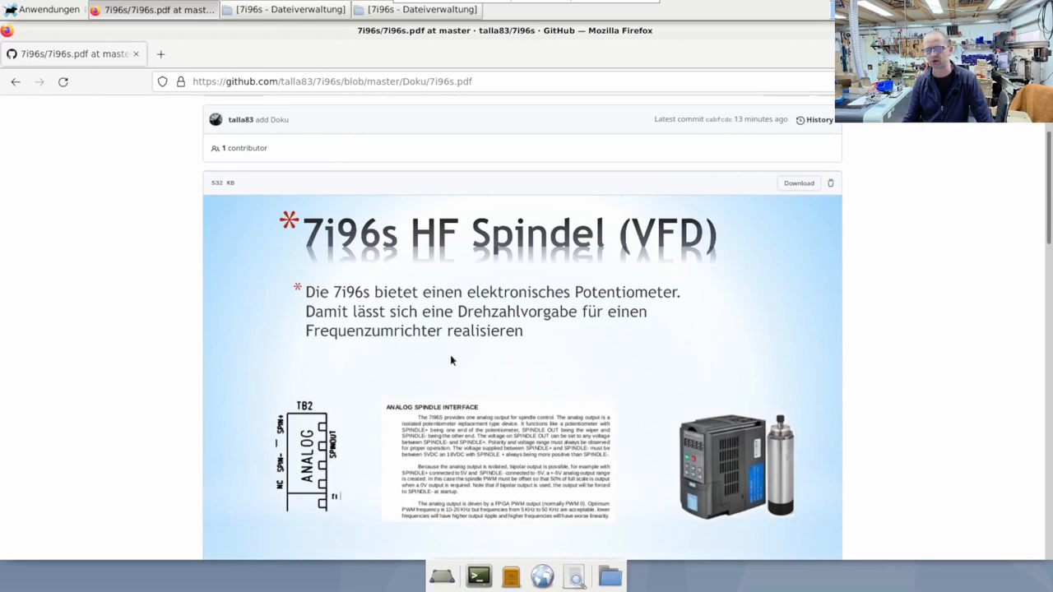
{"action": "mouse_move", "coordinate": [395, 328]}
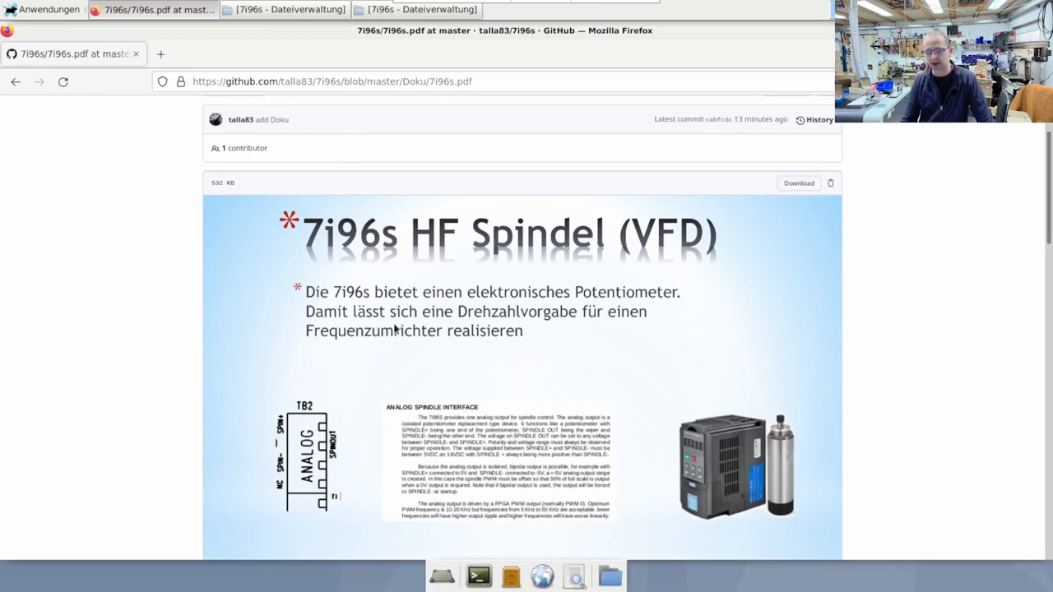
{"action": "scroll", "scroll_direction": "down", "scroll_amount": 3}
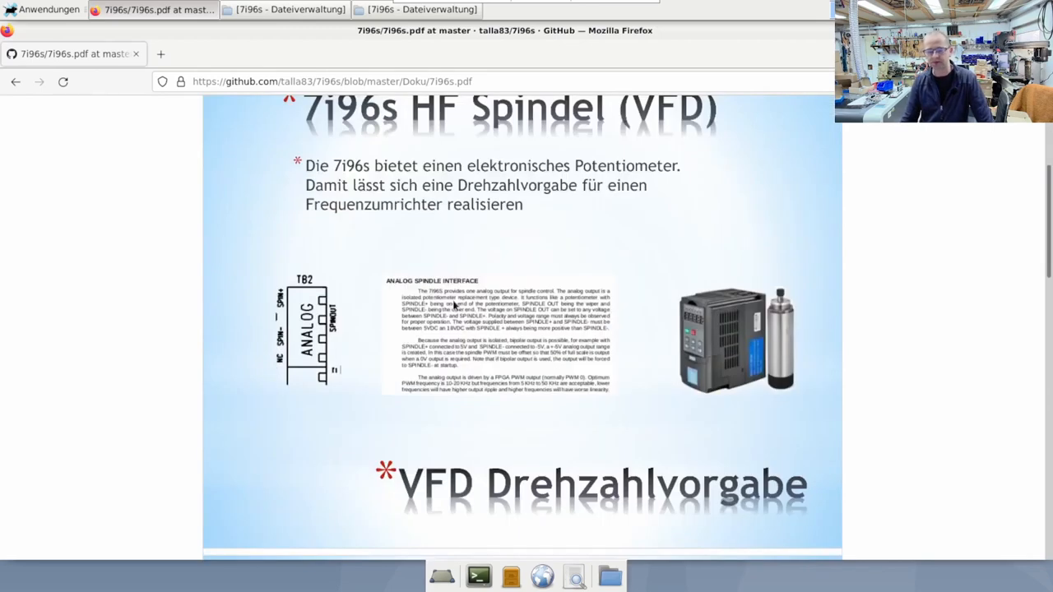
{"action": "mouse_move", "coordinate": [430, 206]}
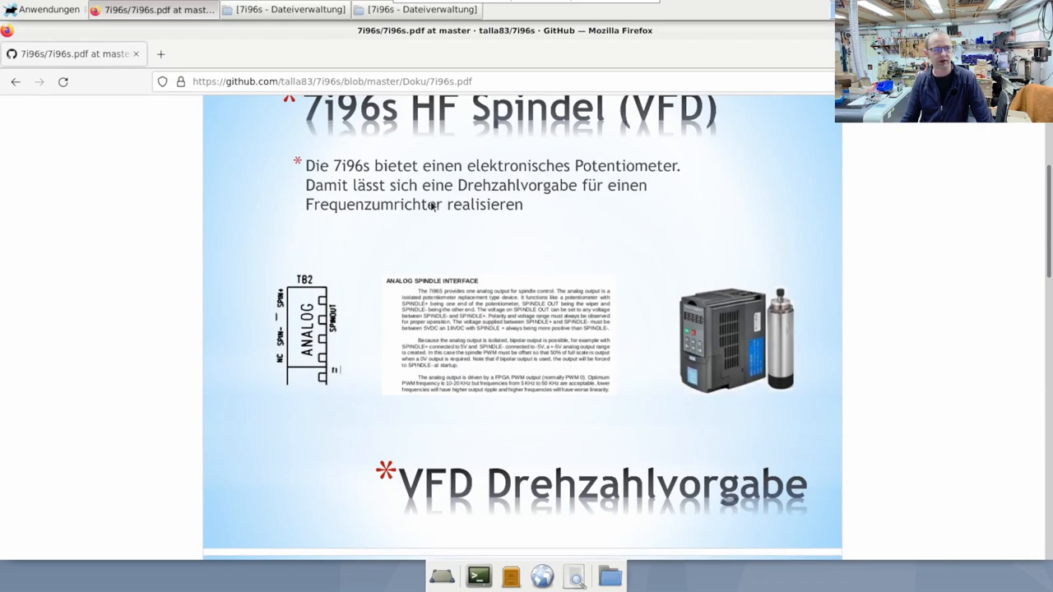
{"action": "mouse_move", "coordinate": [518, 240]}
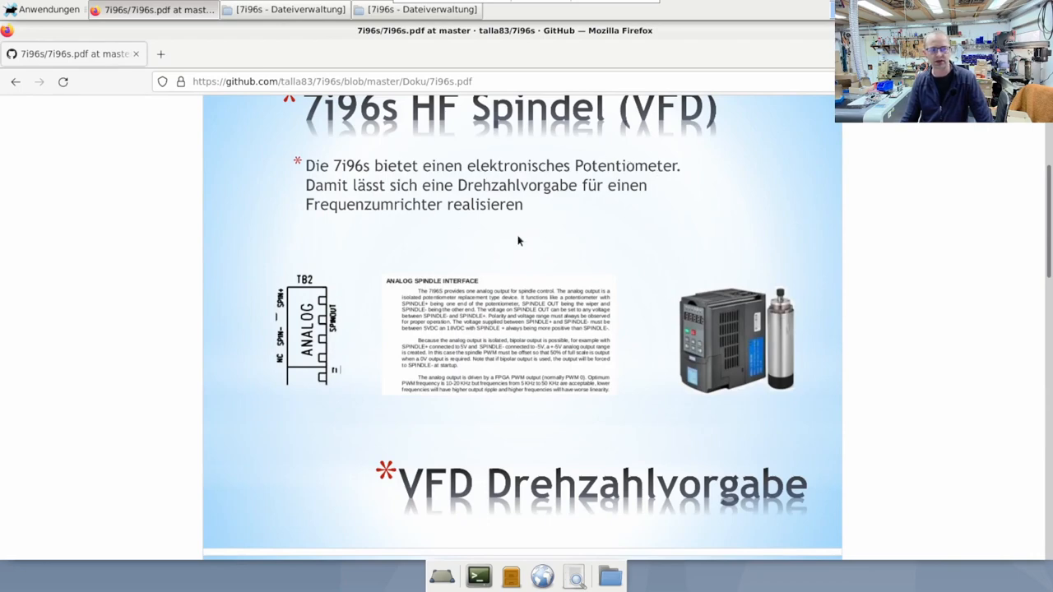
{"action": "mouse_move", "coordinate": [523, 231]}
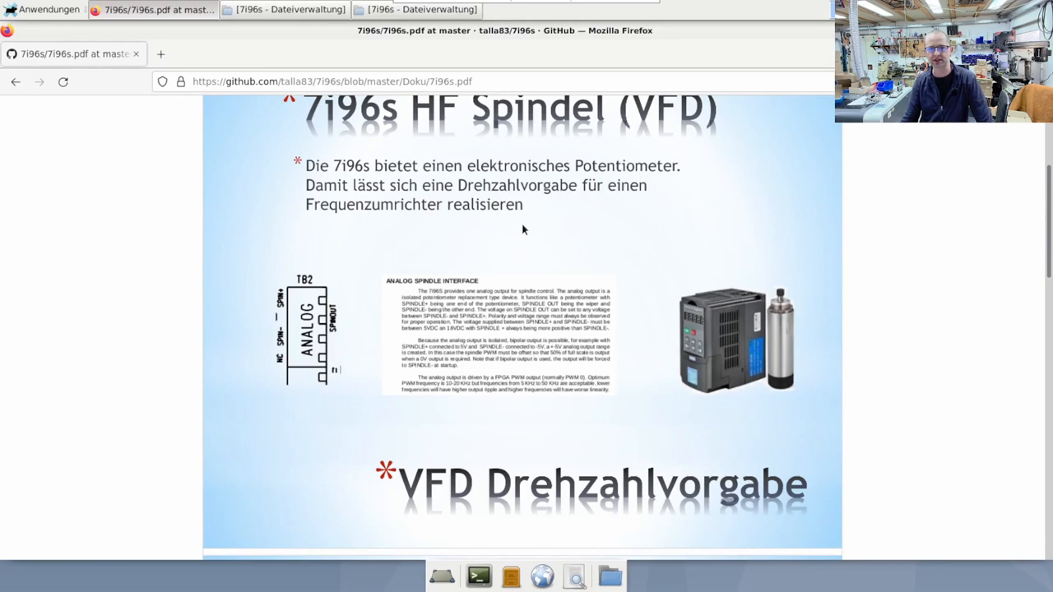
{"action": "mouse_move", "coordinate": [469, 276]}
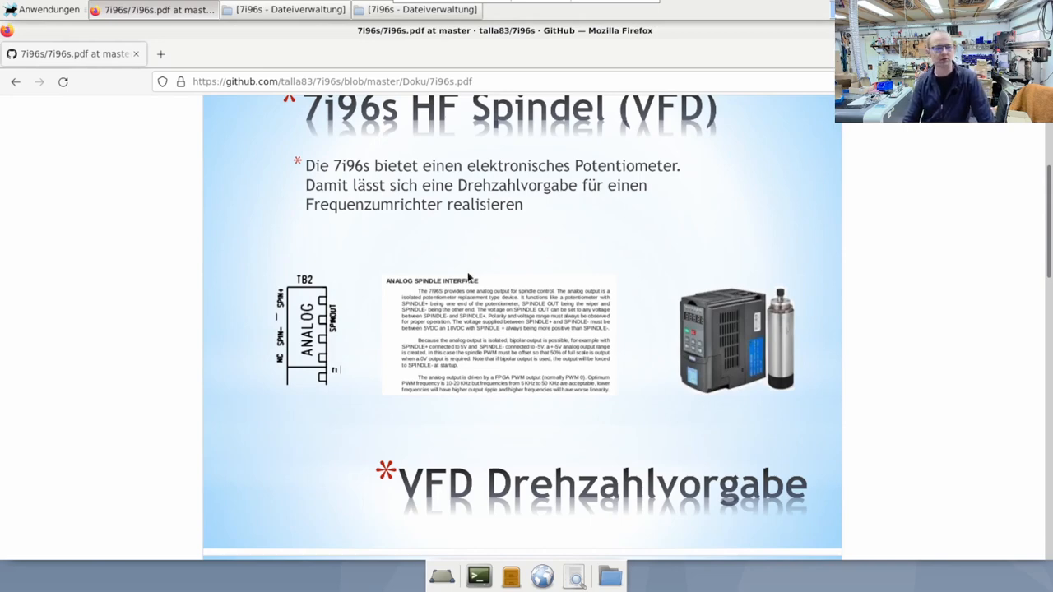
{"action": "mouse_move", "coordinate": [467, 322]}
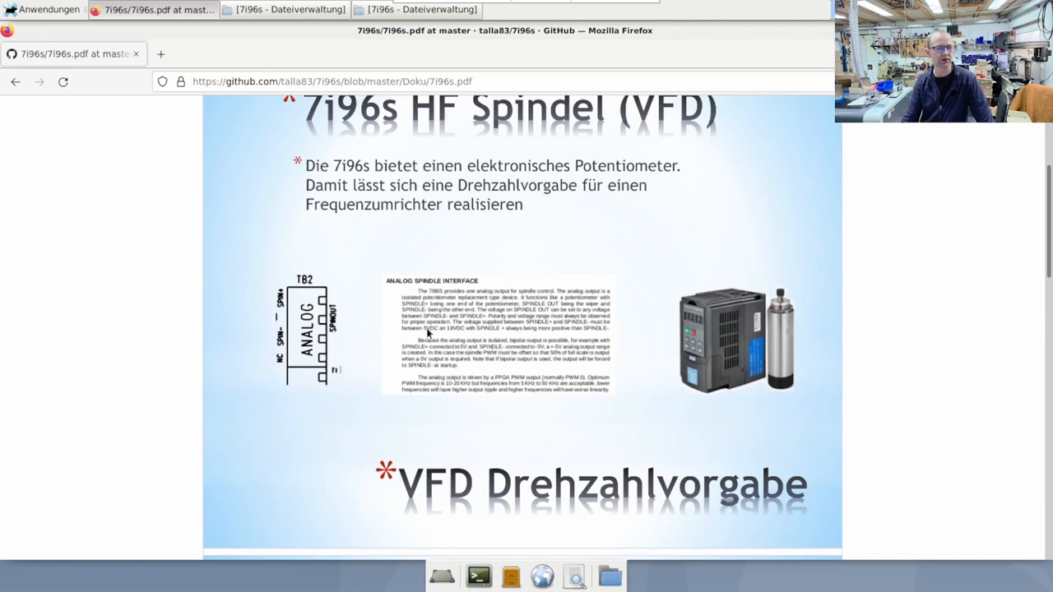
{"action": "mouse_move", "coordinate": [457, 336]}
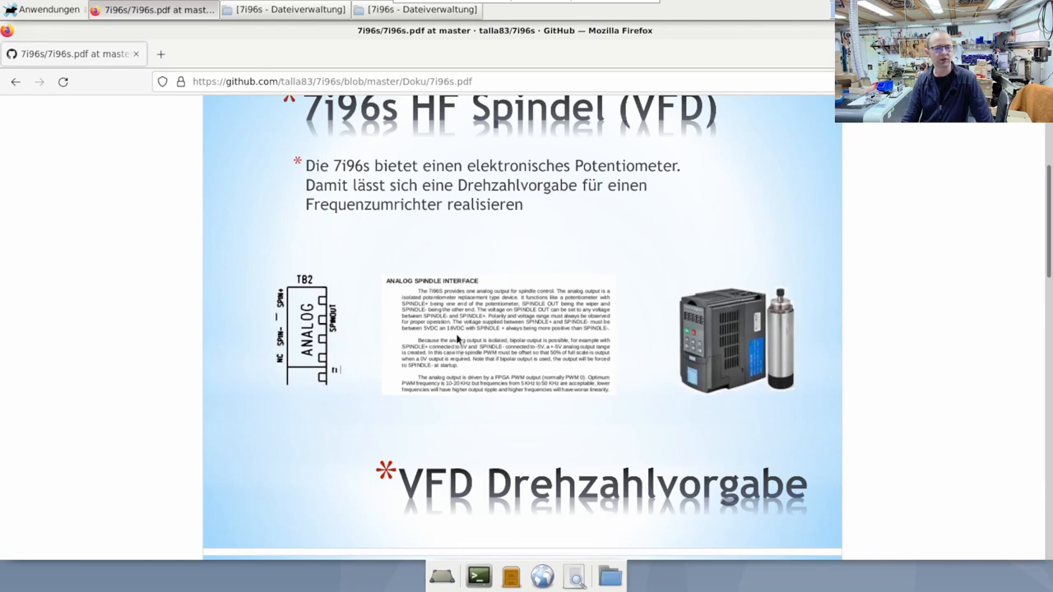
{"action": "mouse_move", "coordinate": [473, 329]}
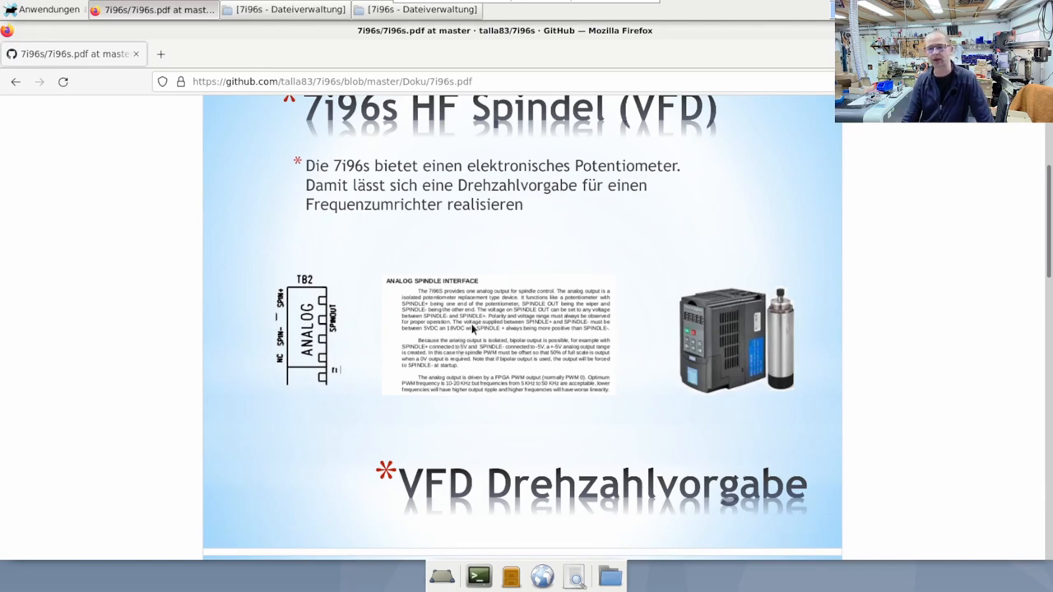
{"action": "mouse_move", "coordinate": [476, 333]}
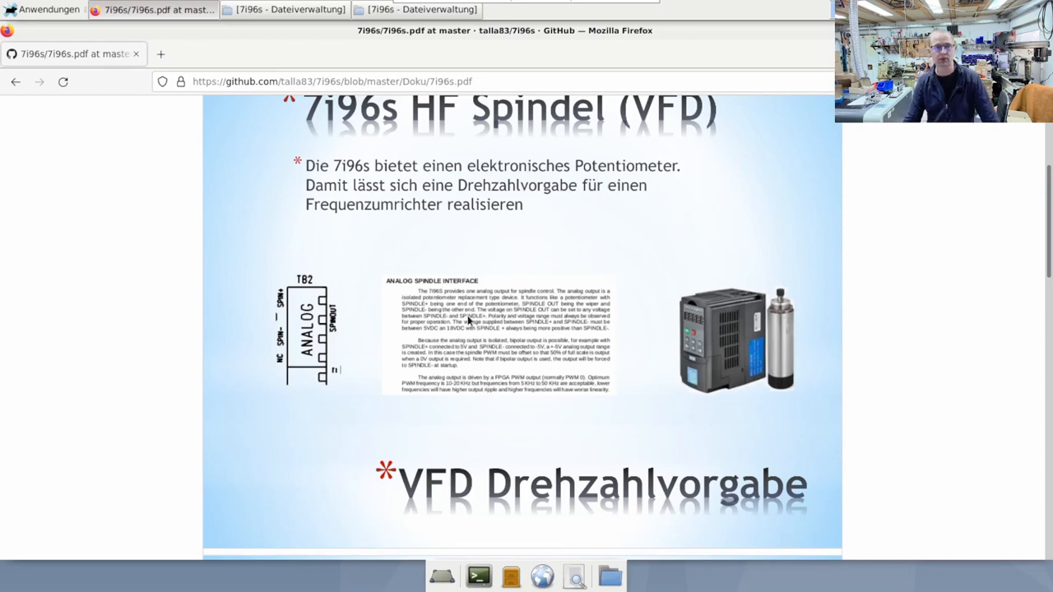
{"action": "mouse_move", "coordinate": [474, 345]}
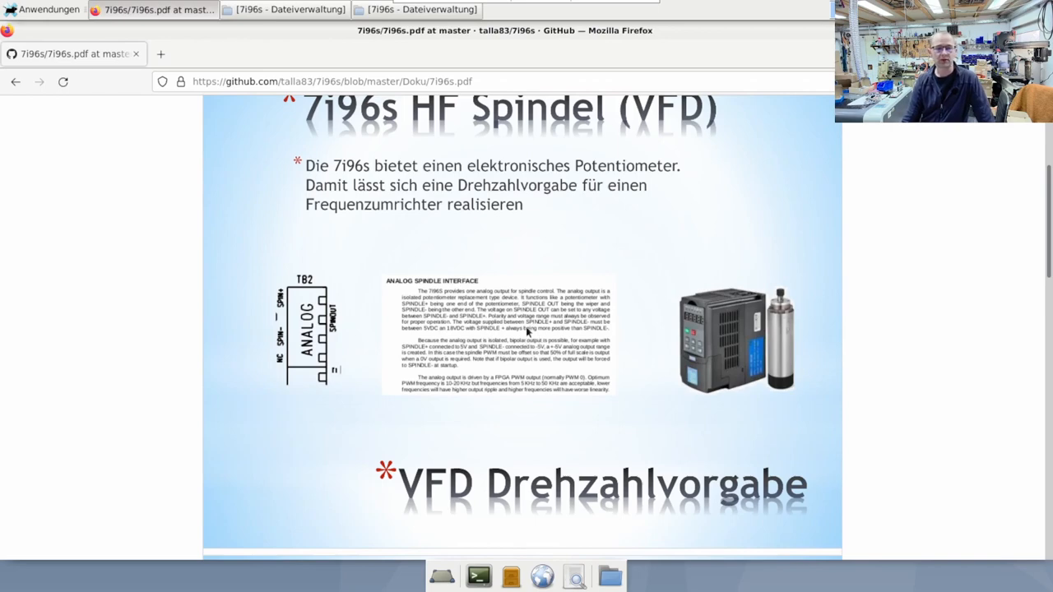
{"action": "mouse_move", "coordinate": [533, 315]}
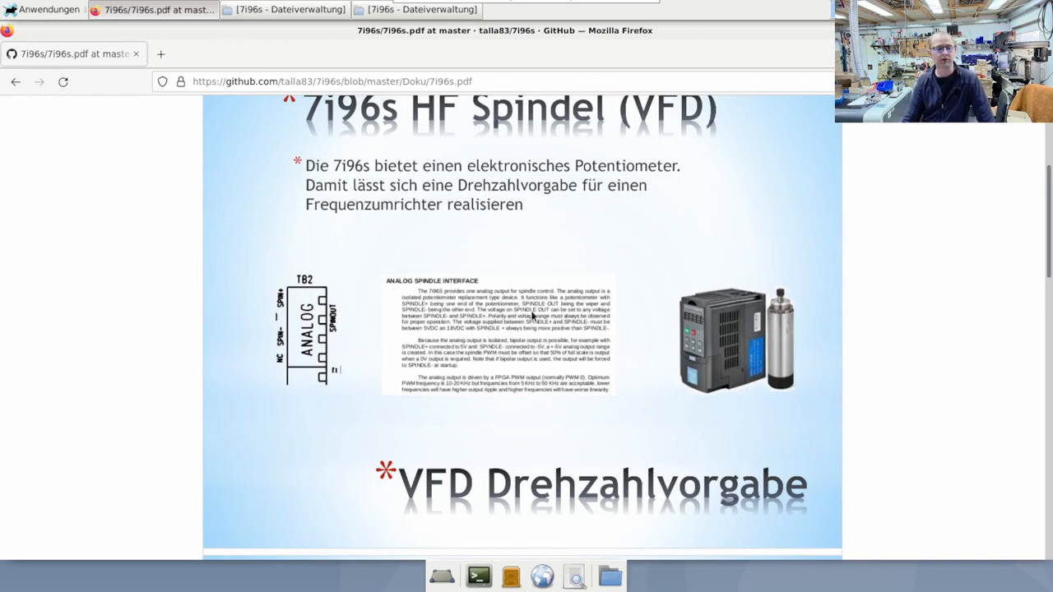
{"action": "mouse_move", "coordinate": [541, 276]}
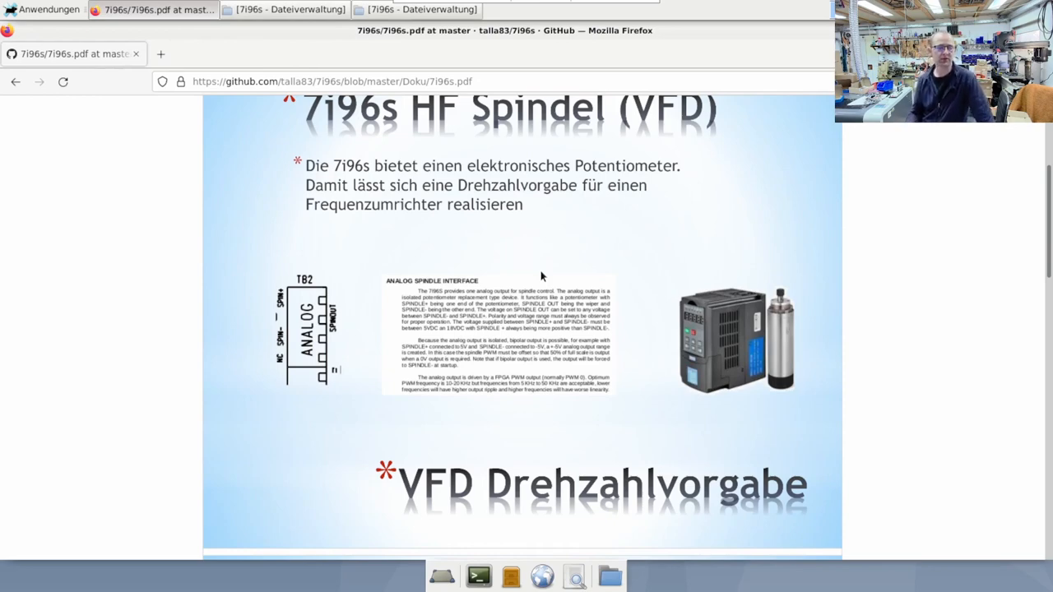
{"action": "mouse_move", "coordinate": [502, 241]}
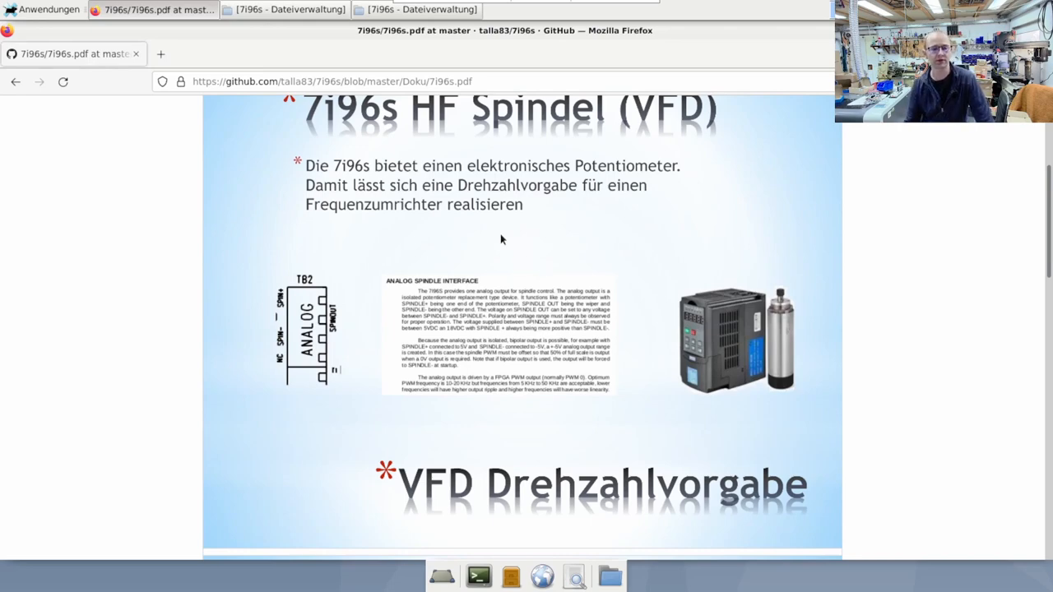
{"action": "mouse_move", "coordinate": [486, 237]}
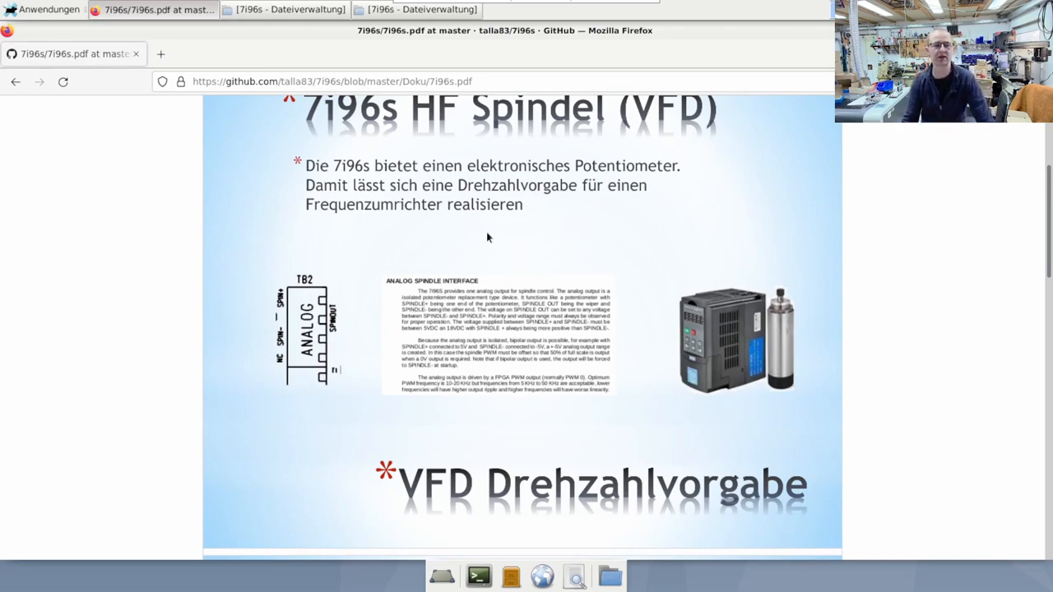
{"action": "mouse_move", "coordinate": [493, 257]}
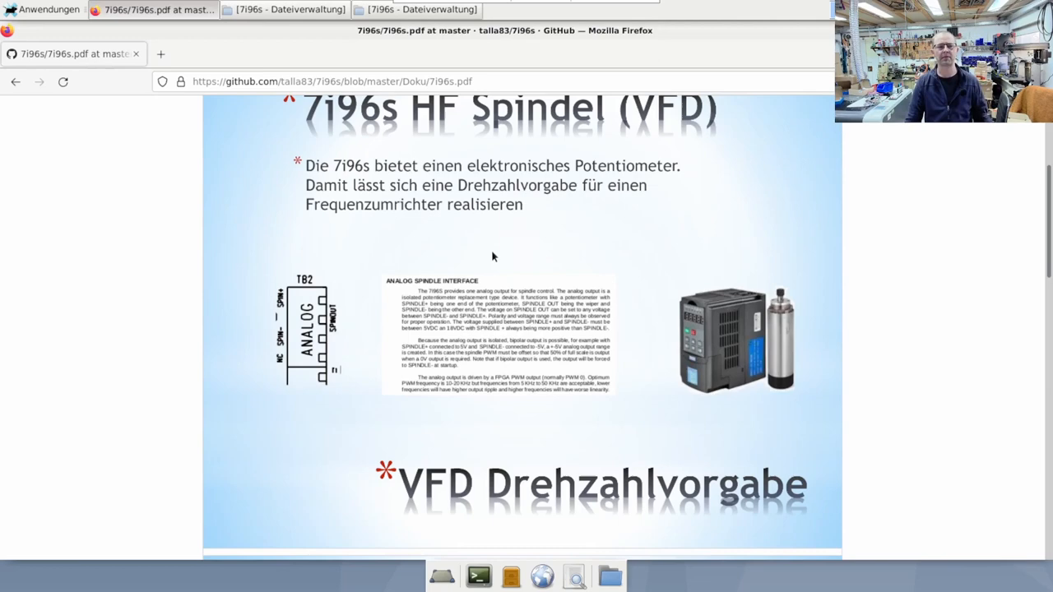
{"action": "scroll", "scroll_direction": "up", "scroll_amount": 3}
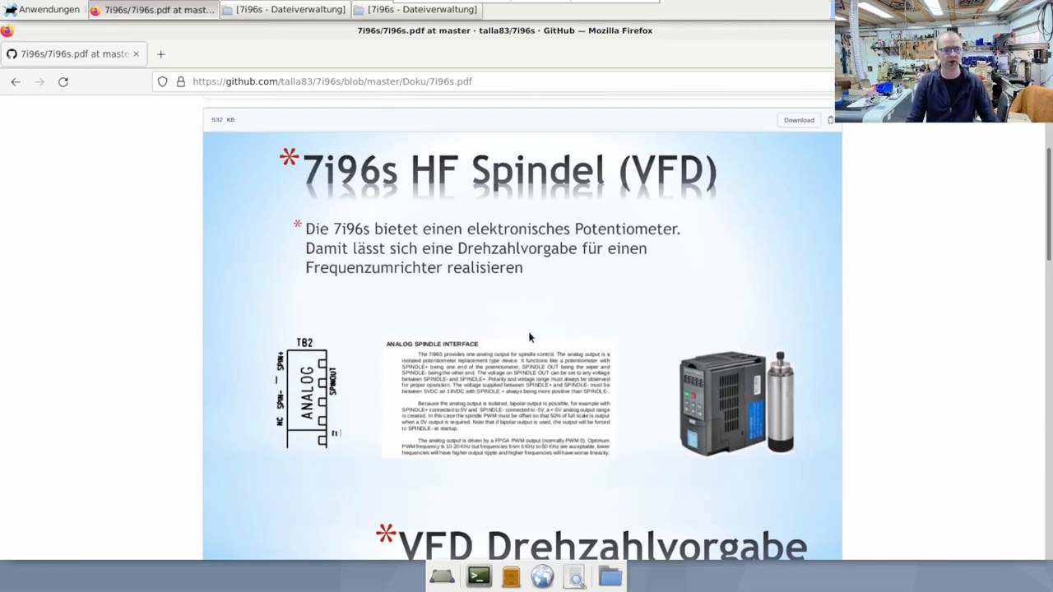
{"action": "scroll", "scroll_direction": "down", "scroll_amount": 3}
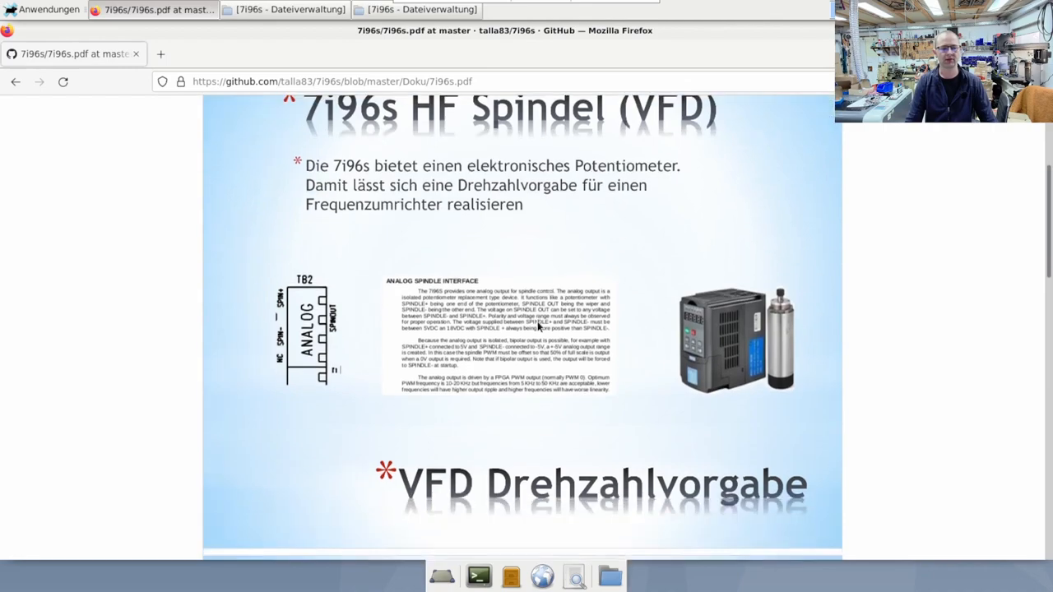
Scroll down to the 7i96s <-> VFD A2 wiring slide with parameters Pn 03 and Pn 04.
{"action": "scroll", "scroll_direction": "down", "scroll_amount": 3}
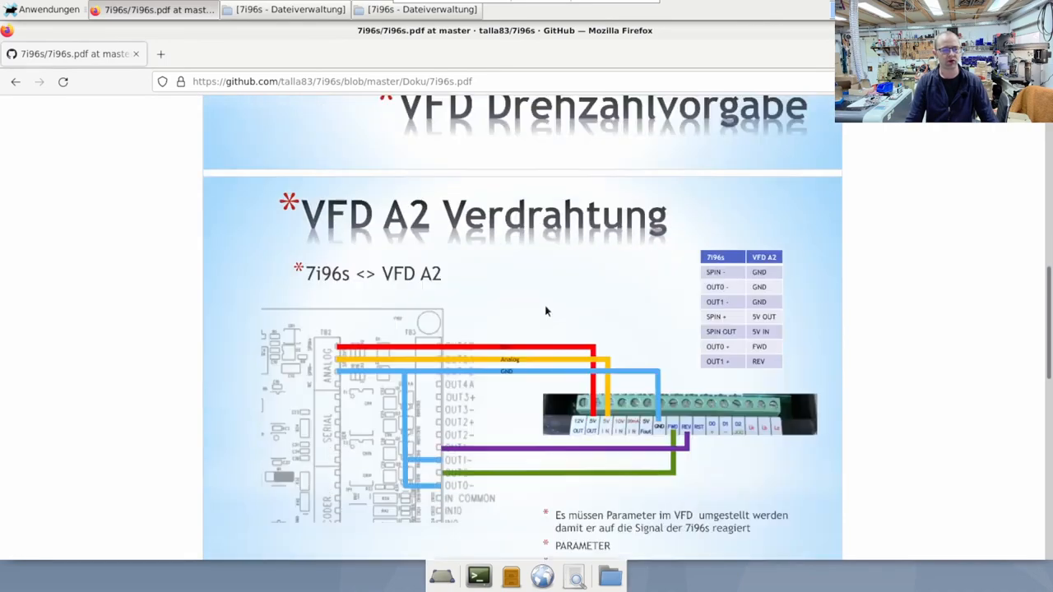
{"action": "scroll", "scroll_direction": "down", "scroll_amount": 3}
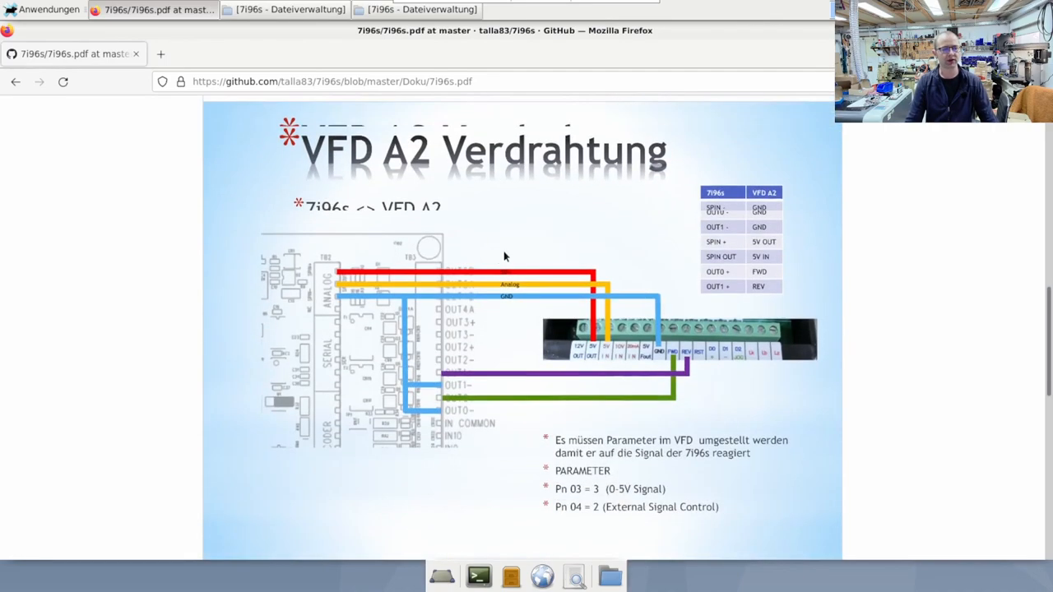
{"action": "scroll", "scroll_direction": "down", "scroll_amount": 3}
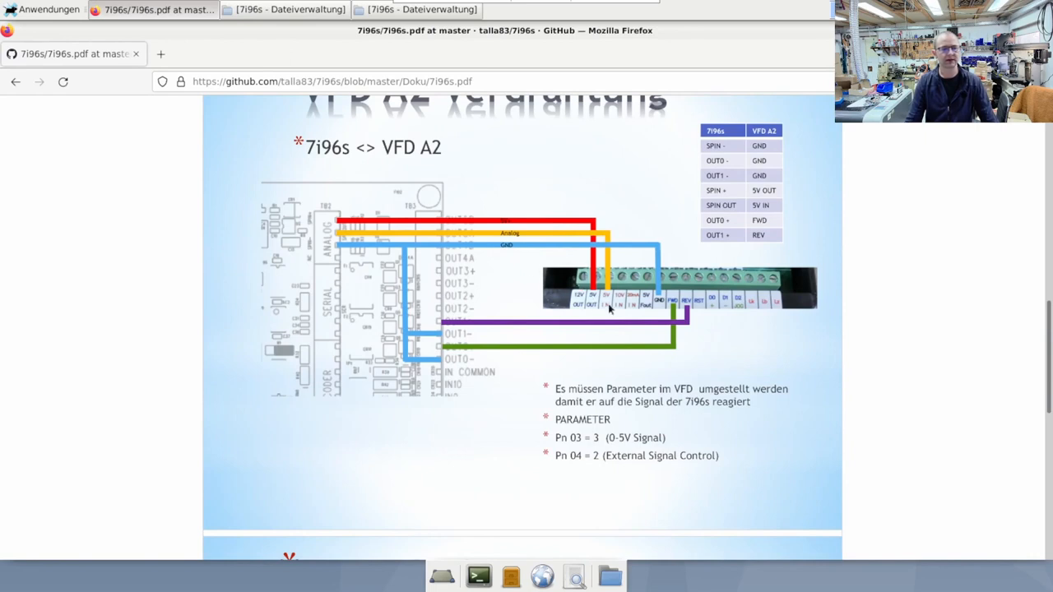
{"action": "mouse_move", "coordinate": [595, 253]}
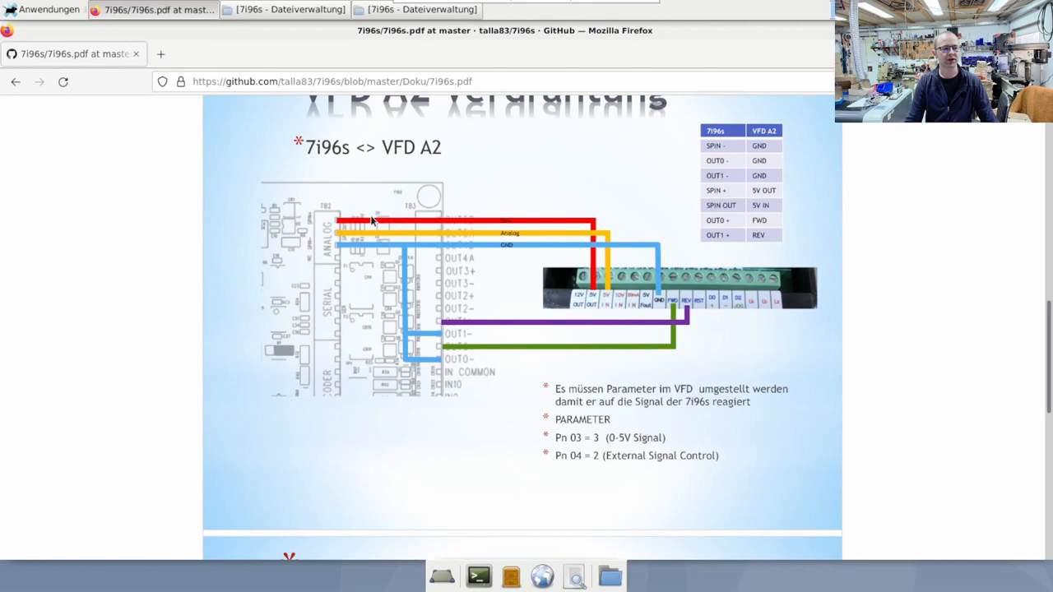
{"action": "mouse_move", "coordinate": [312, 220]}
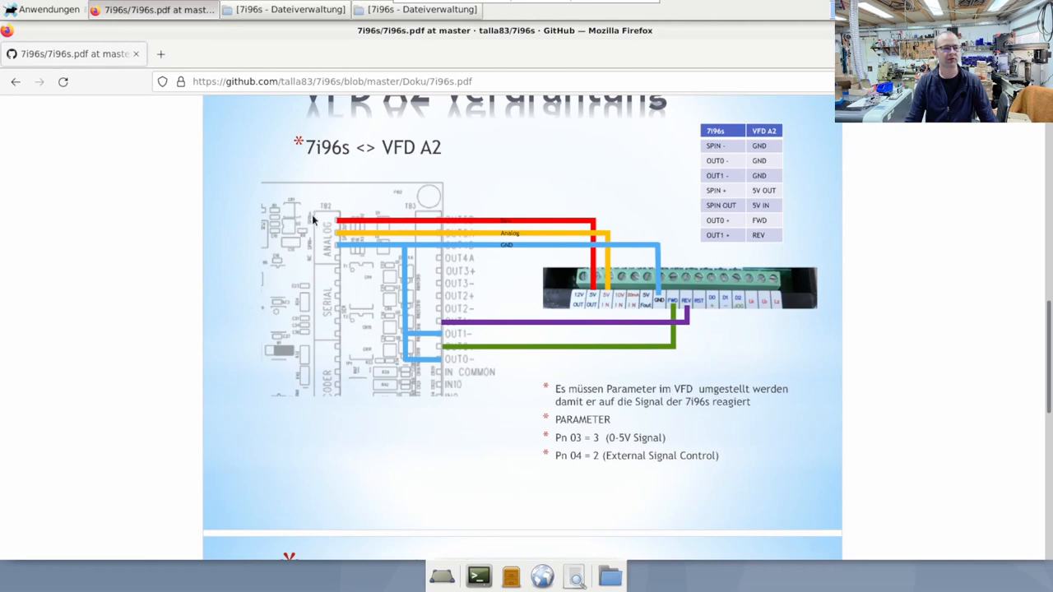
{"action": "mouse_move", "coordinate": [310, 255]}
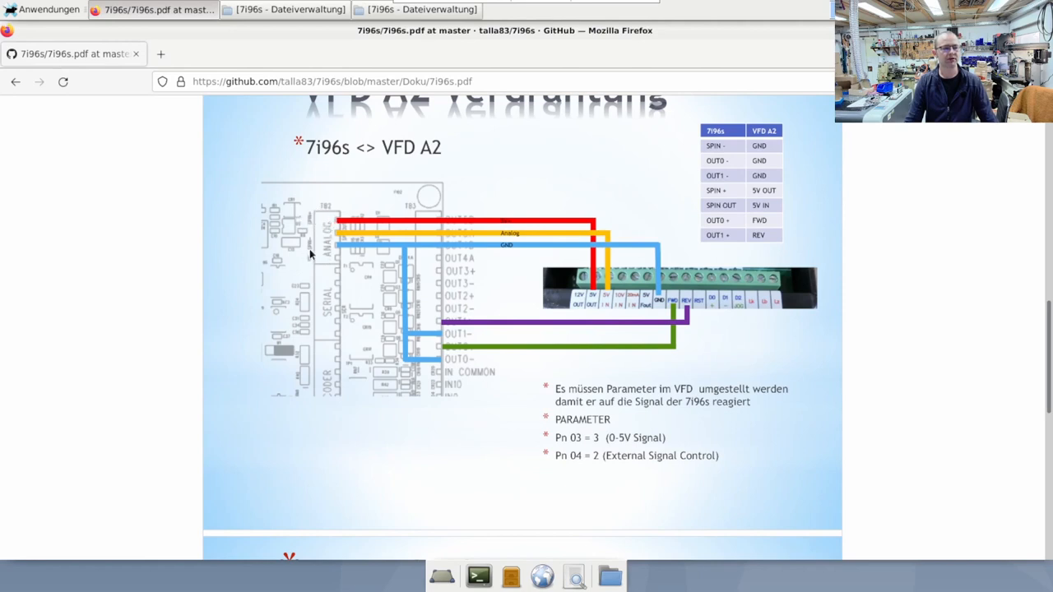
{"action": "mouse_move", "coordinate": [658, 307]}
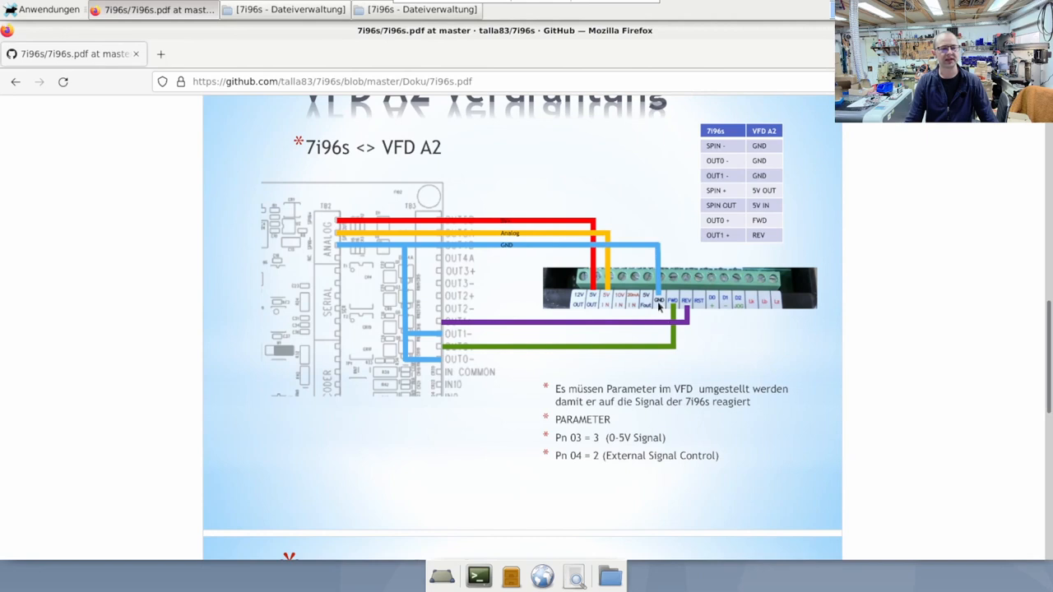
{"action": "mouse_move", "coordinate": [452, 345]}
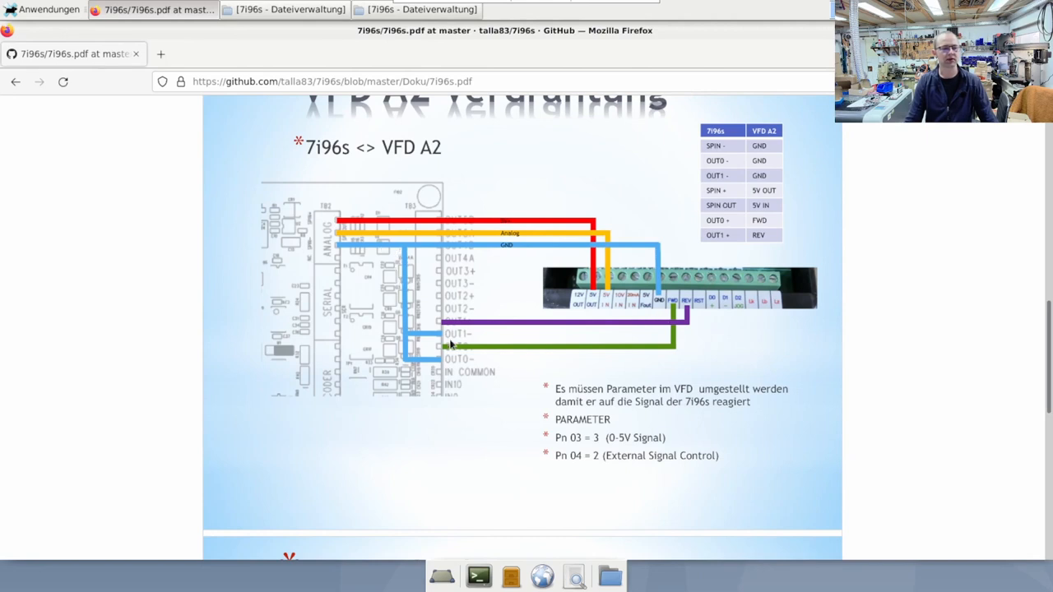
{"action": "mouse_move", "coordinate": [442, 362]}
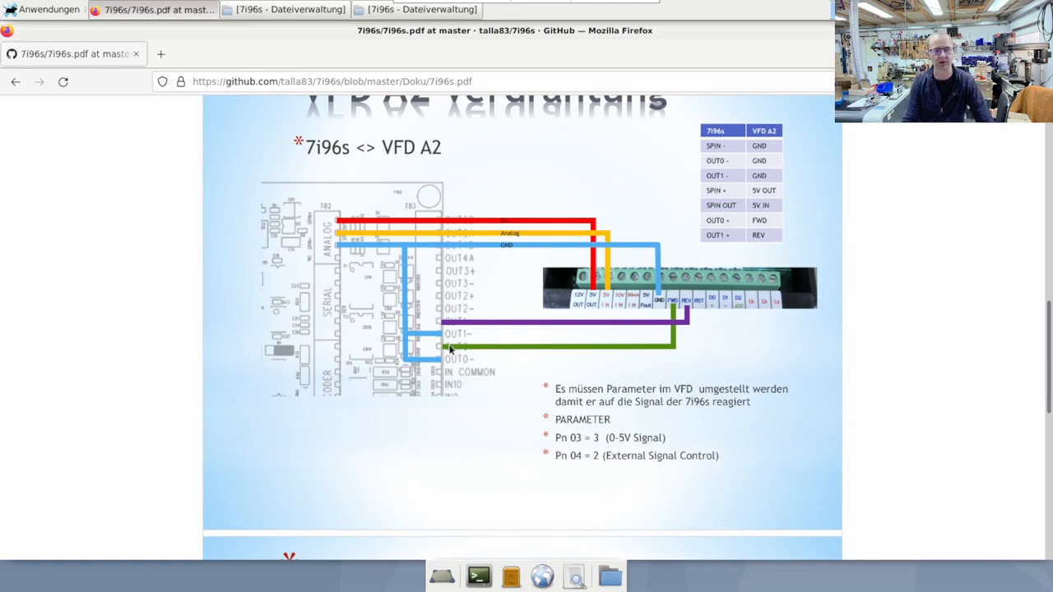
{"action": "mouse_move", "coordinate": [534, 281]}
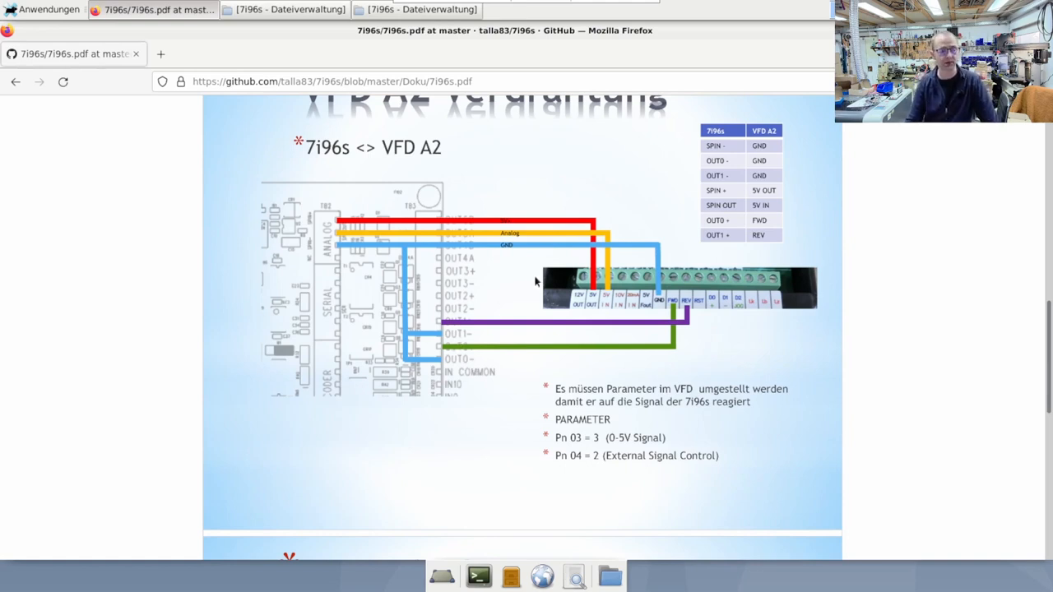
{"action": "mouse_move", "coordinate": [335, 254]}
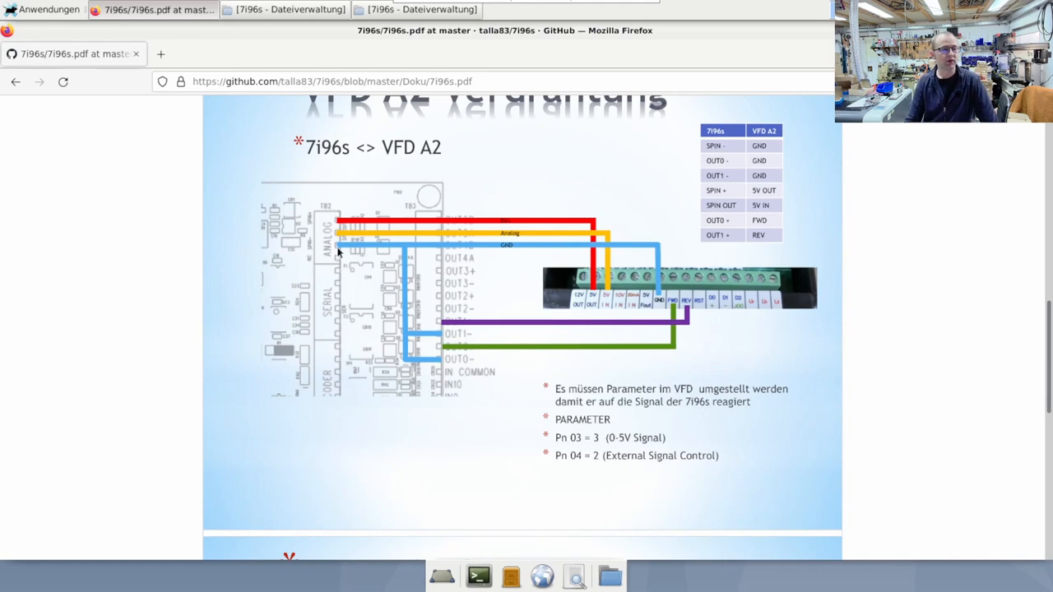
{"action": "mouse_move", "coordinate": [382, 236]}
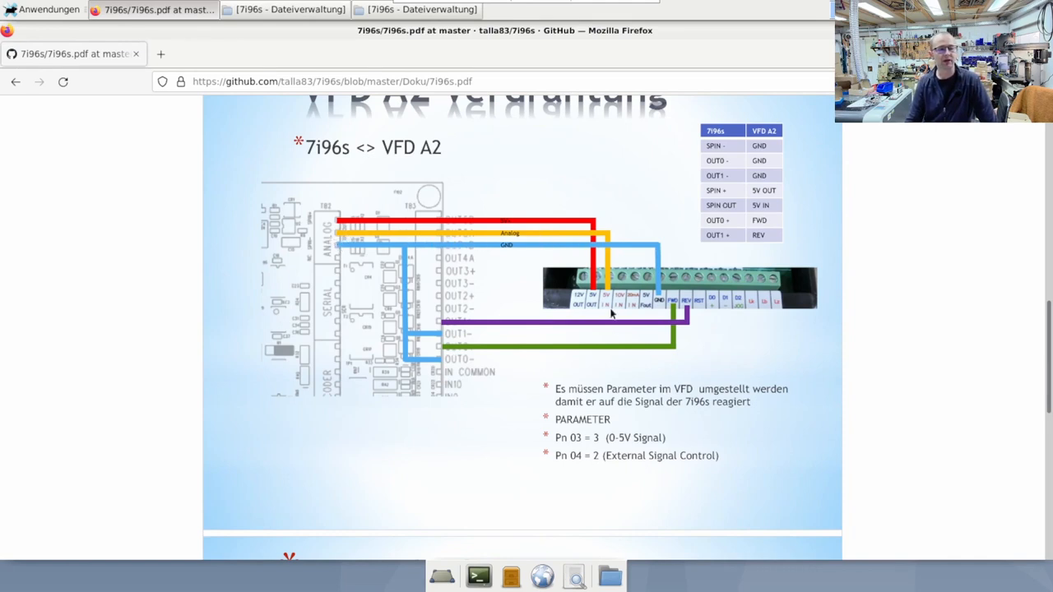
{"action": "mouse_move", "coordinate": [607, 311]}
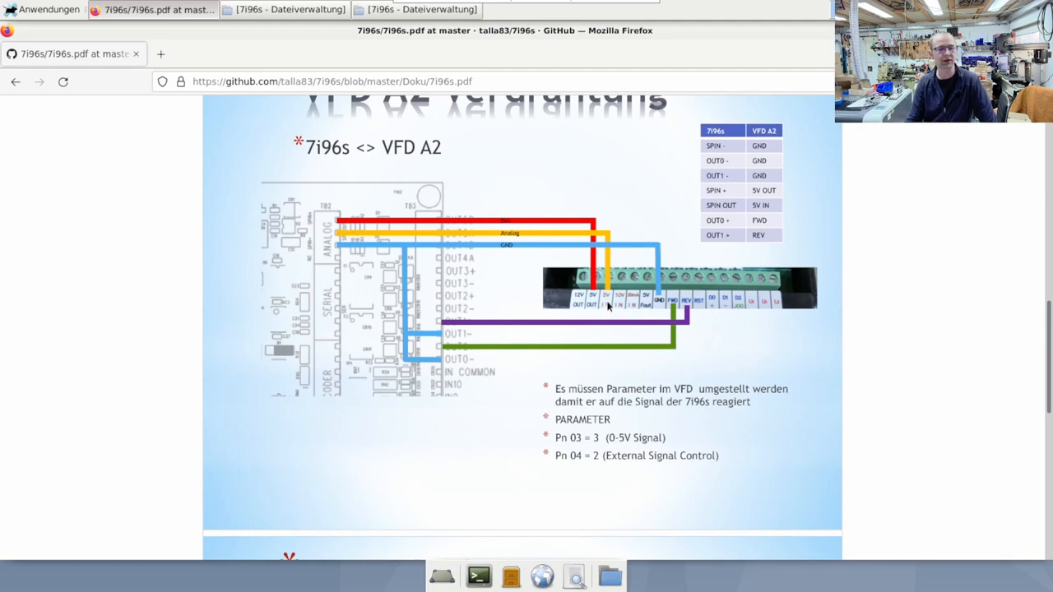
{"action": "mouse_move", "coordinate": [342, 246]}
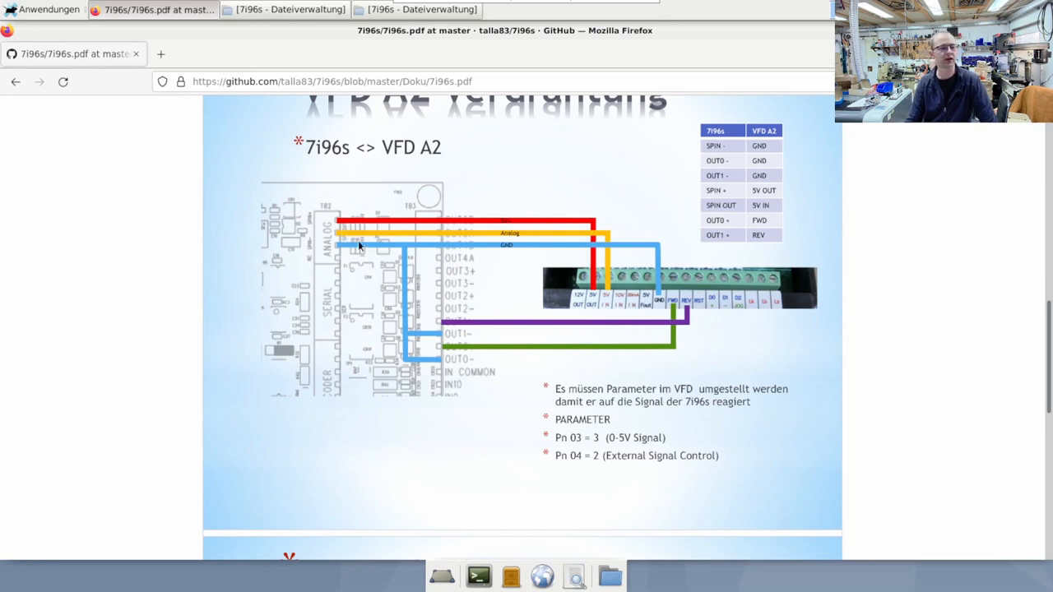
{"action": "mouse_move", "coordinate": [339, 231]}
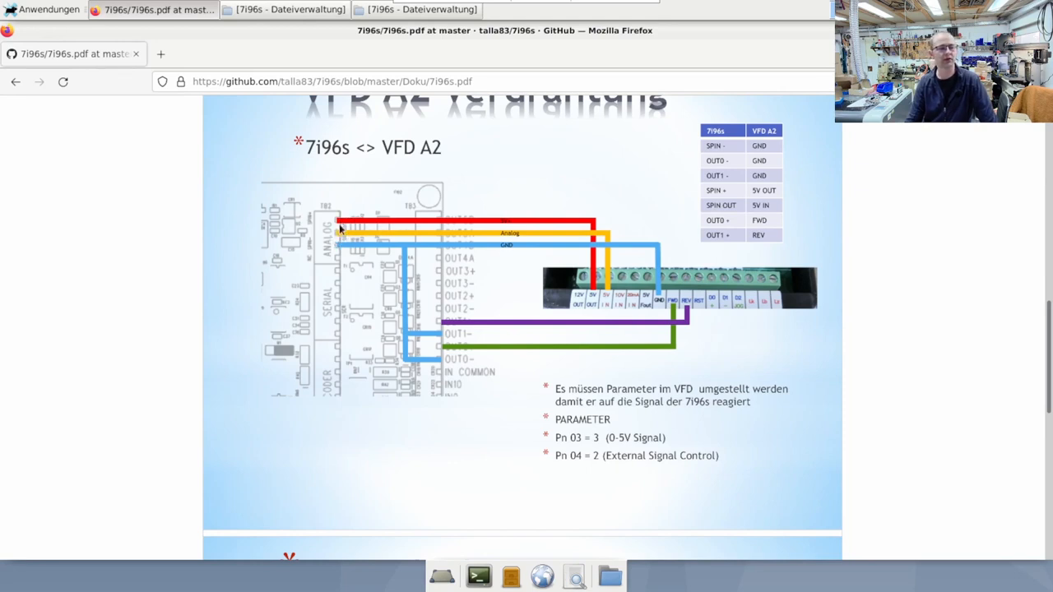
{"action": "mouse_move", "coordinate": [440, 214]}
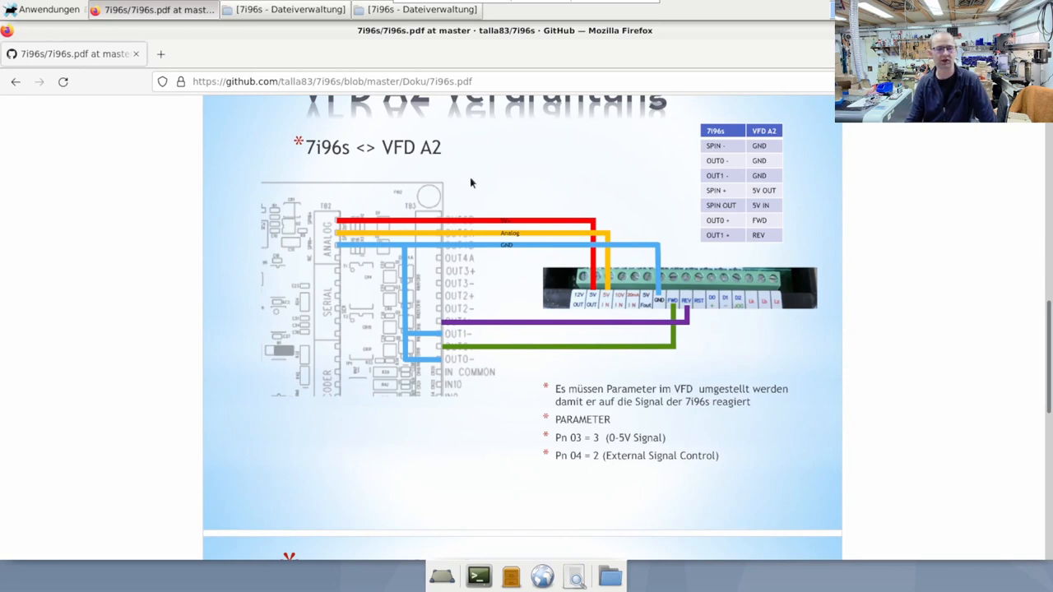
{"action": "mouse_move", "coordinate": [689, 308]}
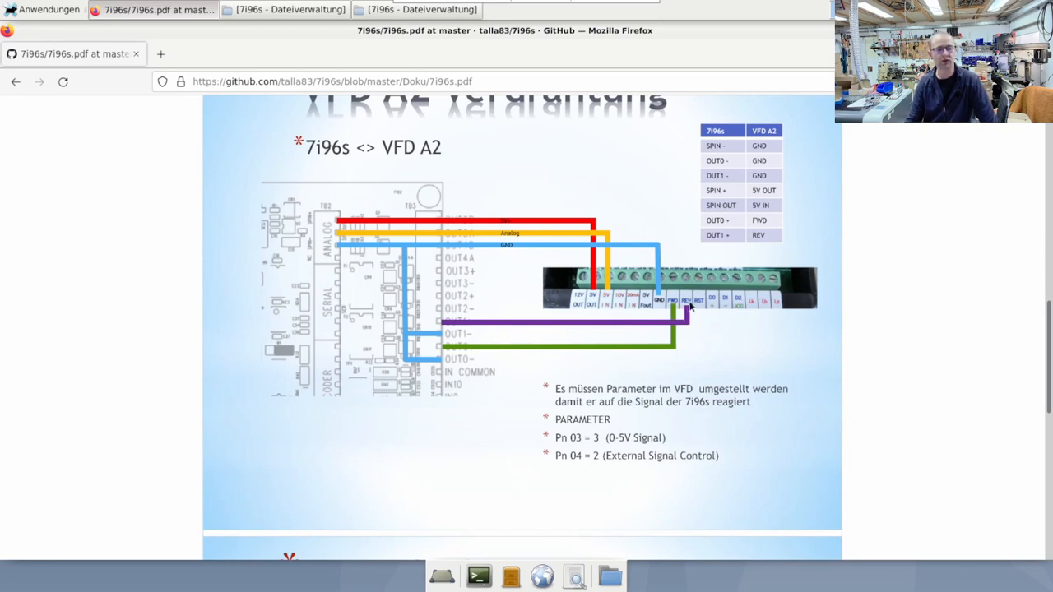
{"action": "mouse_move", "coordinate": [462, 337]}
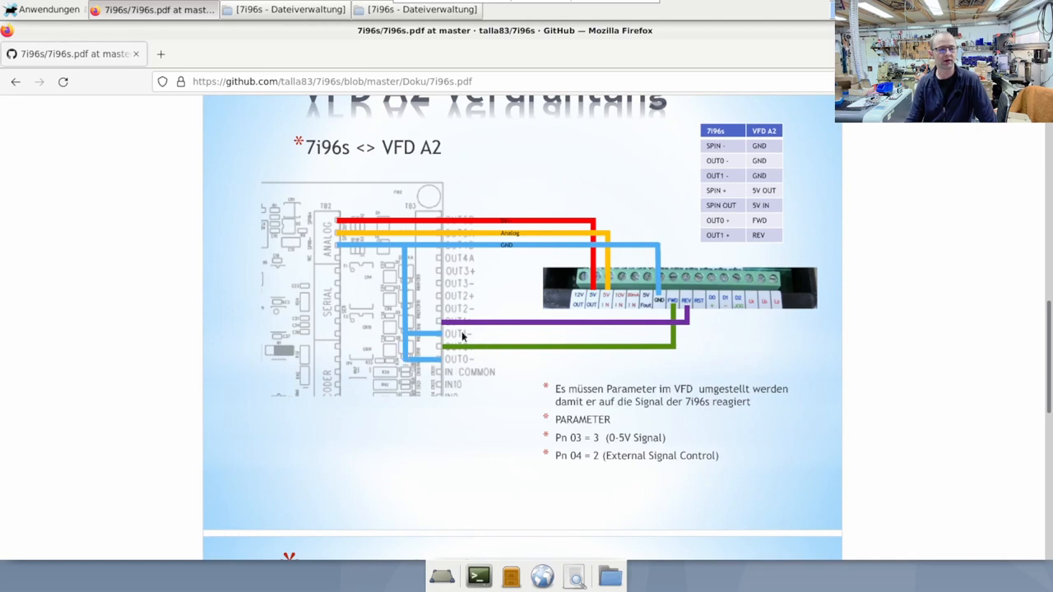
{"action": "mouse_move", "coordinate": [550, 346]}
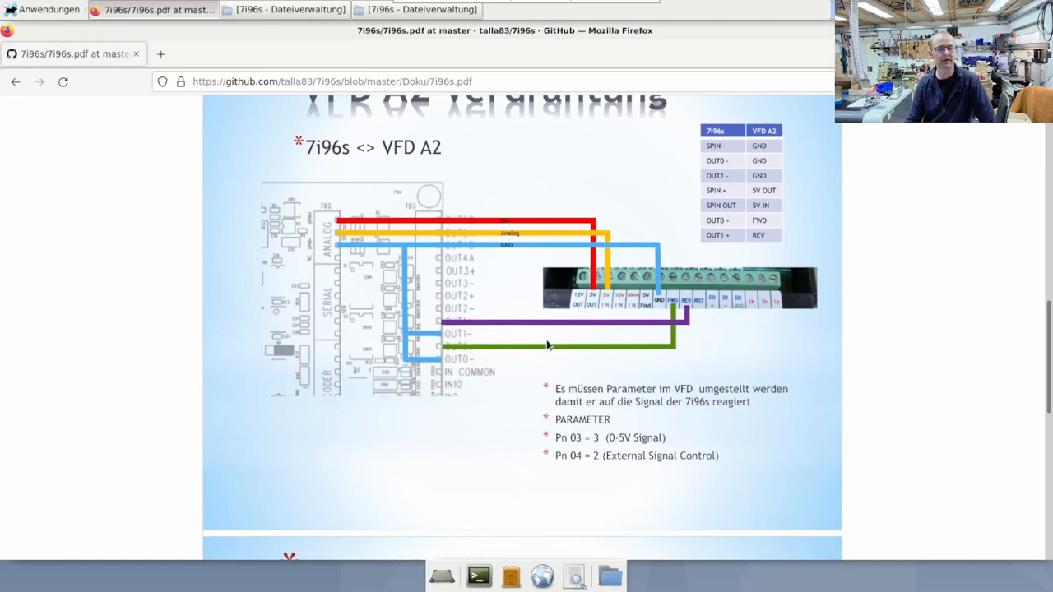
{"action": "mouse_move", "coordinate": [441, 321]}
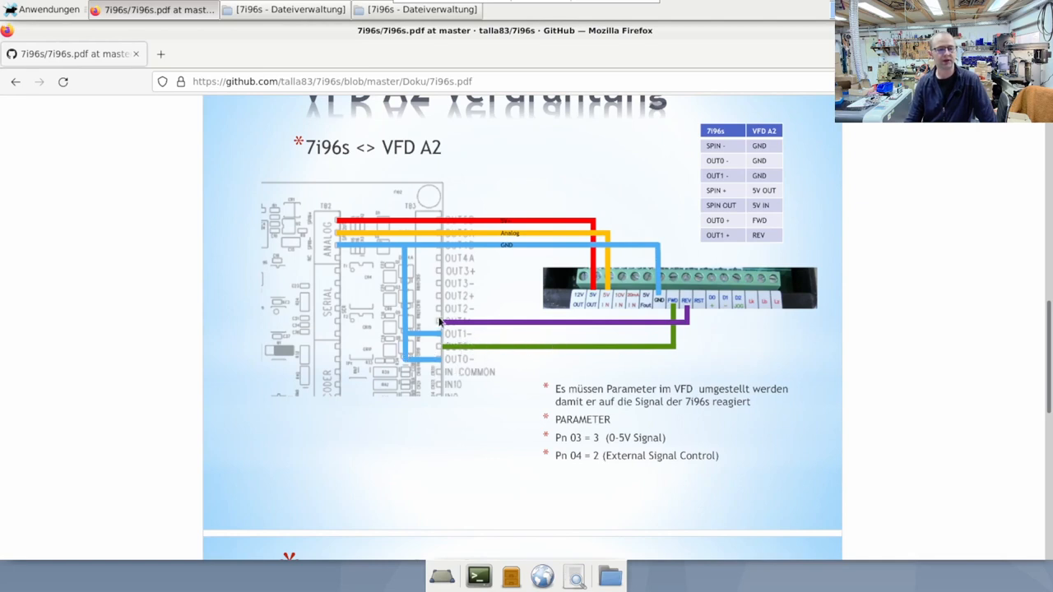
{"action": "mouse_move", "coordinate": [467, 327]}
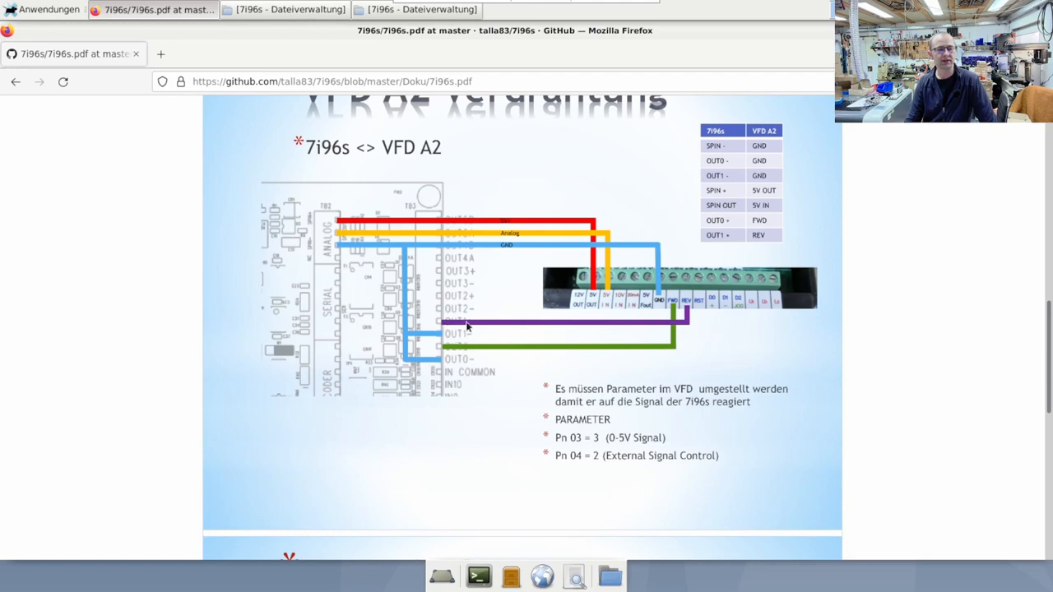
{"action": "mouse_move", "coordinate": [682, 311]}
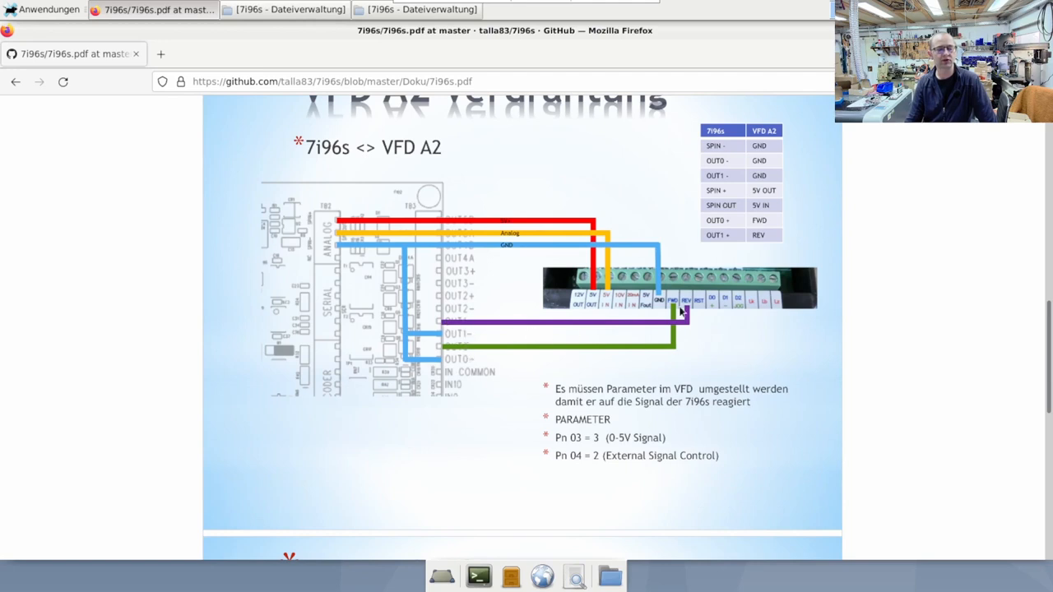
{"action": "mouse_move", "coordinate": [555, 387]}
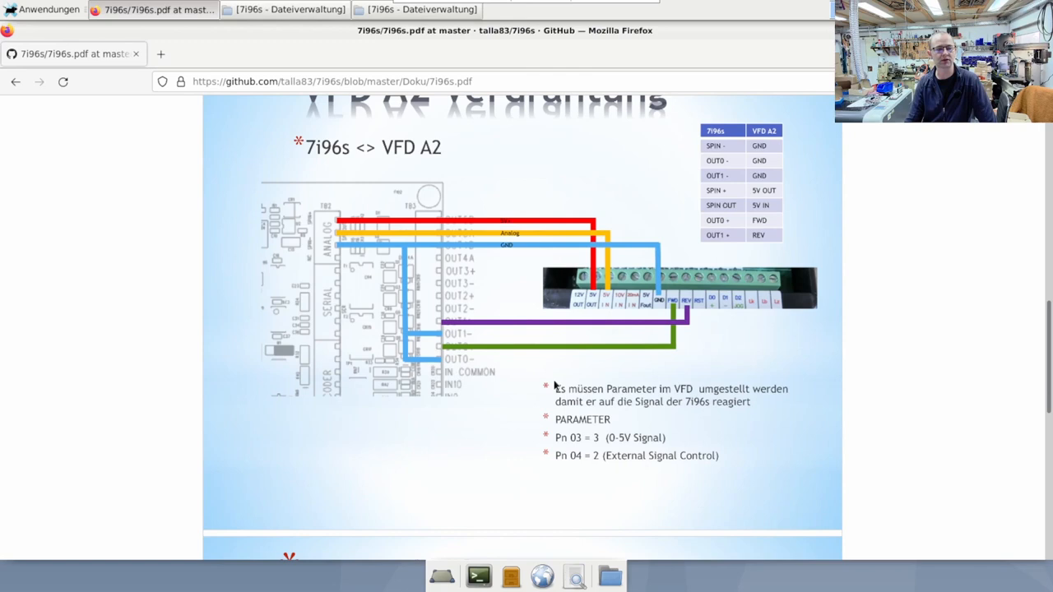
{"action": "mouse_move", "coordinate": [649, 363]}
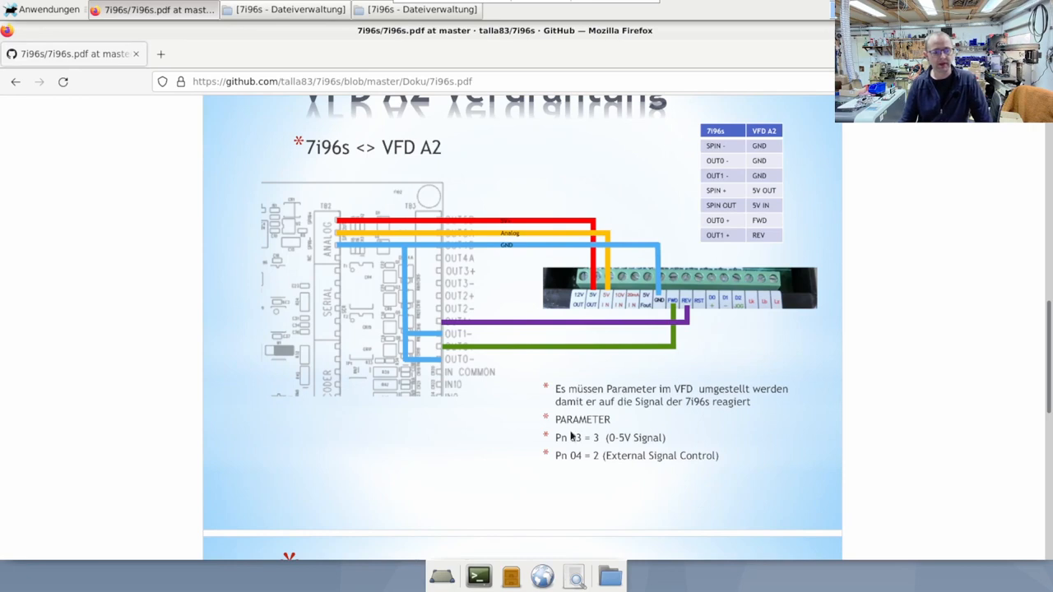
{"action": "mouse_move", "coordinate": [643, 457]}
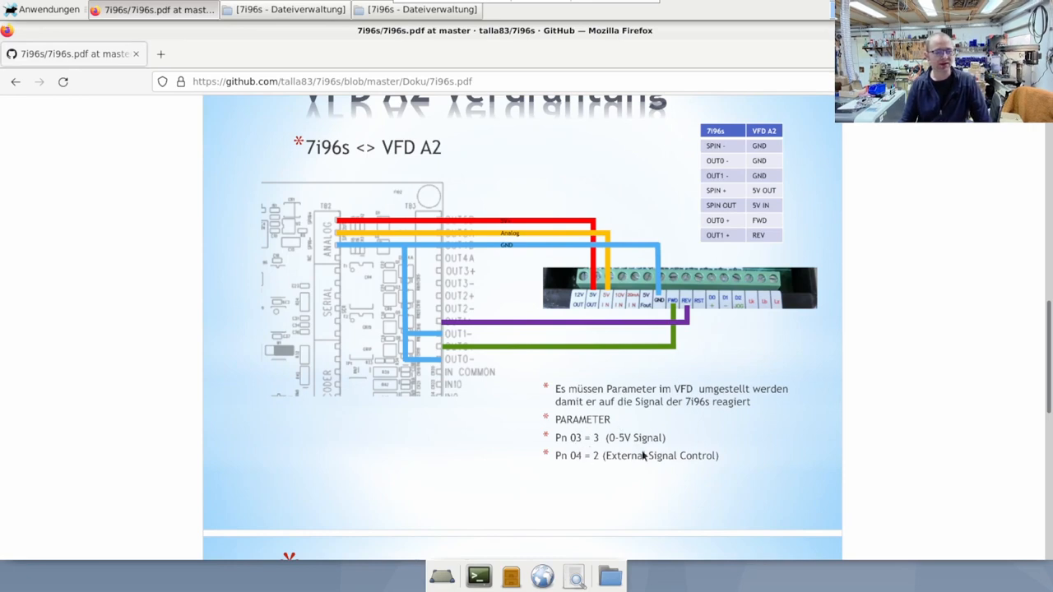
{"action": "mouse_move", "coordinate": [640, 444]}
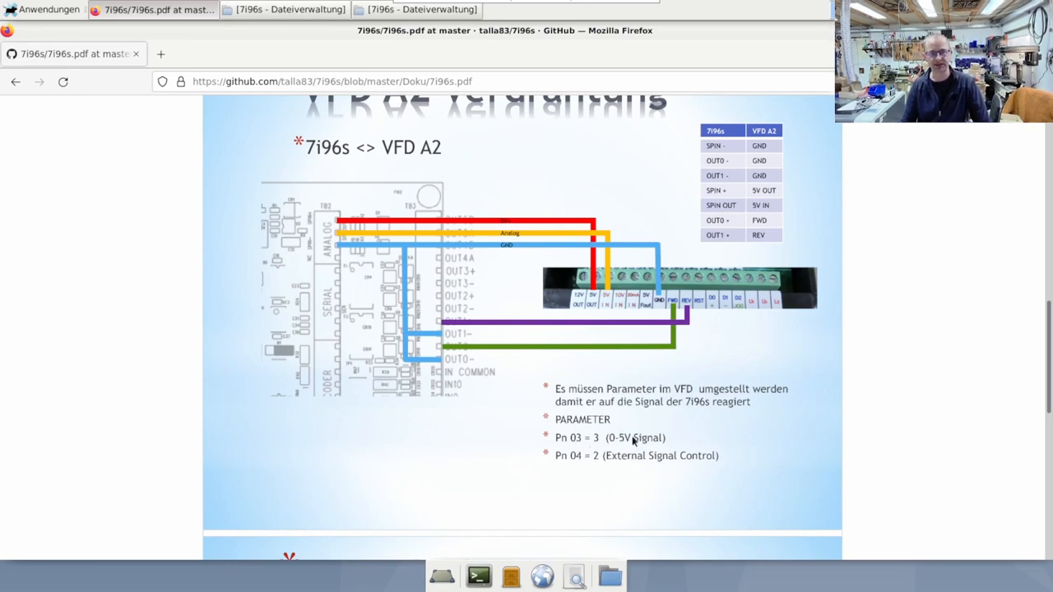
{"action": "mouse_move", "coordinate": [635, 429]}
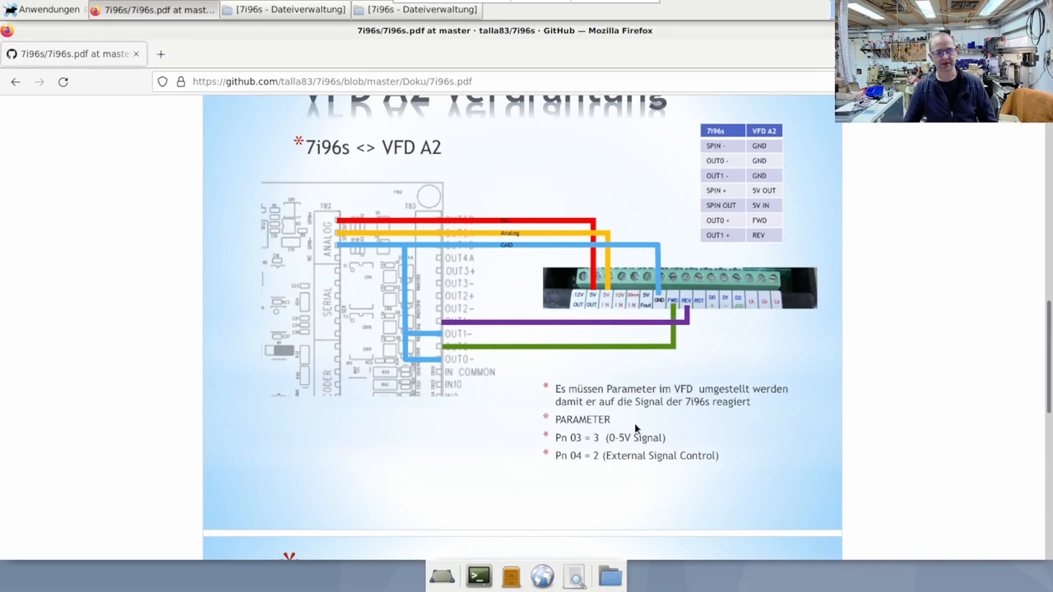
{"action": "mouse_move", "coordinate": [602, 428]}
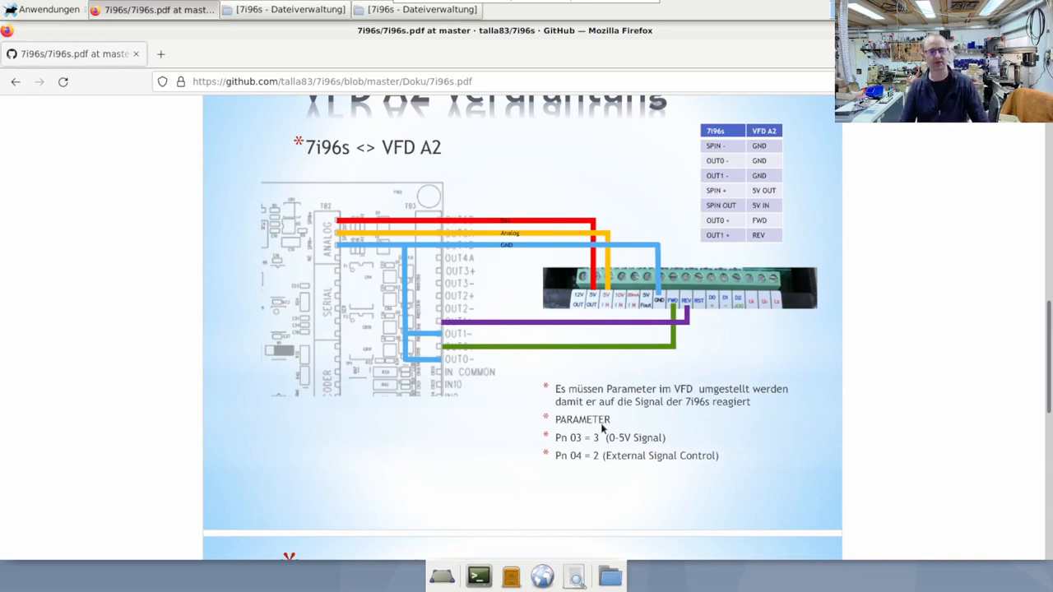
{"action": "mouse_move", "coordinate": [714, 375]}
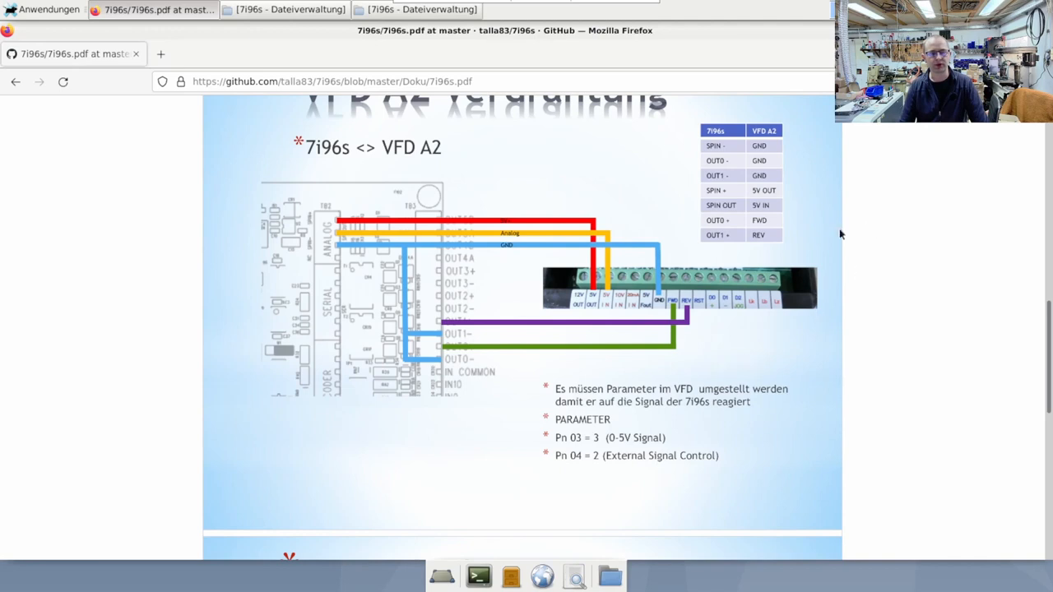
{"action": "mouse_move", "coordinate": [718, 185]}
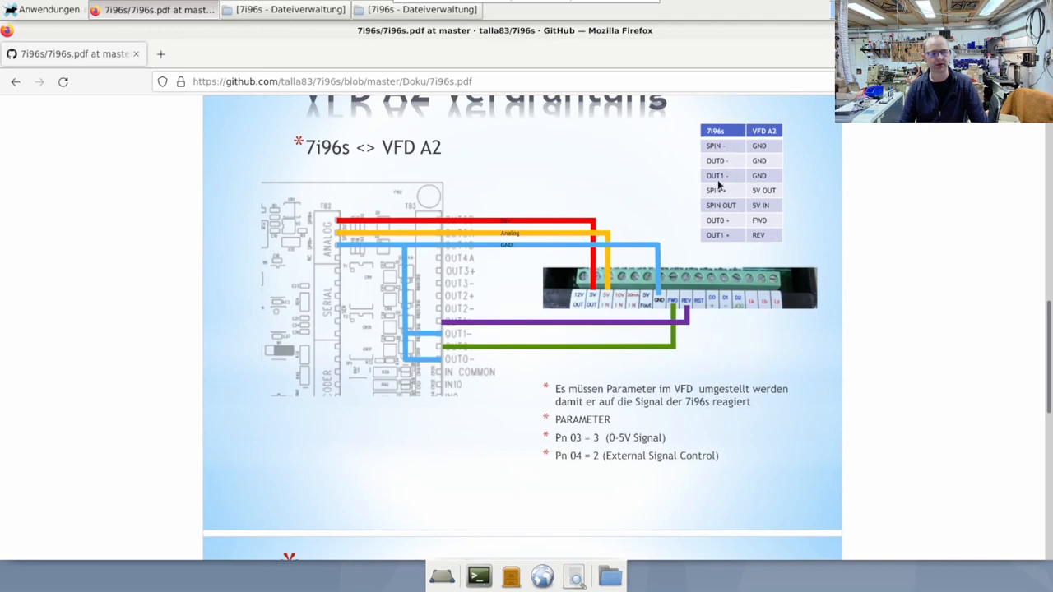
{"action": "mouse_move", "coordinate": [759, 213]}
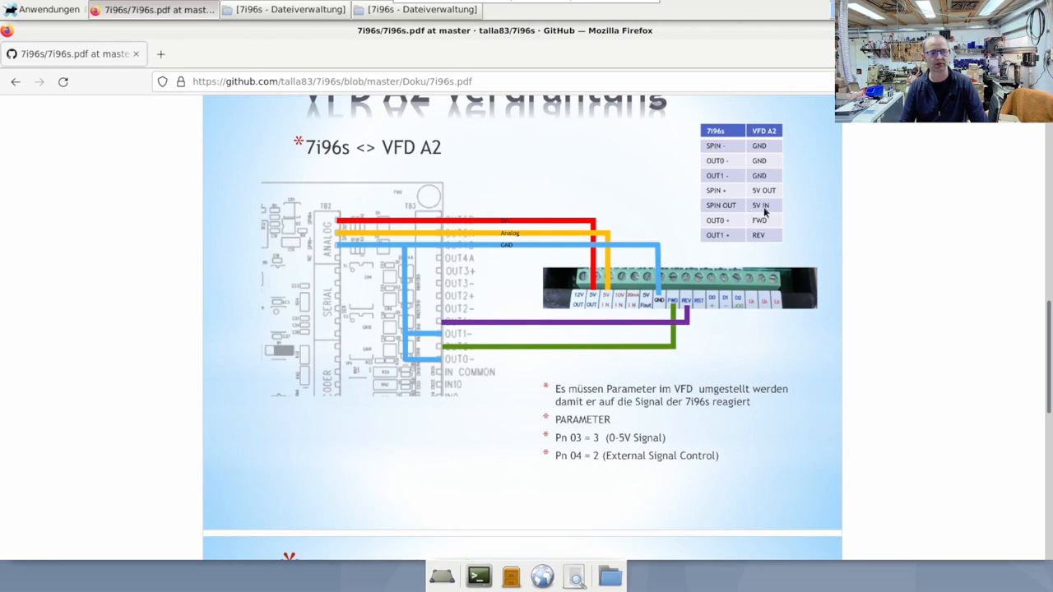
{"action": "mouse_move", "coordinate": [737, 194]}
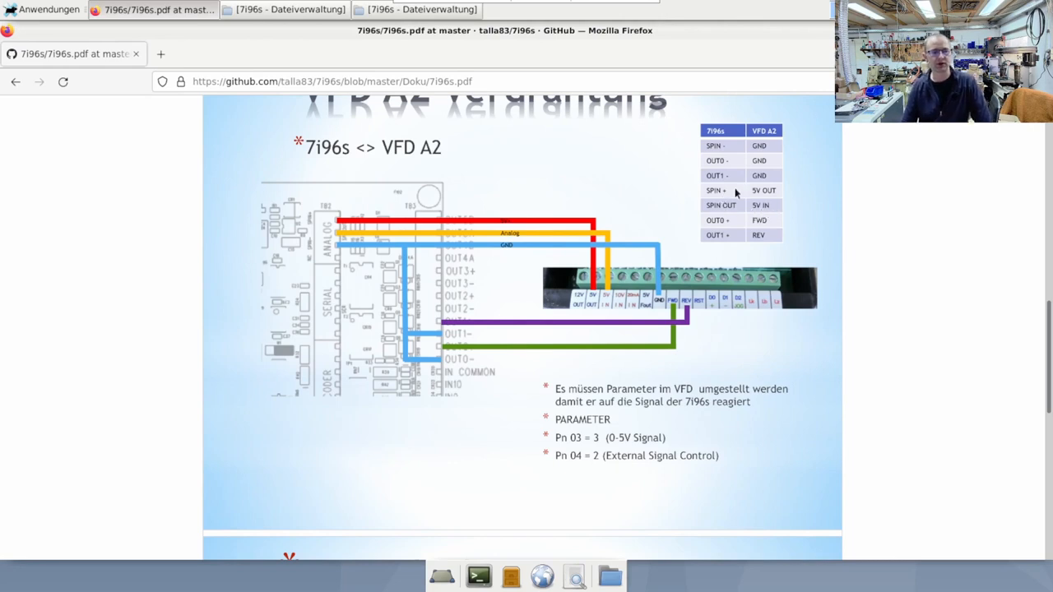
{"action": "mouse_move", "coordinate": [722, 189]}
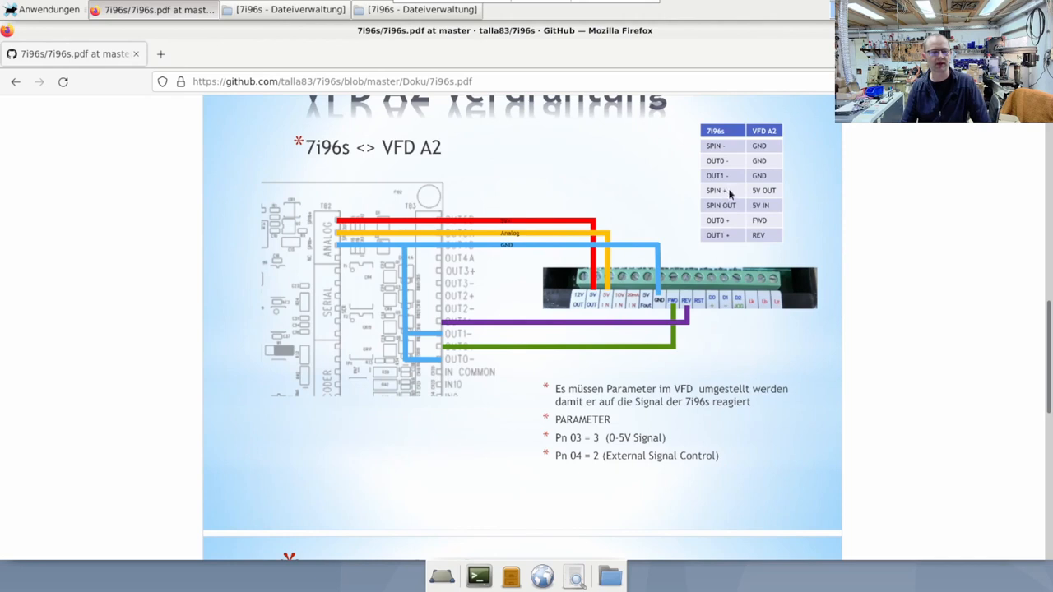
{"action": "mouse_move", "coordinate": [750, 211]}
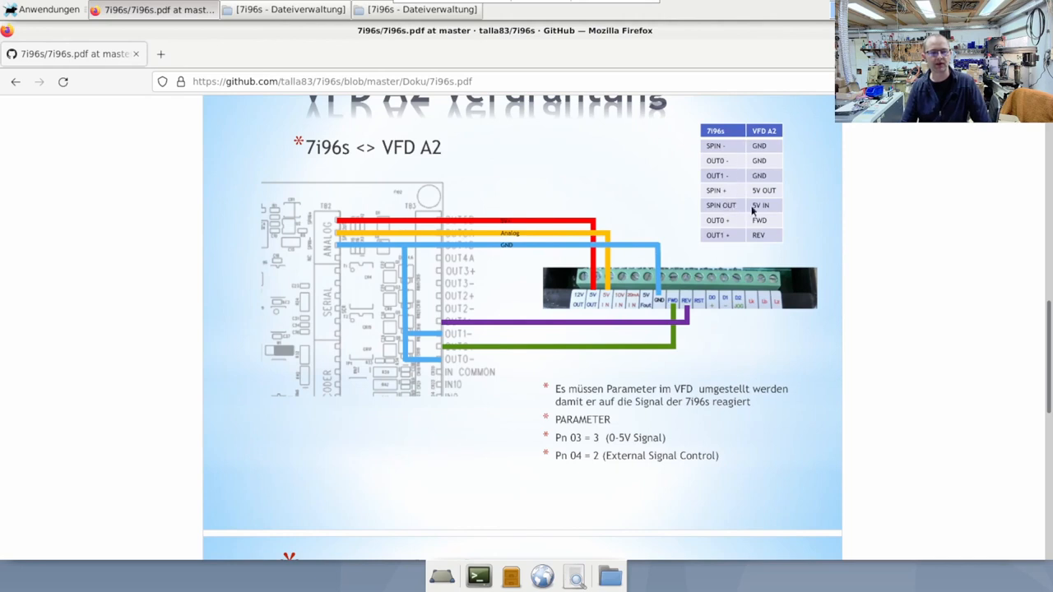
{"action": "mouse_move", "coordinate": [767, 204]}
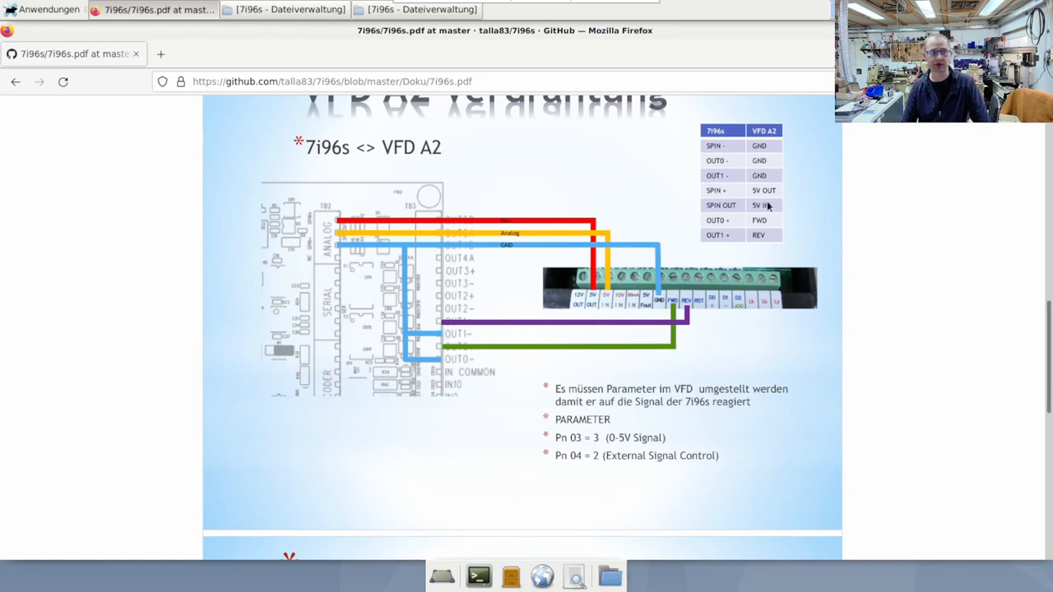
{"action": "mouse_move", "coordinate": [812, 206]}
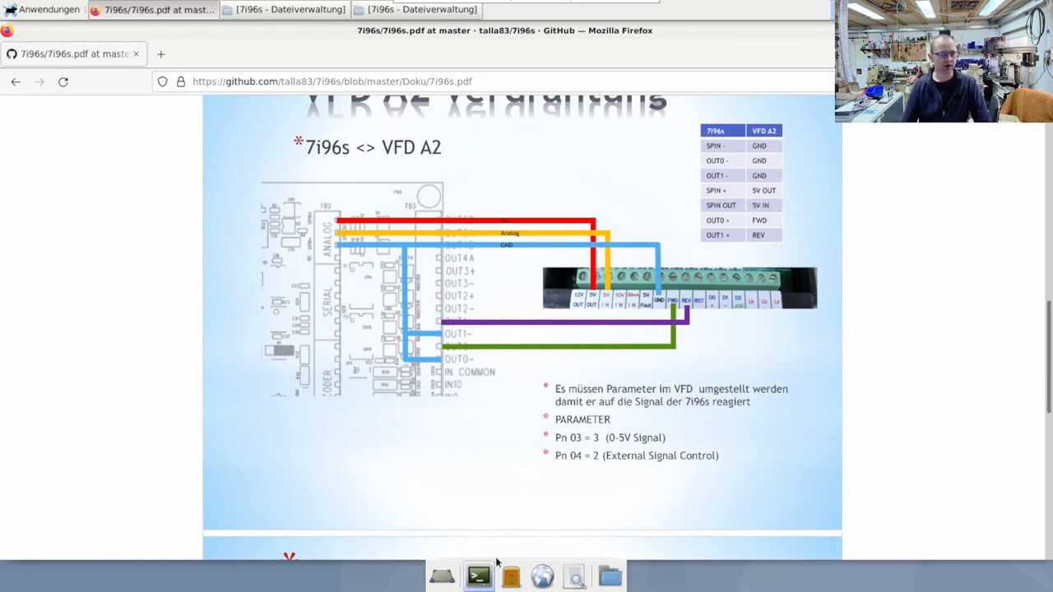
Scroll down to the LinuxCNC HAL / INI slide showing spindle MAX_OUTPUT and net lines.
{"action": "scroll", "scroll_direction": "down", "scroll_amount": 3}
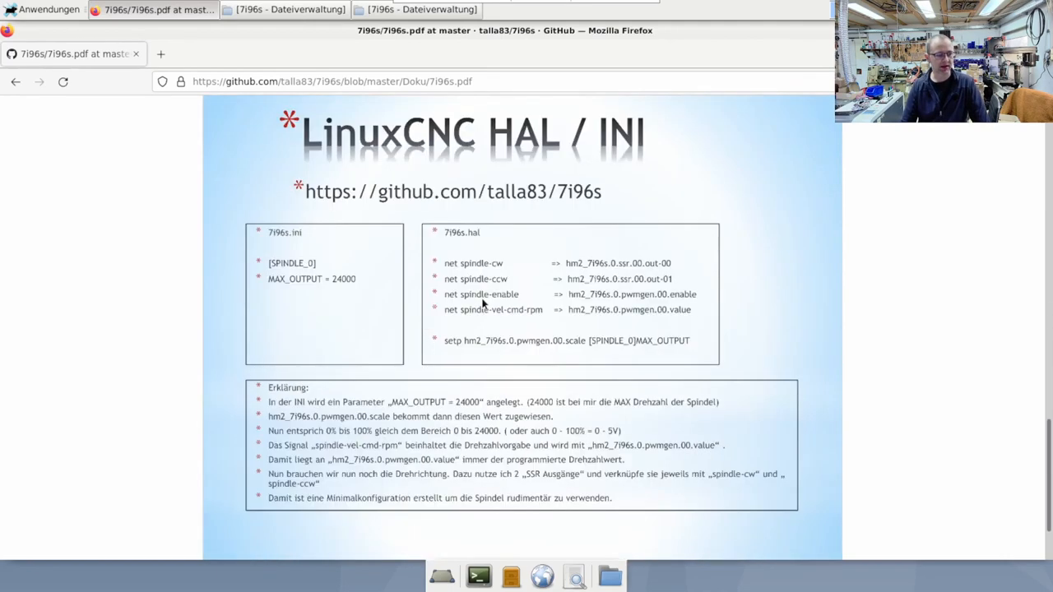
{"action": "mouse_move", "coordinate": [361, 275]}
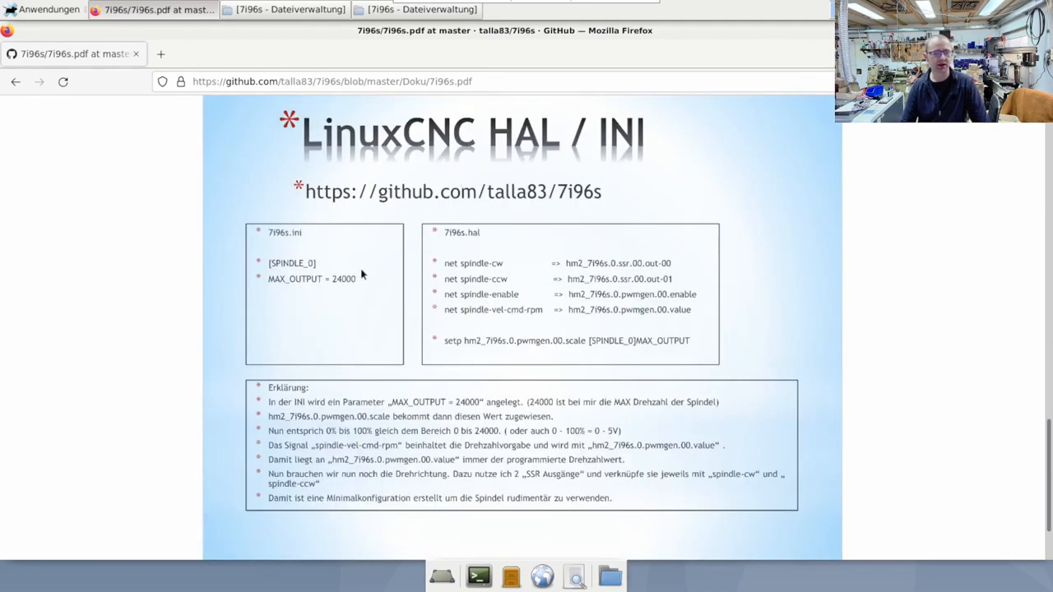
{"action": "mouse_move", "coordinate": [276, 243]}
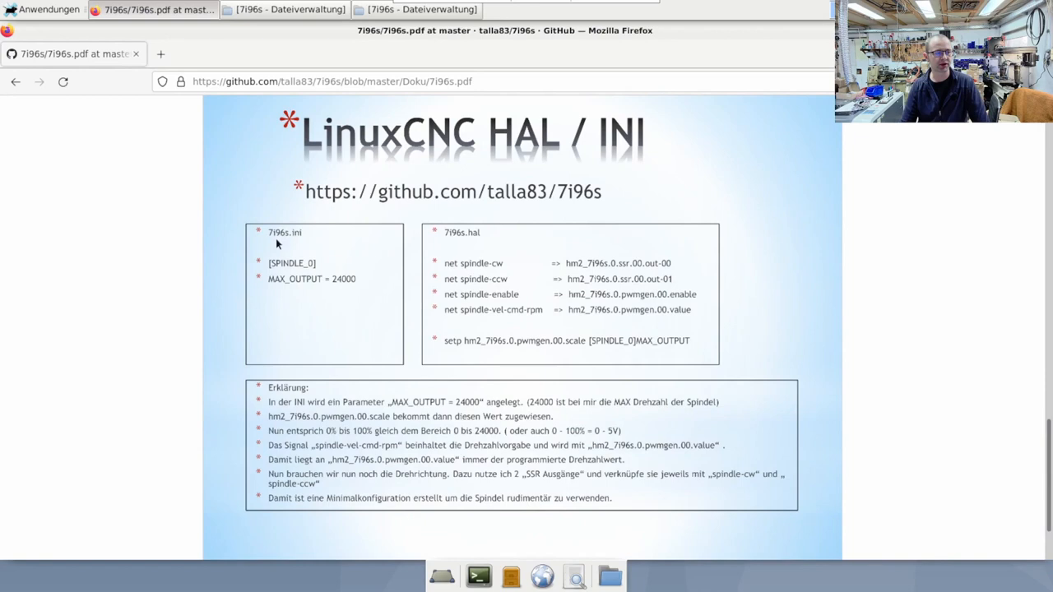
{"action": "mouse_move", "coordinate": [300, 270]}
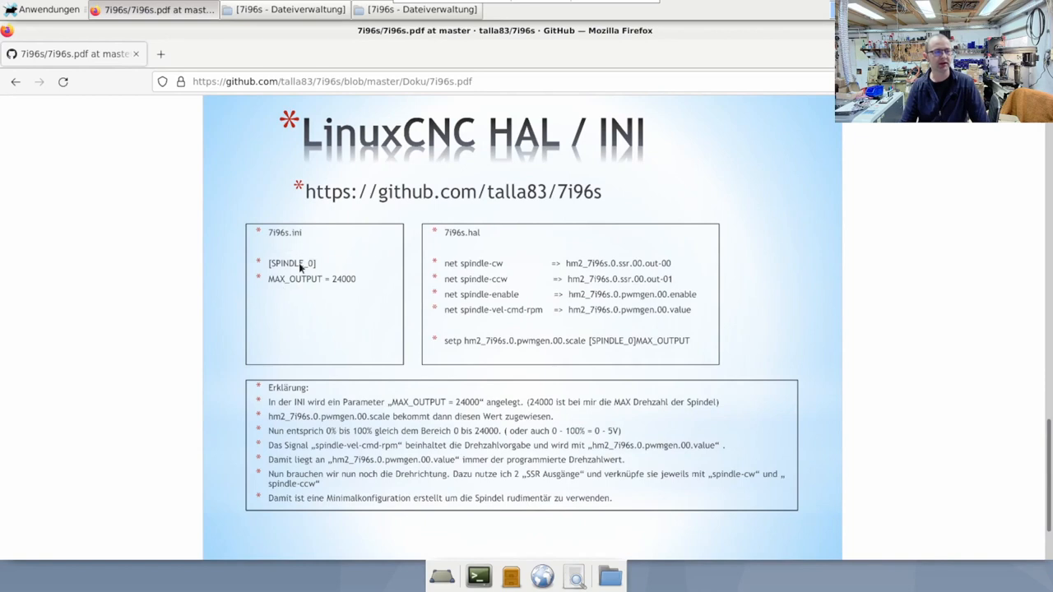
{"action": "mouse_move", "coordinate": [345, 290]}
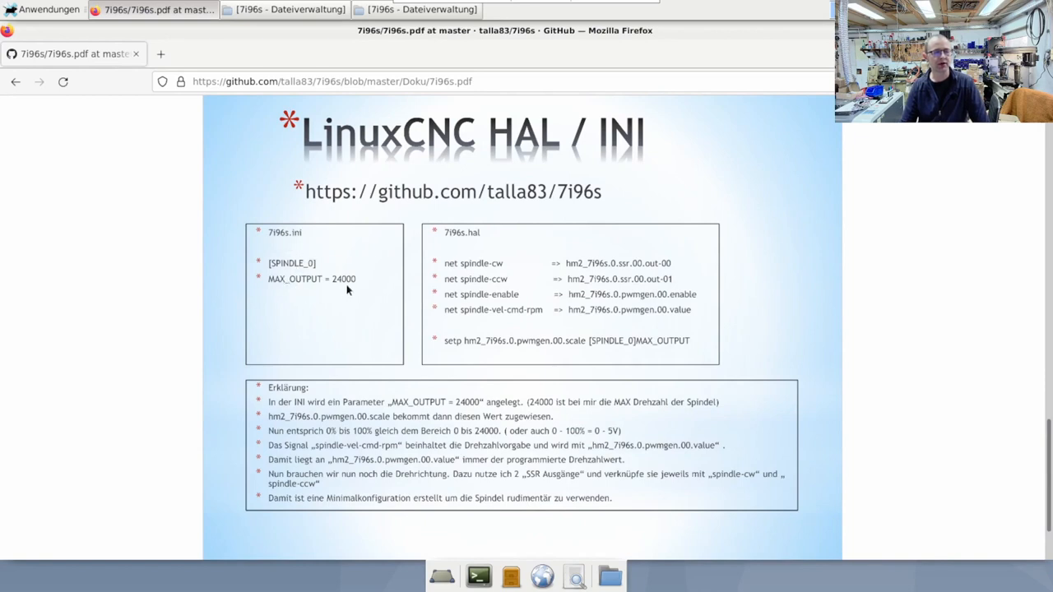
{"action": "mouse_move", "coordinate": [370, 316]}
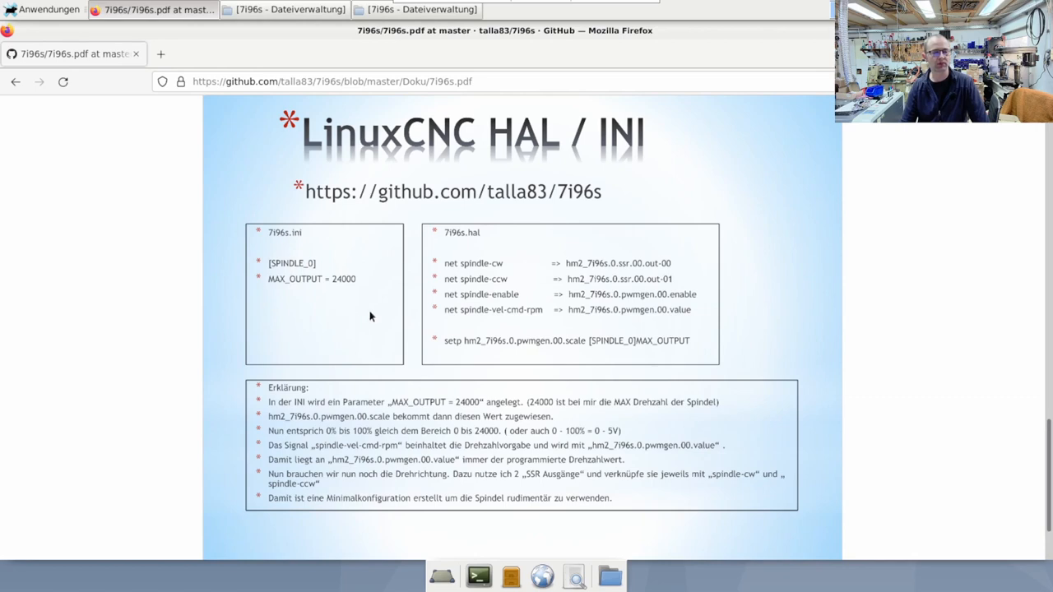
{"action": "mouse_move", "coordinate": [621, 348]}
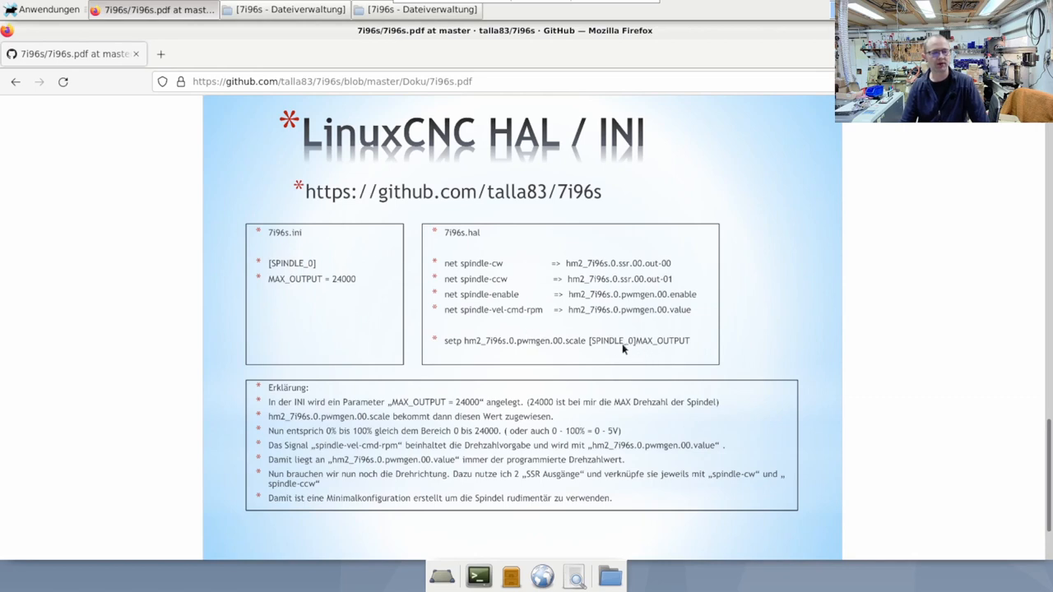
{"action": "mouse_move", "coordinate": [562, 345]}
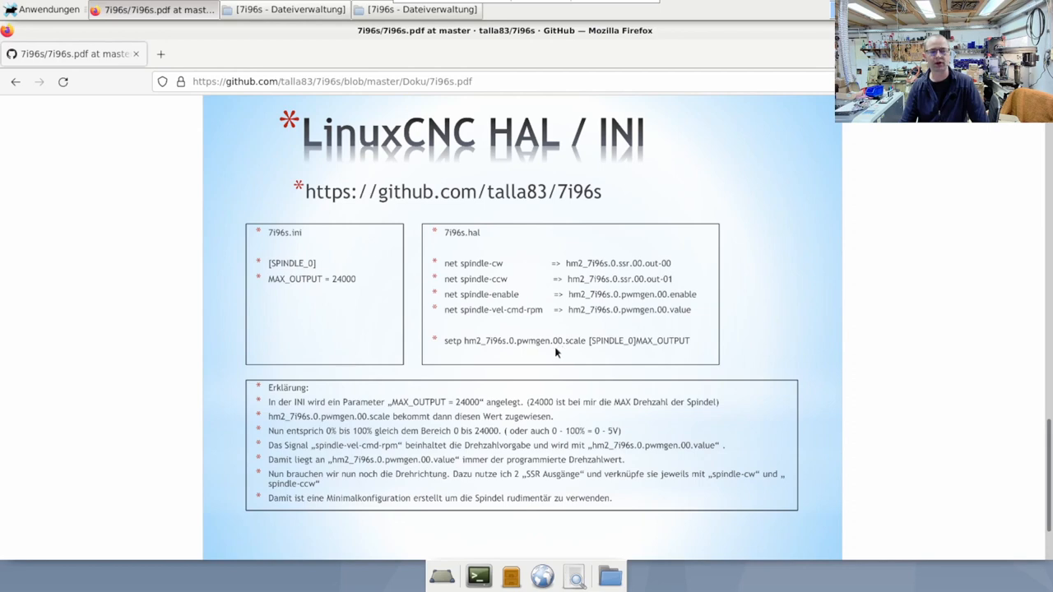
{"action": "mouse_move", "coordinate": [570, 349]}
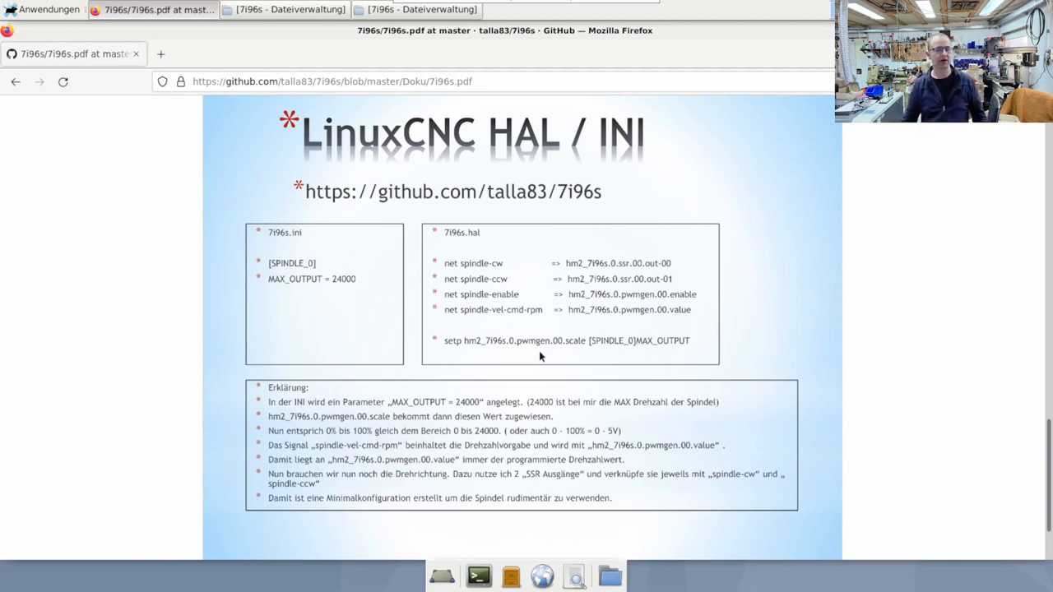
{"action": "mouse_move", "coordinate": [518, 373]}
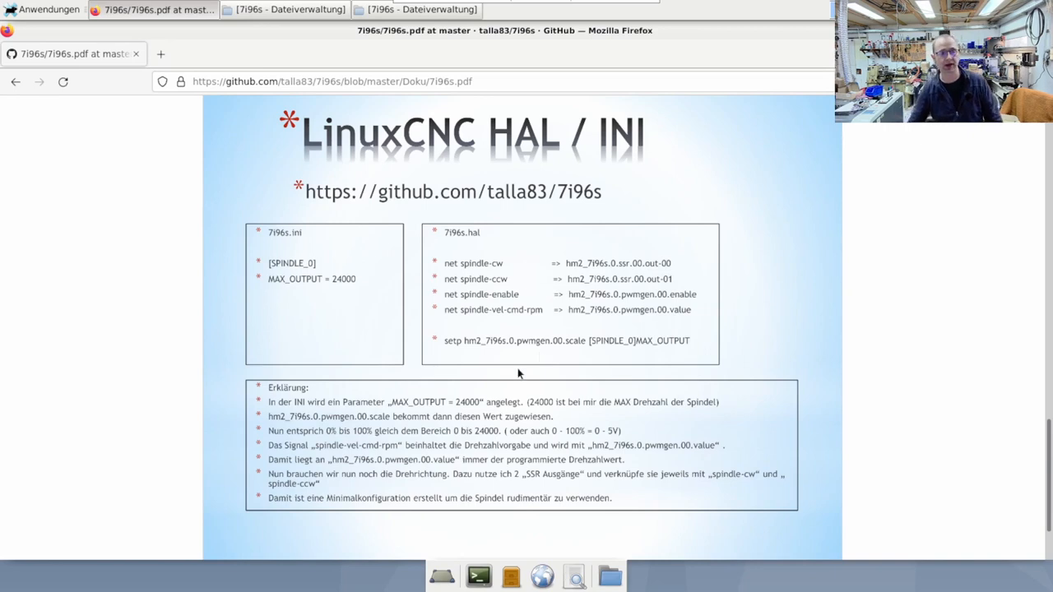
{"action": "mouse_move", "coordinate": [471, 313]}
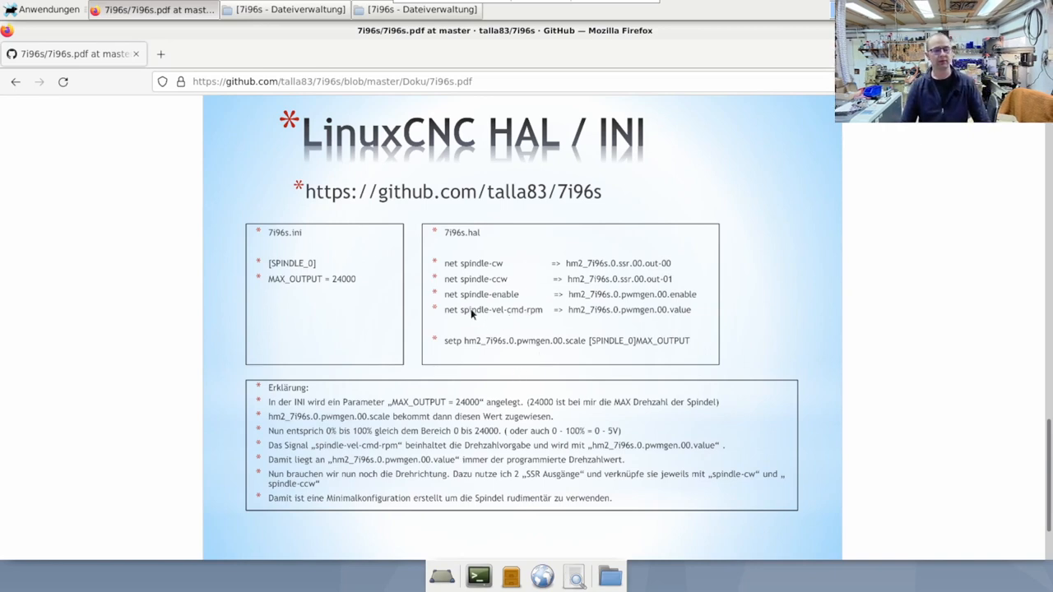
{"action": "mouse_move", "coordinate": [539, 323]}
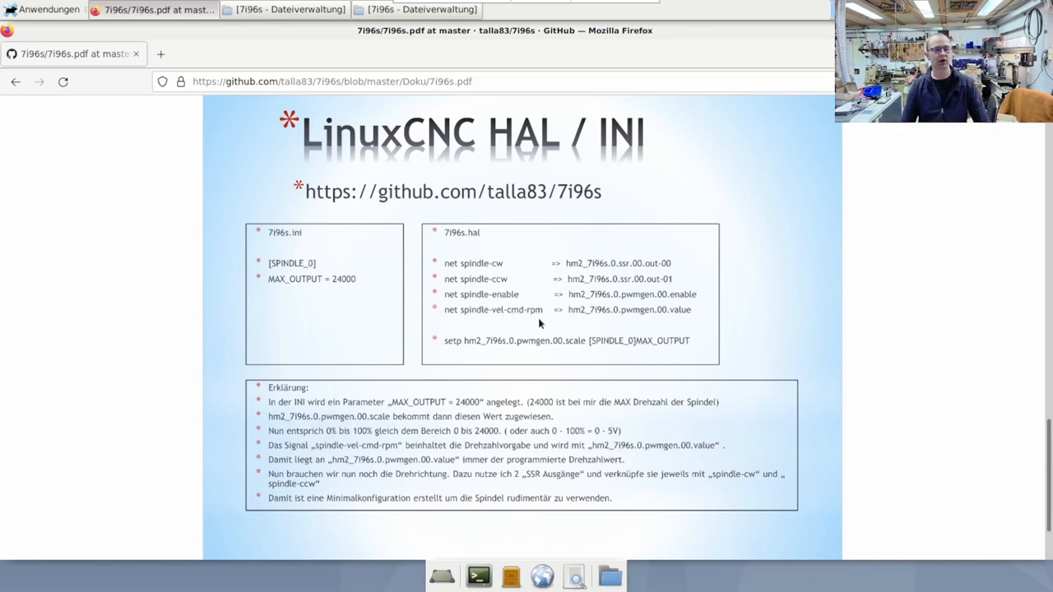
{"action": "mouse_move", "coordinate": [507, 319]}
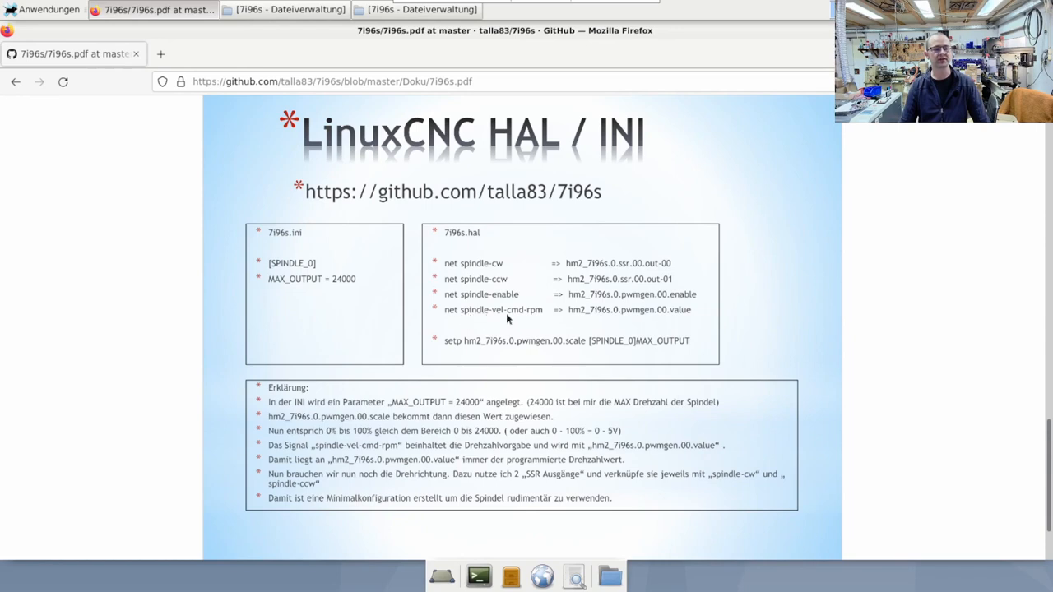
{"action": "mouse_move", "coordinate": [677, 319]}
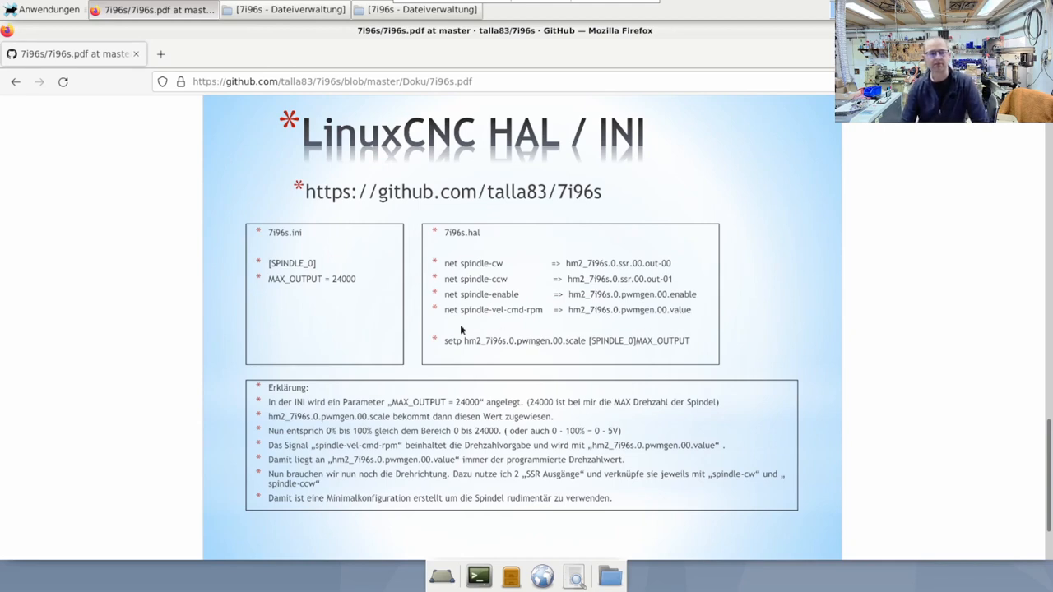
{"action": "mouse_move", "coordinate": [514, 315]}
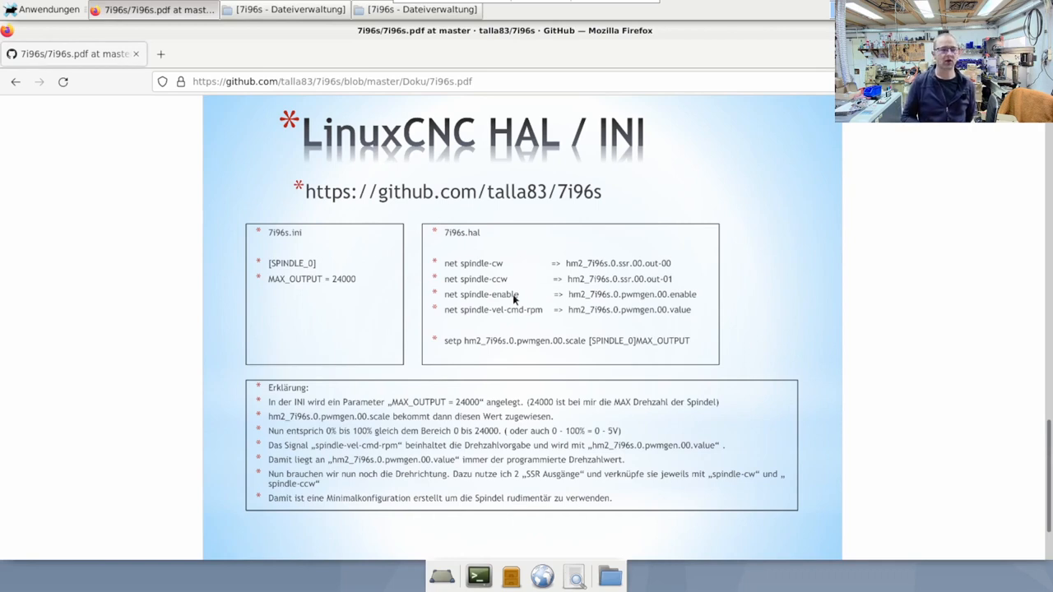
{"action": "mouse_move", "coordinate": [649, 315]}
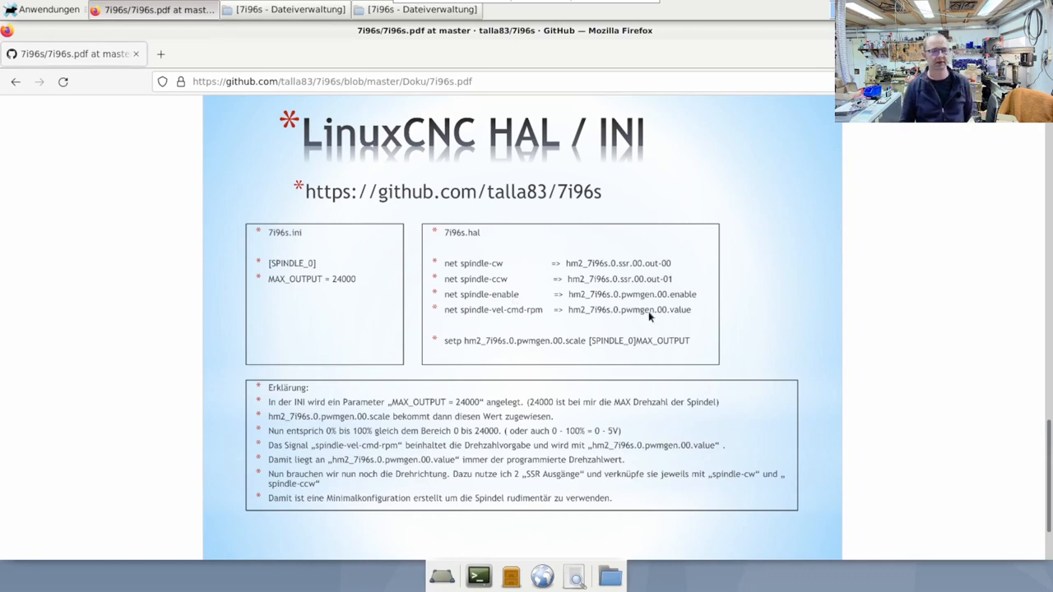
{"action": "mouse_move", "coordinate": [681, 319]}
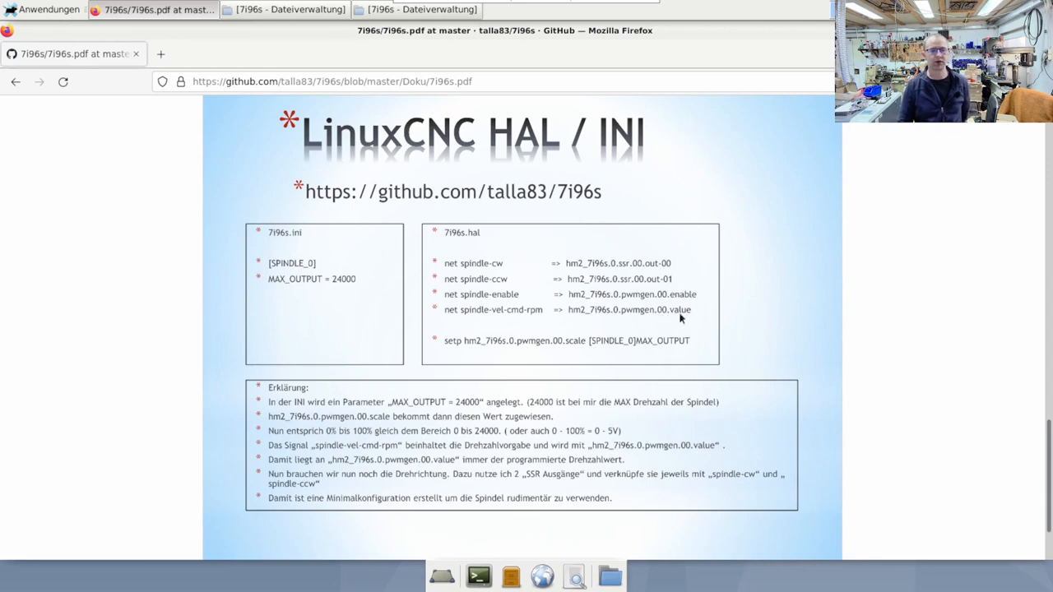
{"action": "mouse_move", "coordinate": [684, 319]}
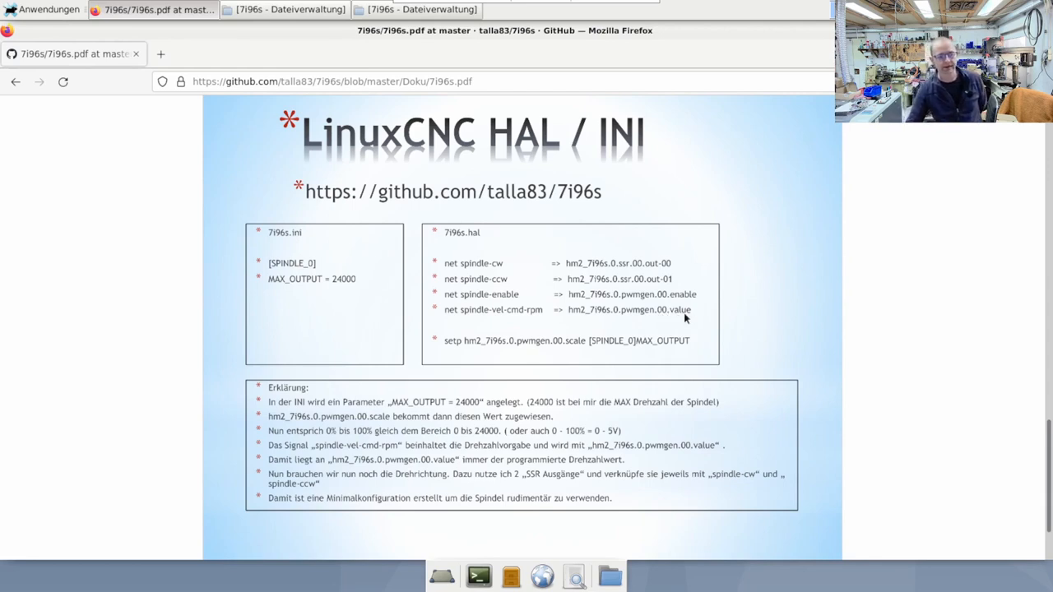
{"action": "mouse_move", "coordinate": [625, 338]}
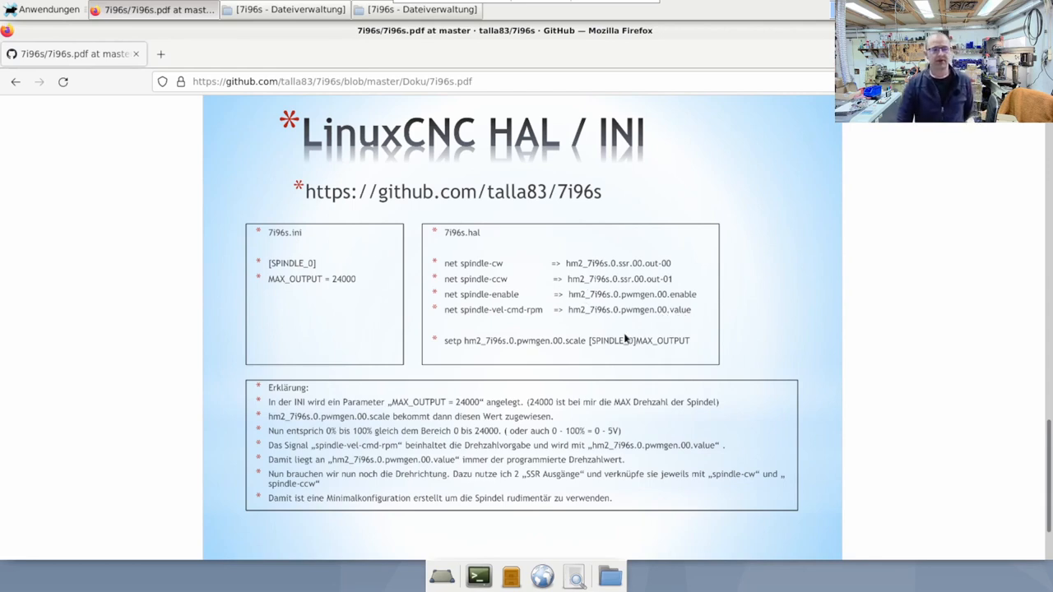
{"action": "mouse_move", "coordinate": [609, 310]}
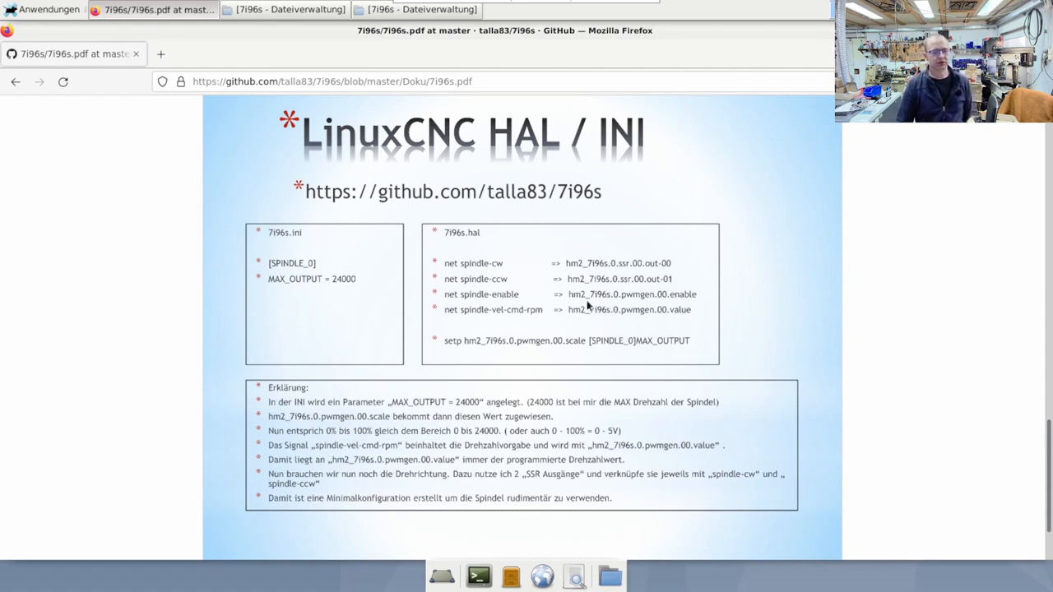
{"action": "mouse_move", "coordinate": [627, 303]}
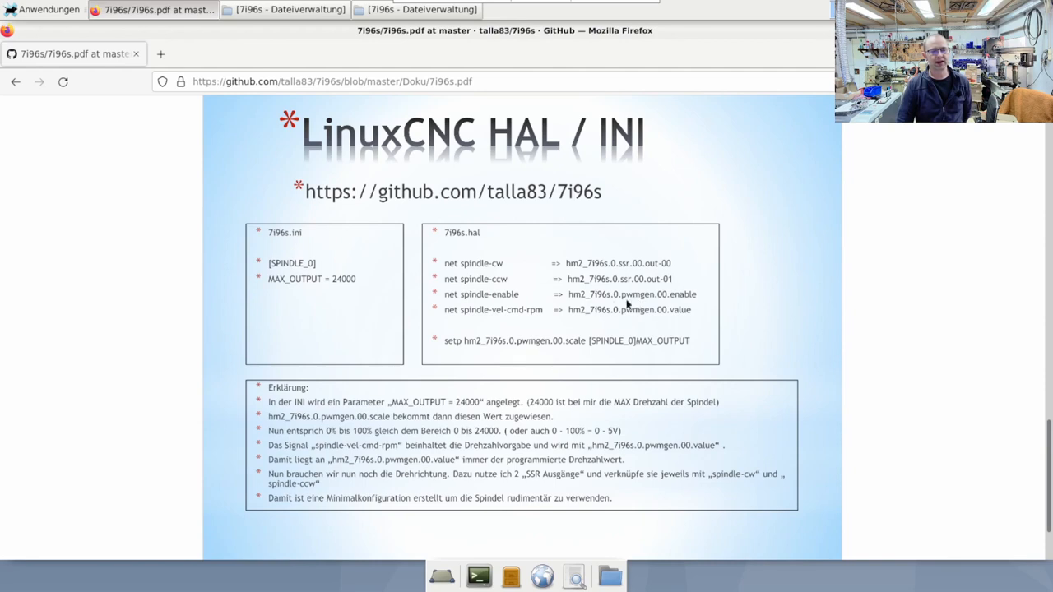
{"action": "mouse_move", "coordinate": [510, 301]}
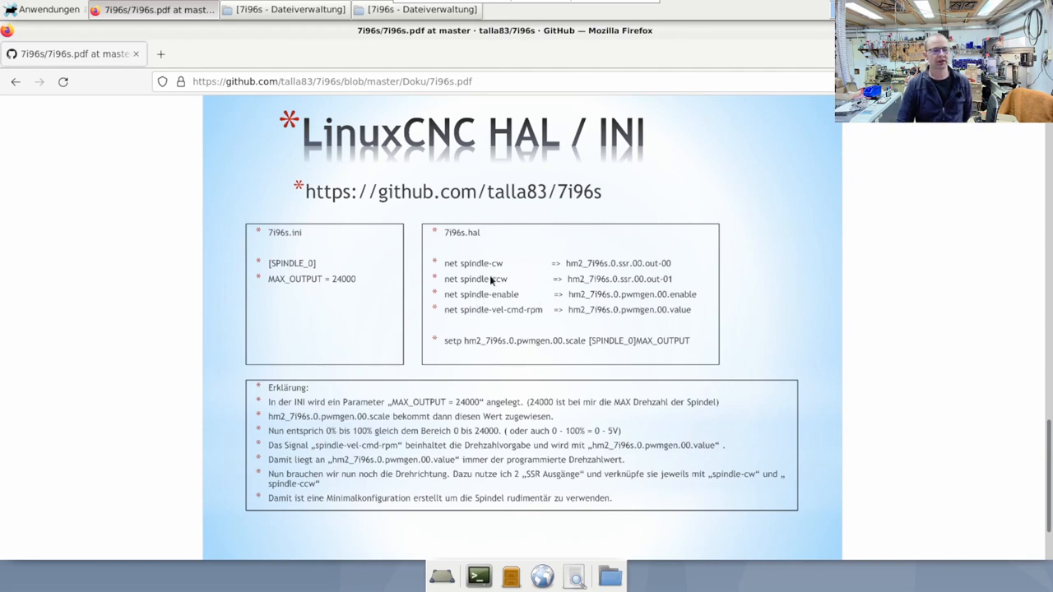
{"action": "mouse_move", "coordinate": [356, 390]}
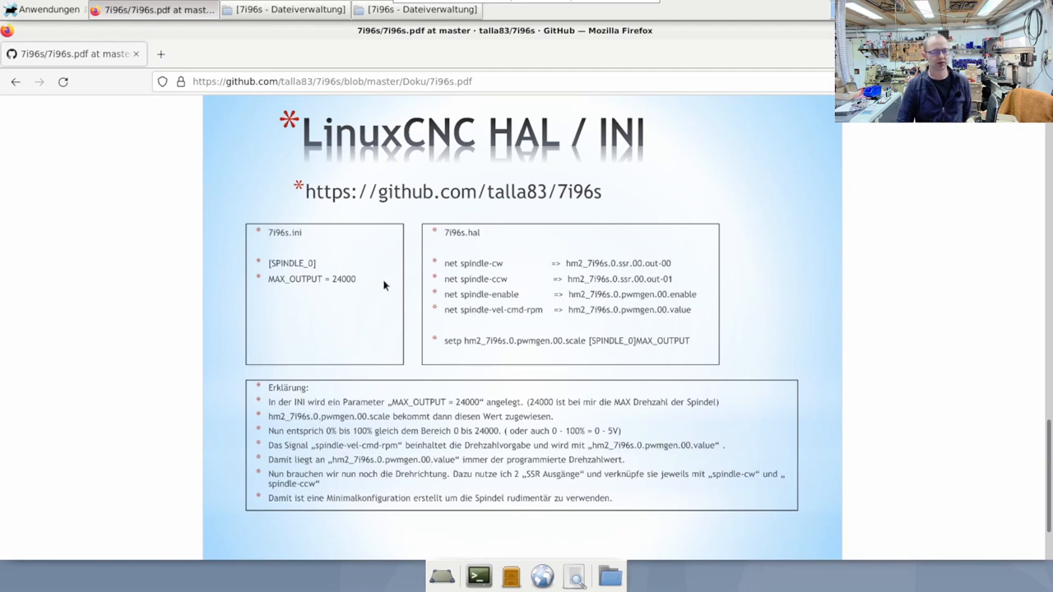
{"action": "mouse_move", "coordinate": [345, 278]}
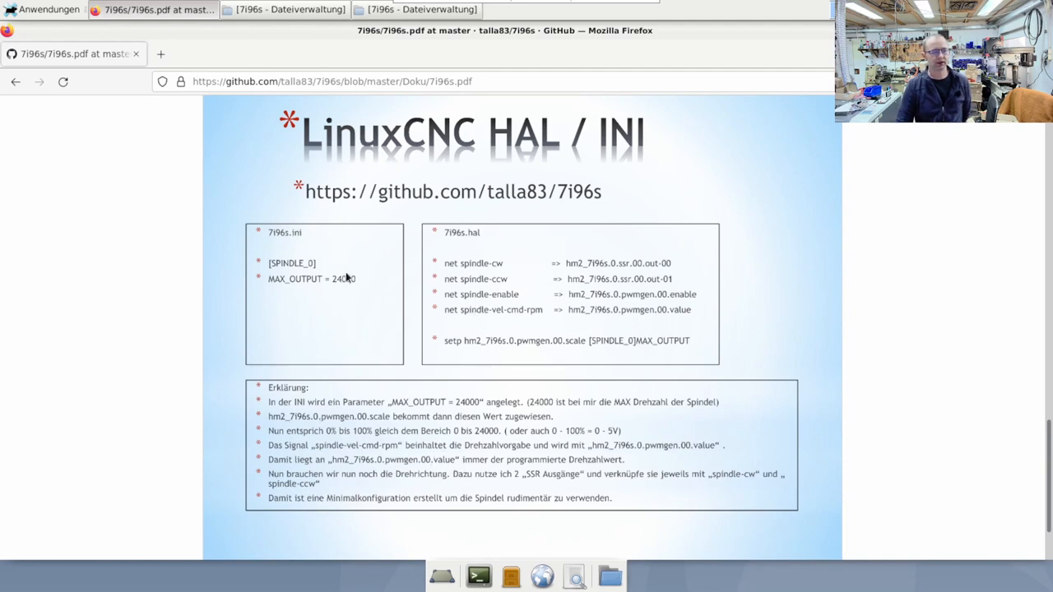
Launch '7i96s starten' in AXIS, release the E-Stop and power the machine on.
{"action": "scroll", "scroll_direction": "down", "scroll_amount": 3}
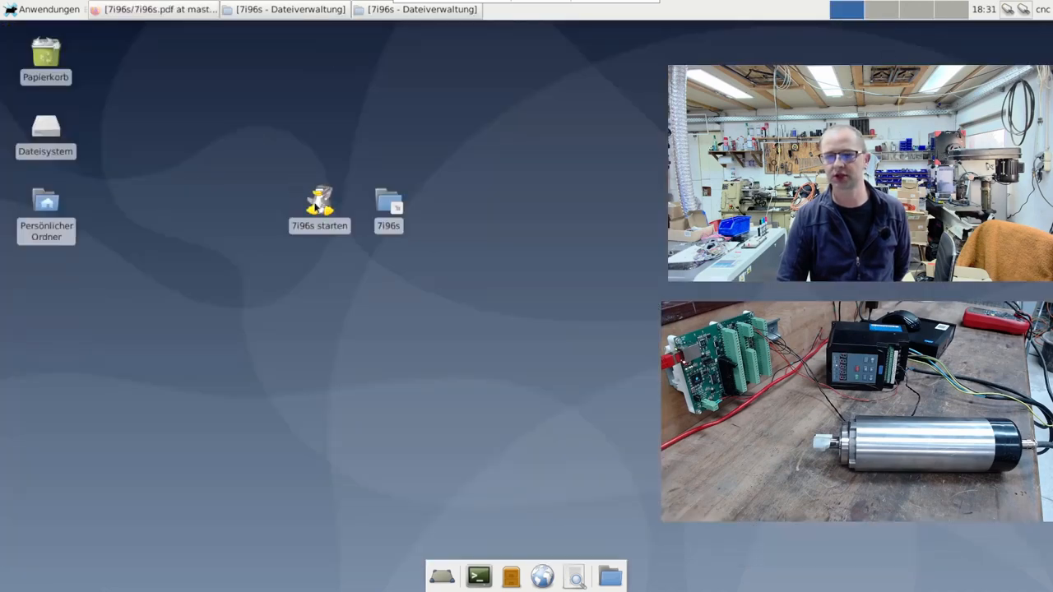
{"action": "double_click", "coordinate": [319, 201]}
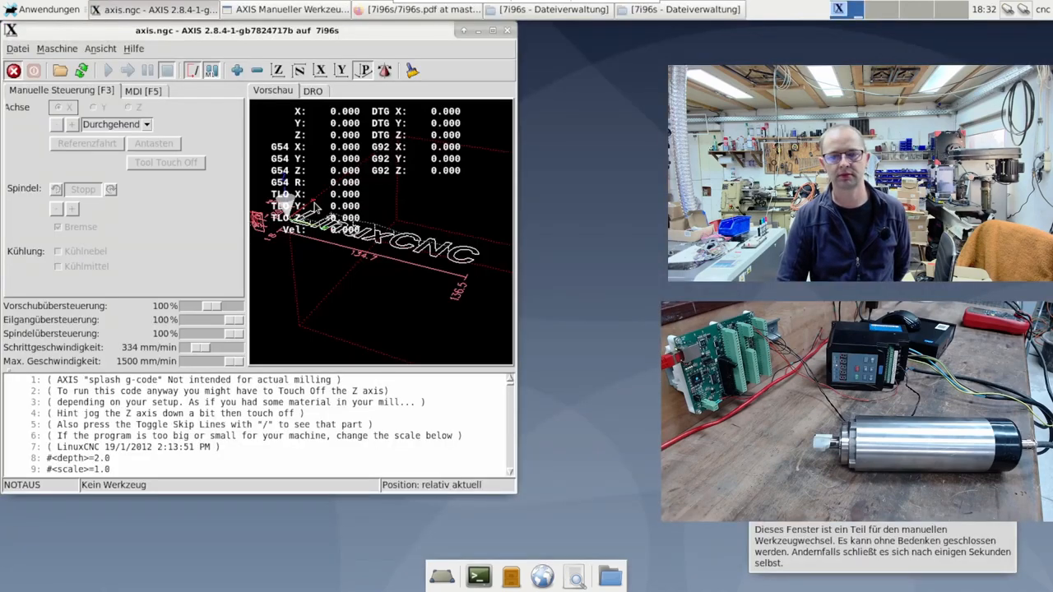
{"action": "left_click", "coordinate": [33, 69]}
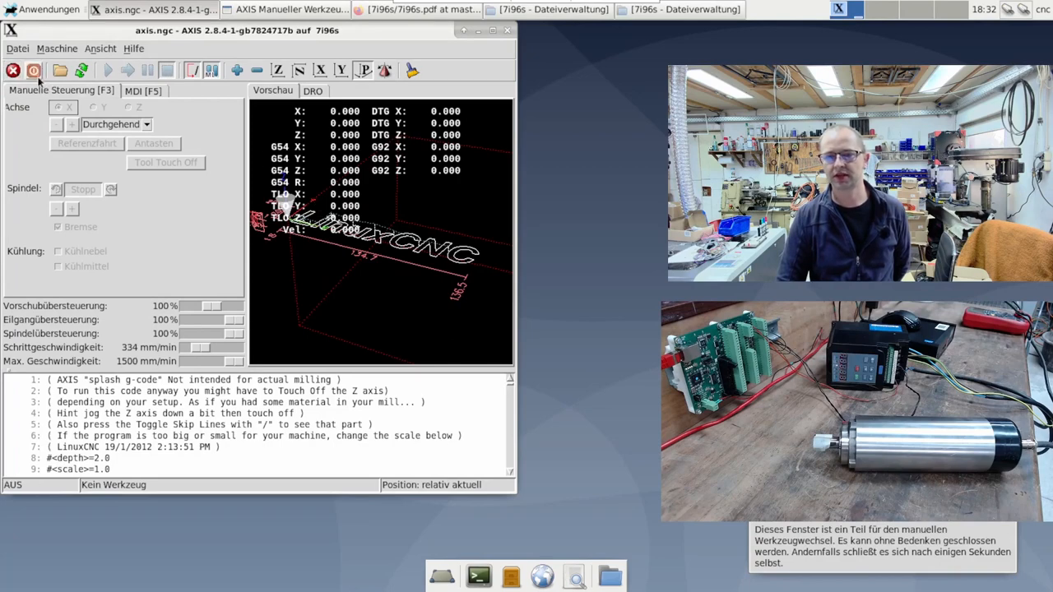
{"action": "left_click", "coordinate": [33, 69]}
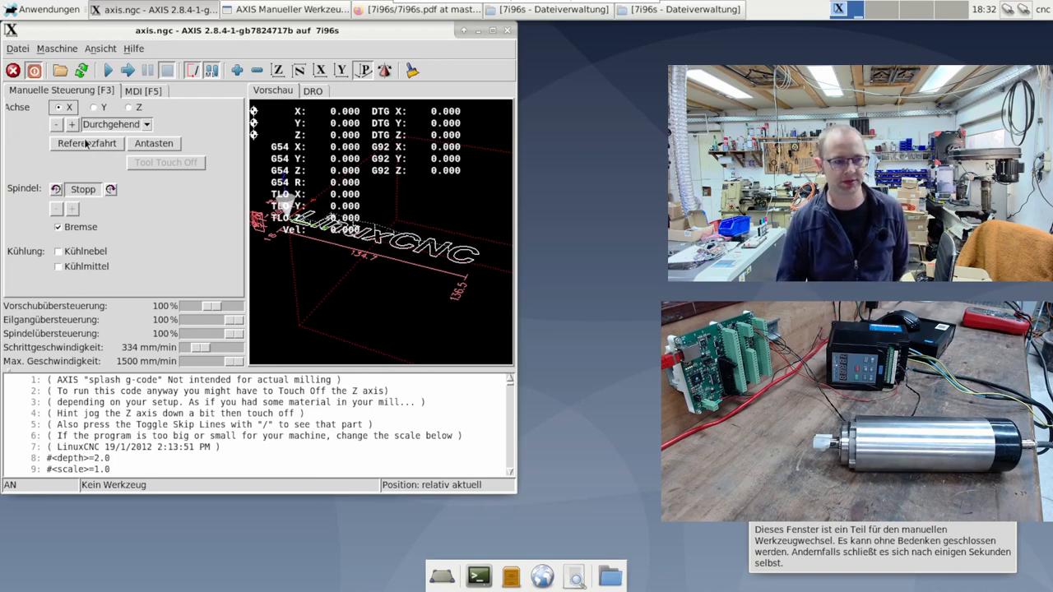
Via MDI, run M3 S1000 for clockwise spindle, then M4 to reverse rotation.
{"action": "left_click", "coordinate": [143, 90]}
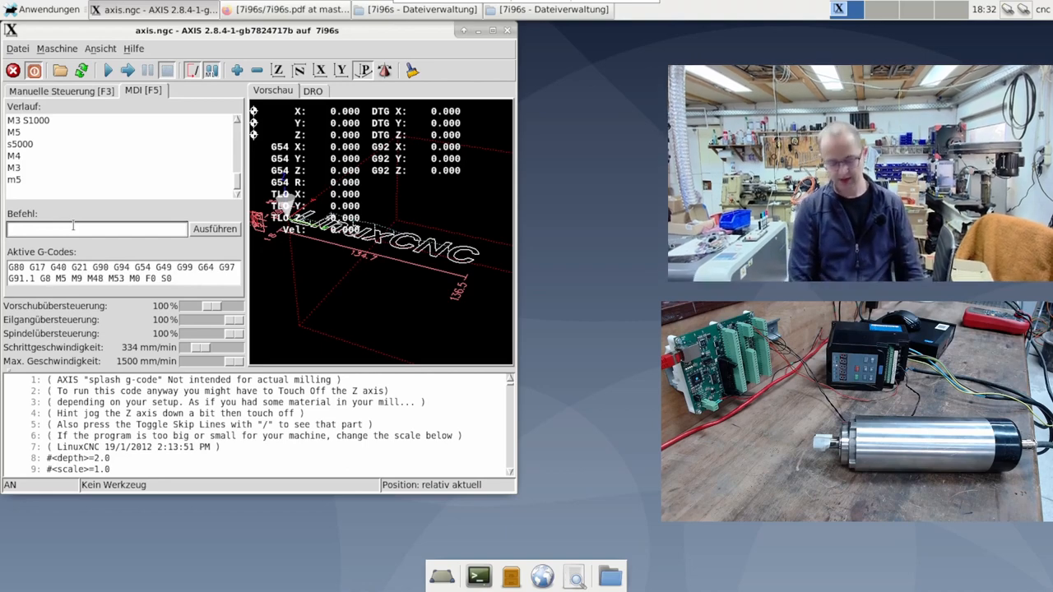
{"action": "type", "text": "M3"}
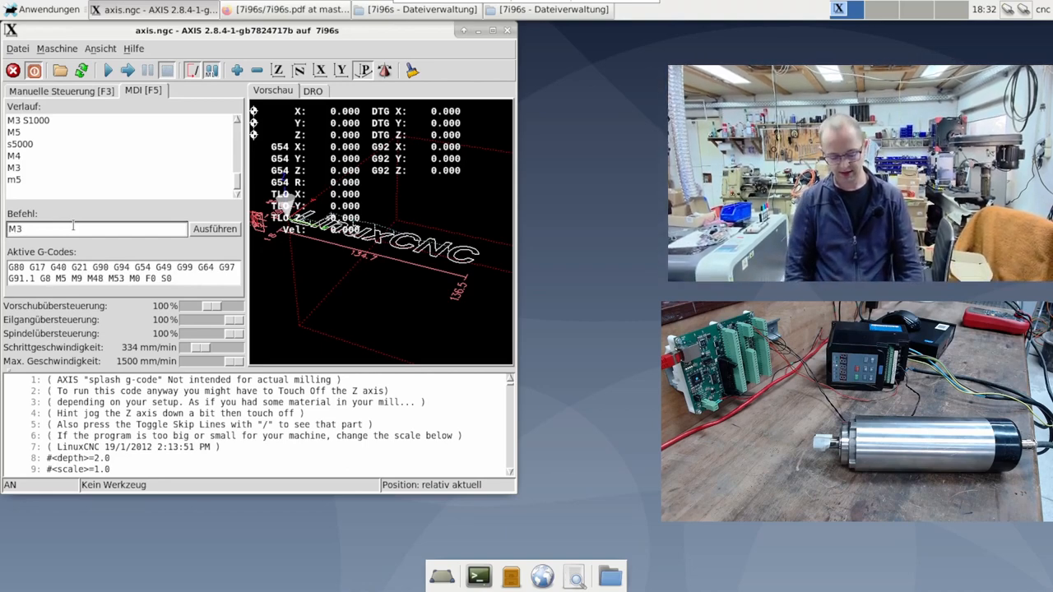
{"action": "type", "text": "S1"}
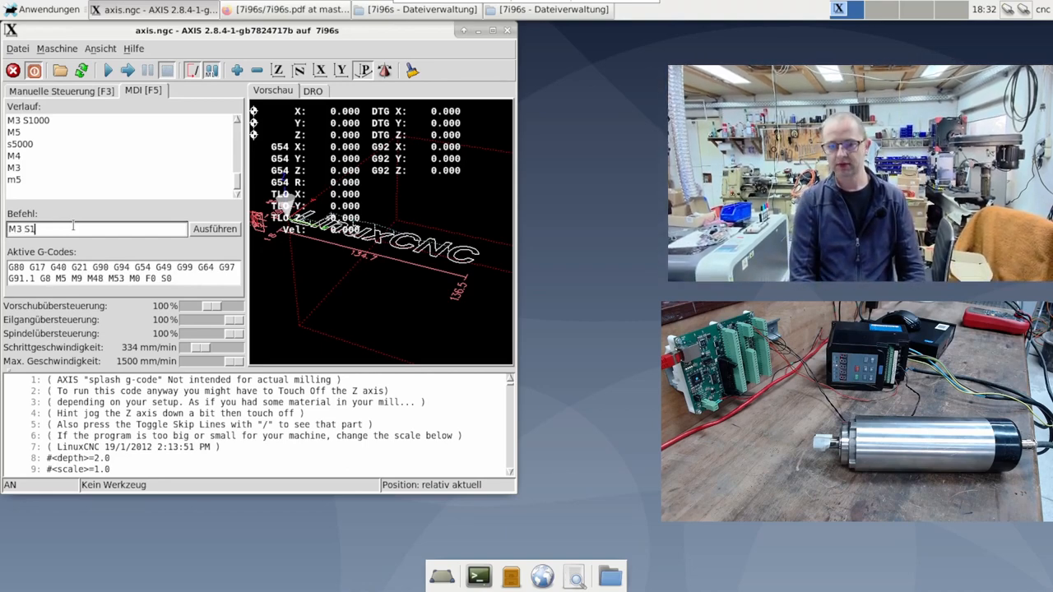
{"action": "left_click", "coordinate": [214, 229]}
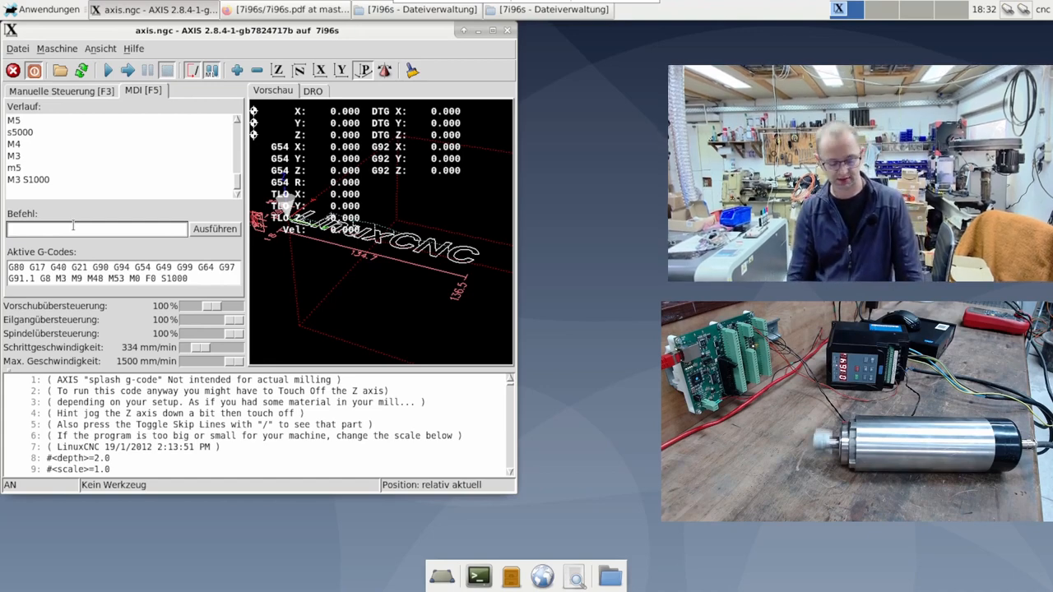
{"action": "type", "text": "M"}
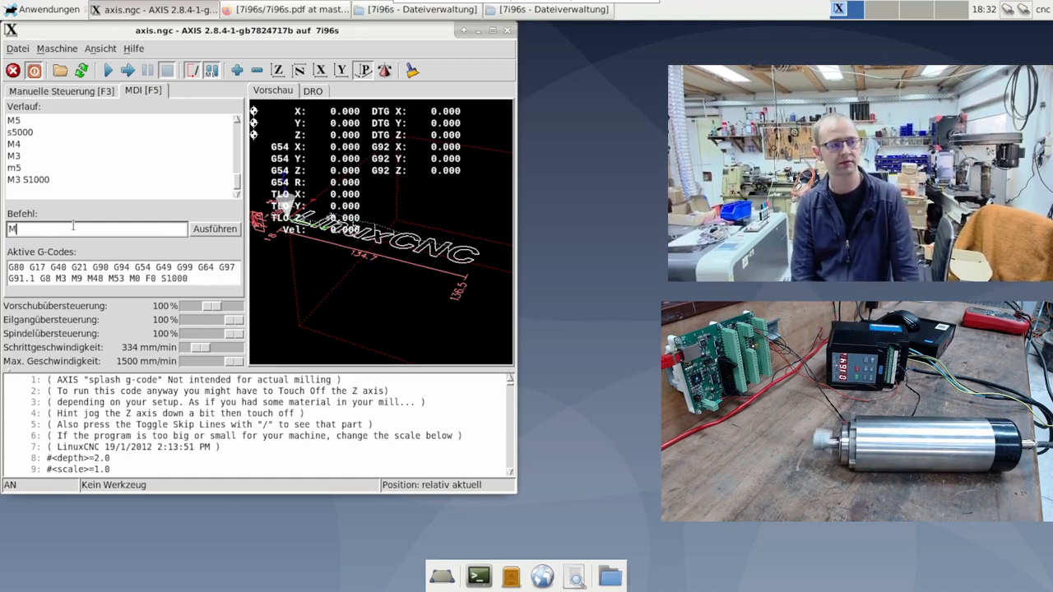
{"action": "left_click", "coordinate": [214, 229]}
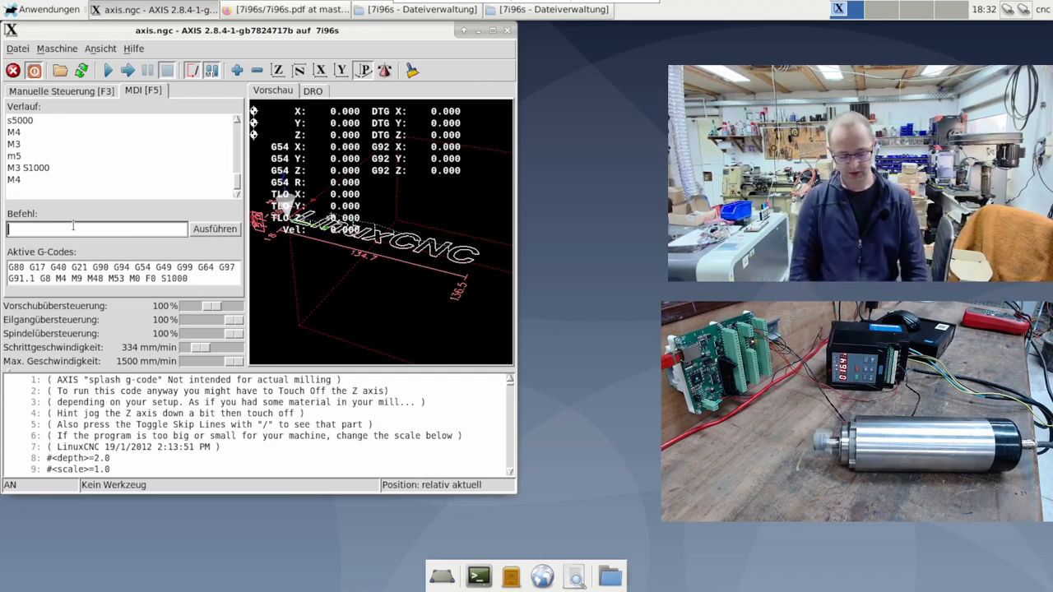
Stop the spindle with m5, then restart it clockwise at 12000 rpm with m3 S12000.
{"action": "type", "text": "m5"}
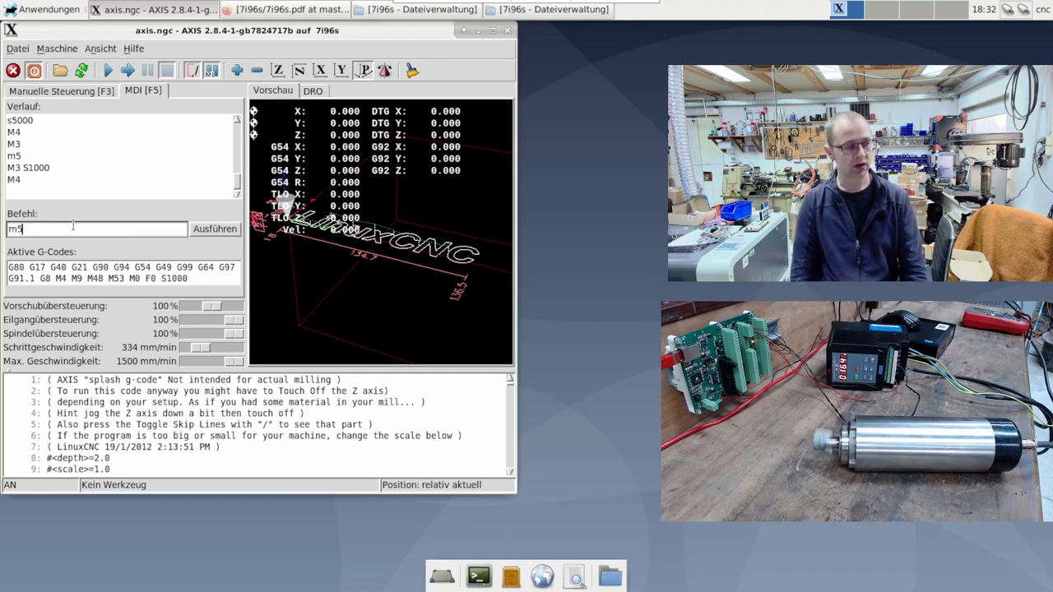
{"action": "left_click", "coordinate": [213, 228]}
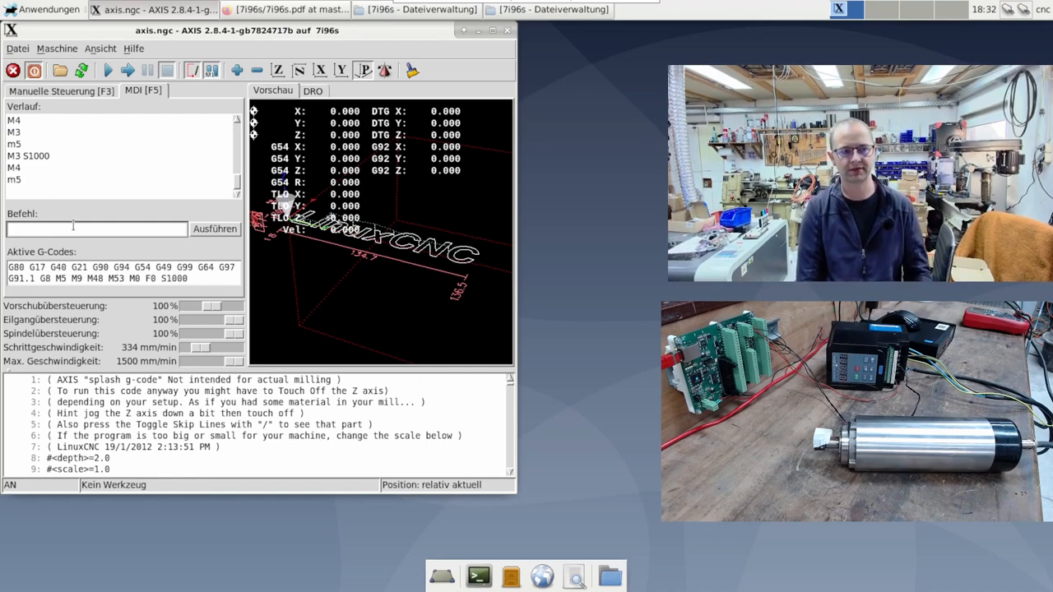
{"action": "type", "text": "m"}
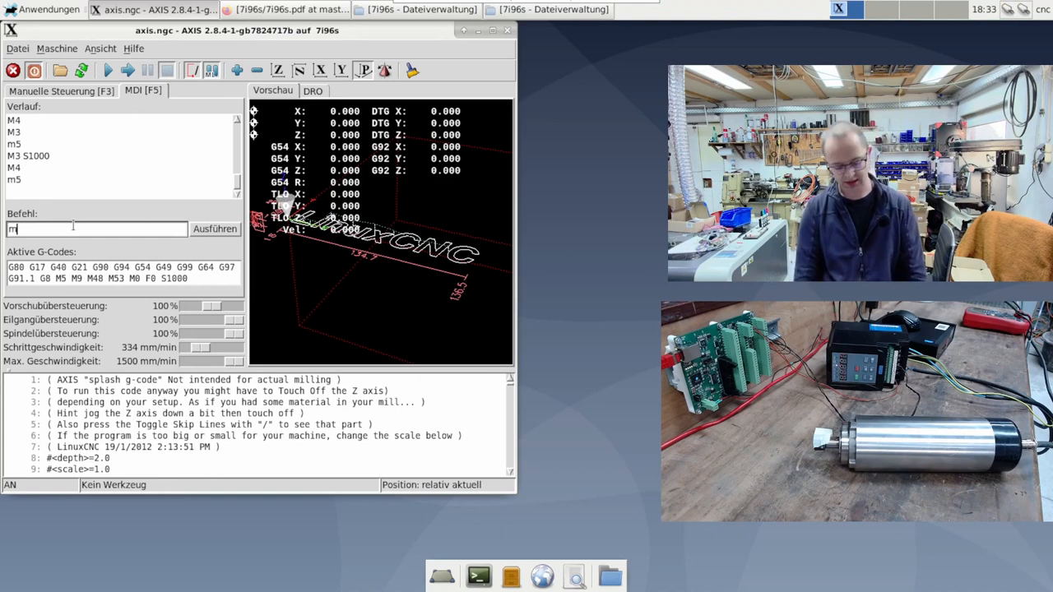
{"action": "type", "text": "3 12"}
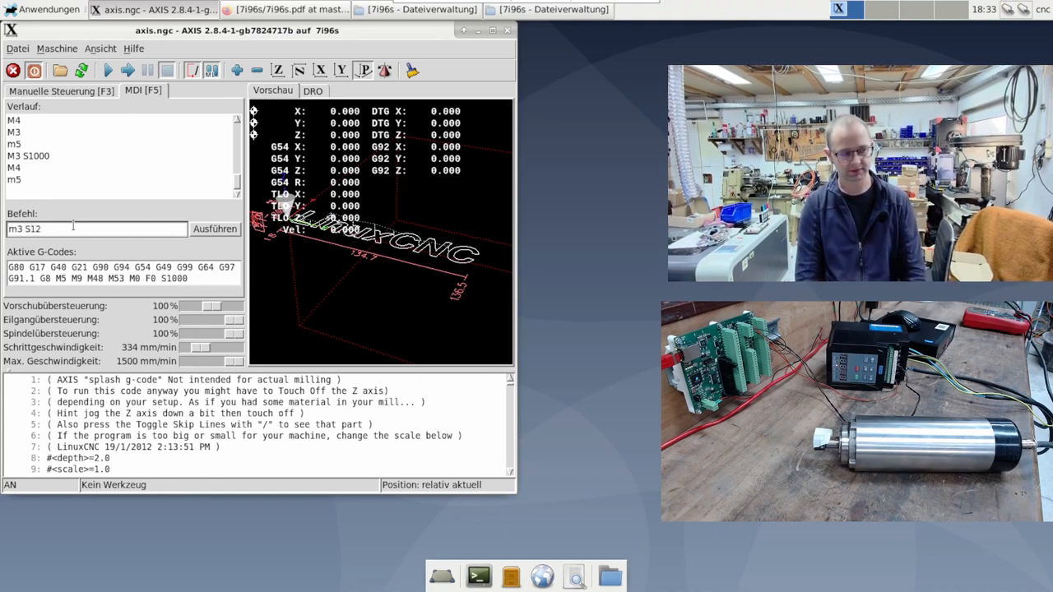
{"action": "left_click", "coordinate": [214, 229]}
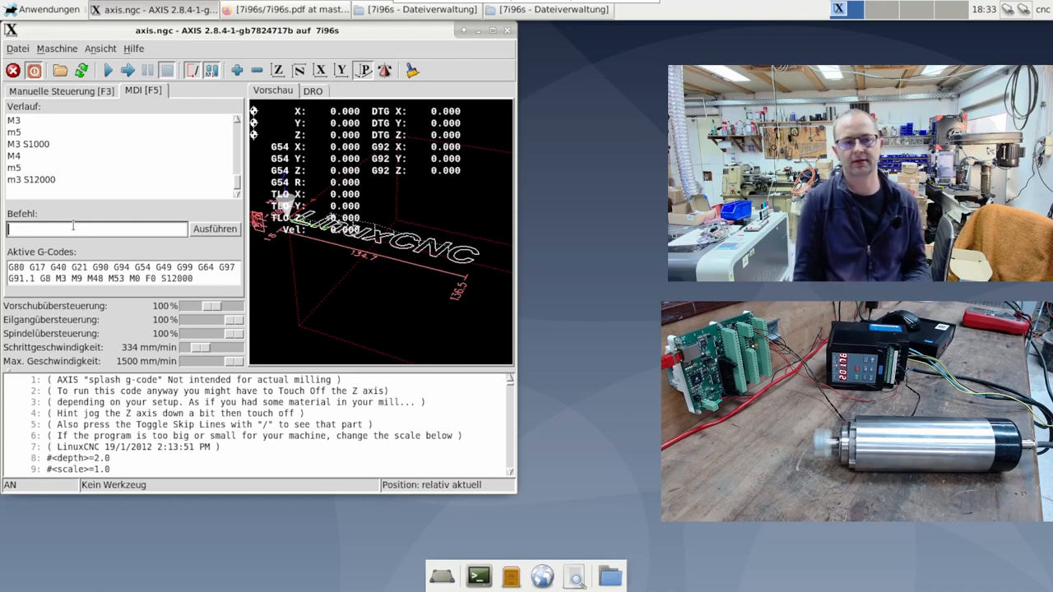
Lower the running spindle speed to 6000 rpm with S6000.
{"action": "type", "text": "S"}
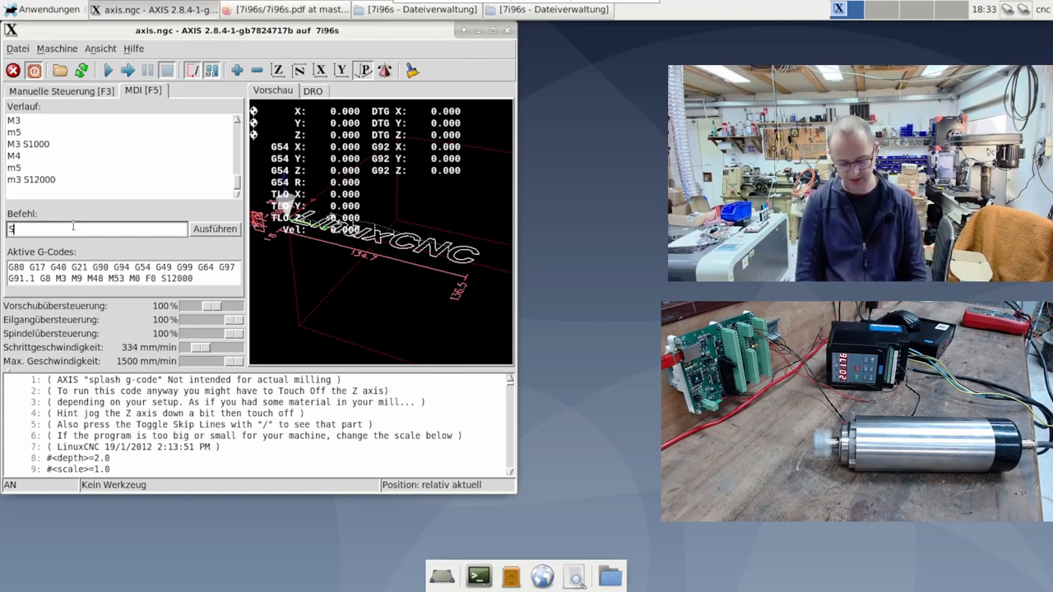
{"action": "type", "text": "6000"}
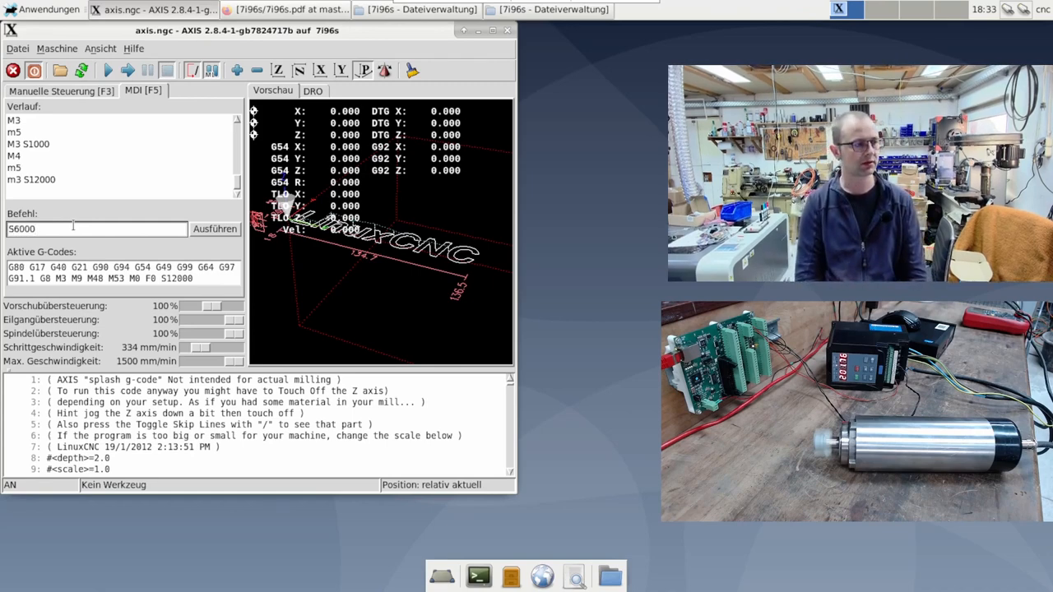
{"action": "left_click", "coordinate": [214, 228]}
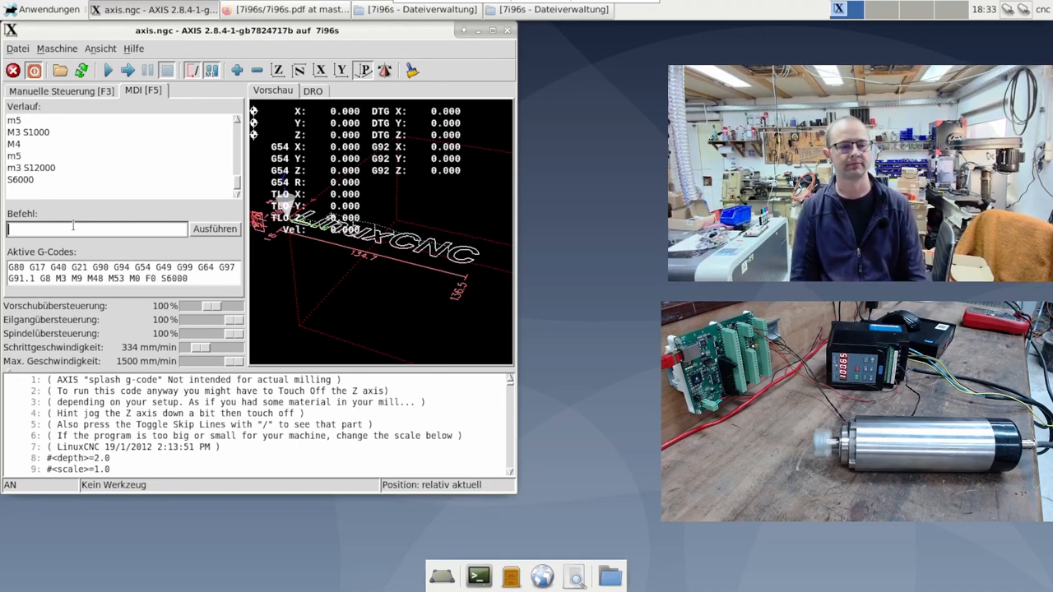
{"action": "type", "text": "m"}
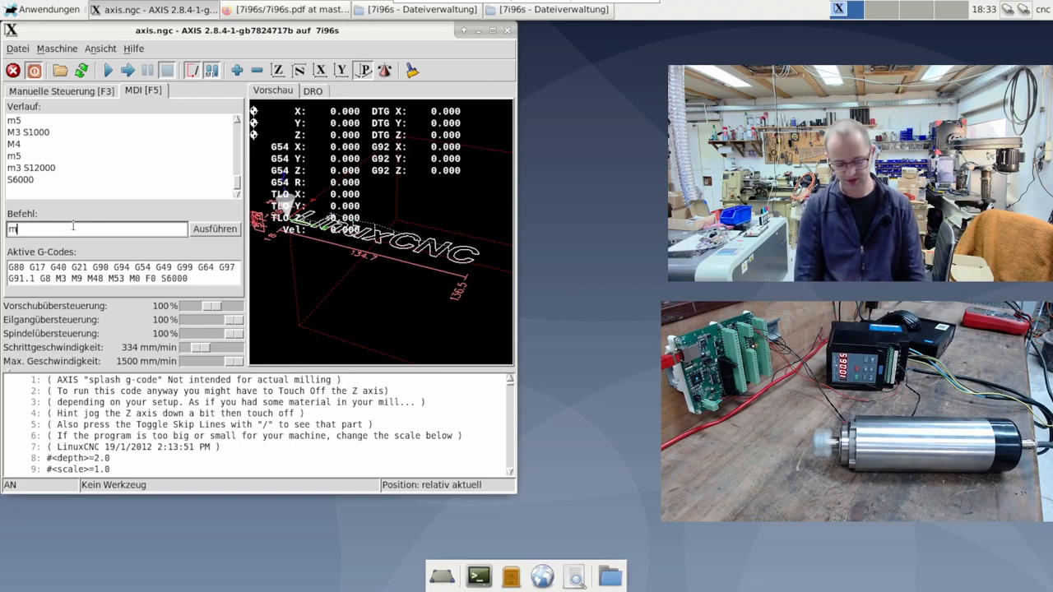